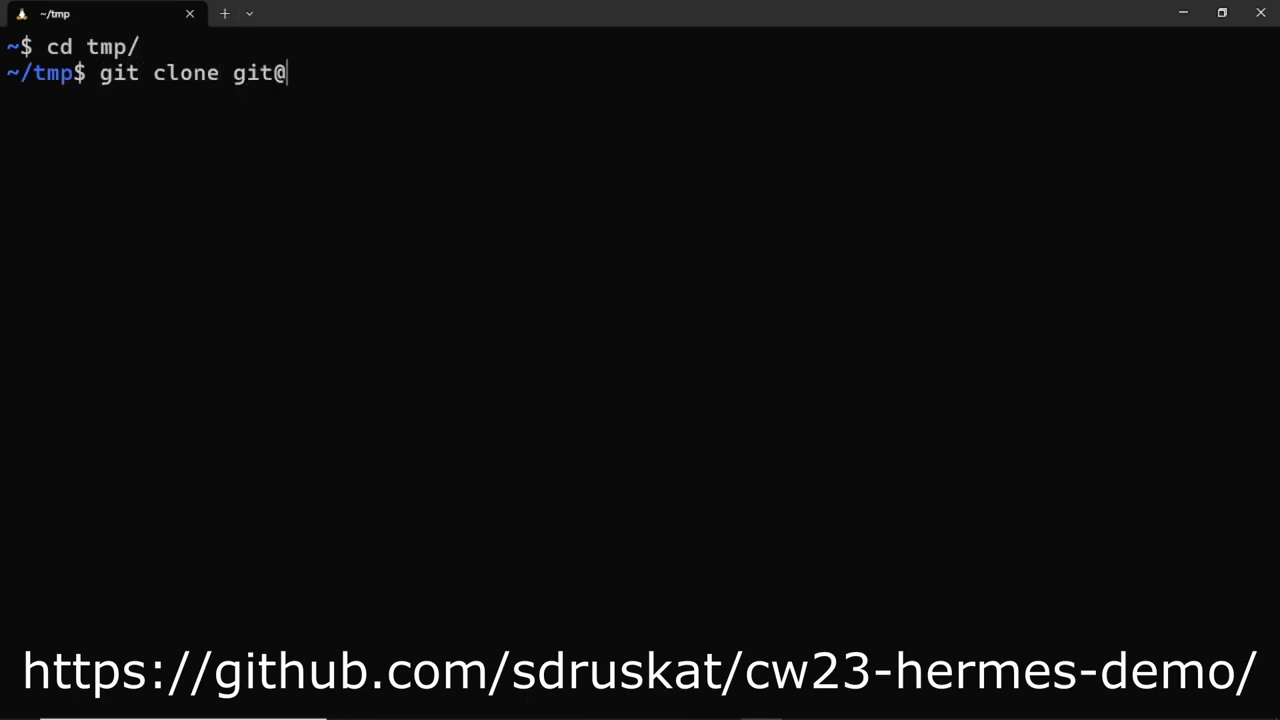
- Clone the cw23-hermes-demo repository into tmp and print its codemeta.json and README
type("github.com:sdruskat/cw23")
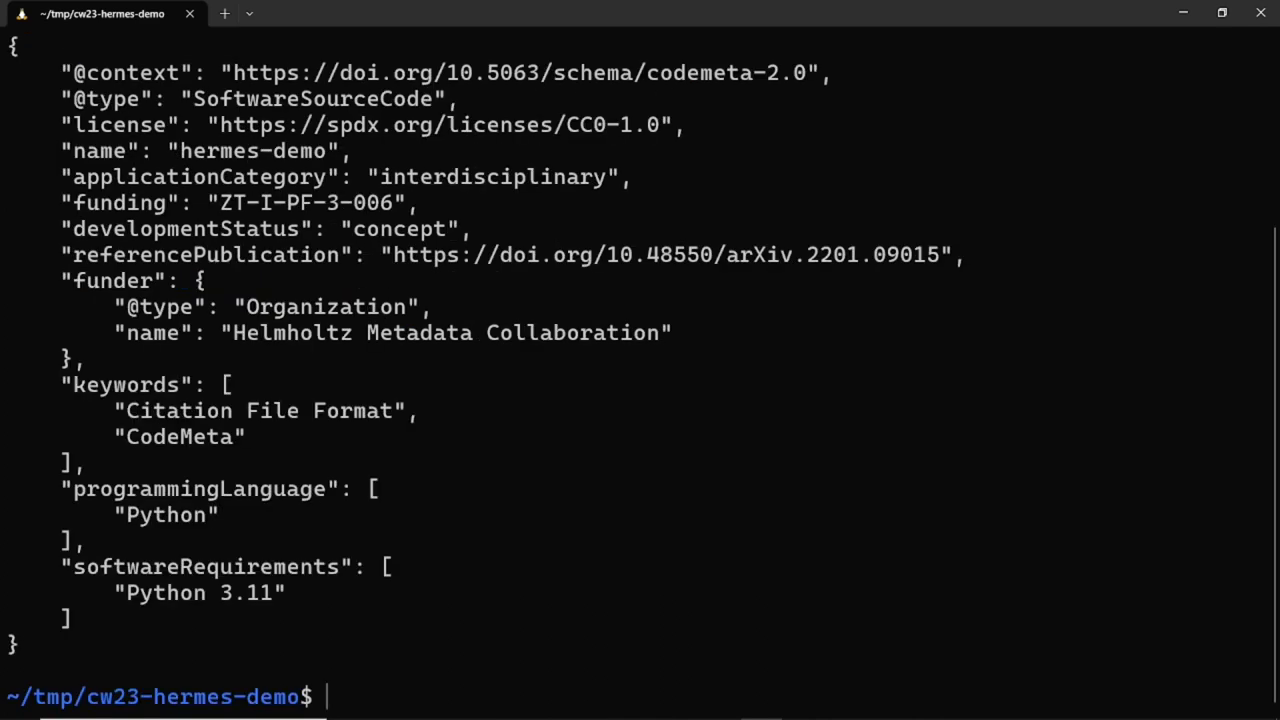
type("cat README.md")
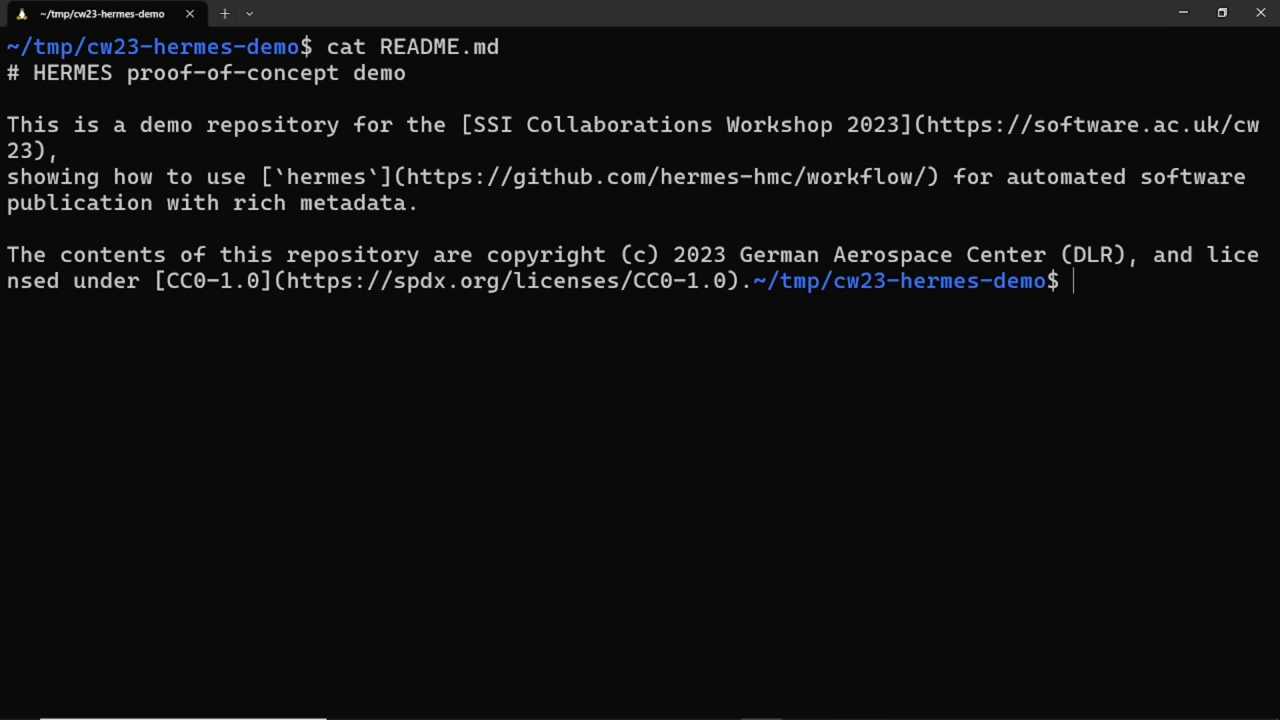
- Create a Python 3.11 .venv, upgrade pip, install hermes and check hermes --help
type("python3.11 -m venv .venv")
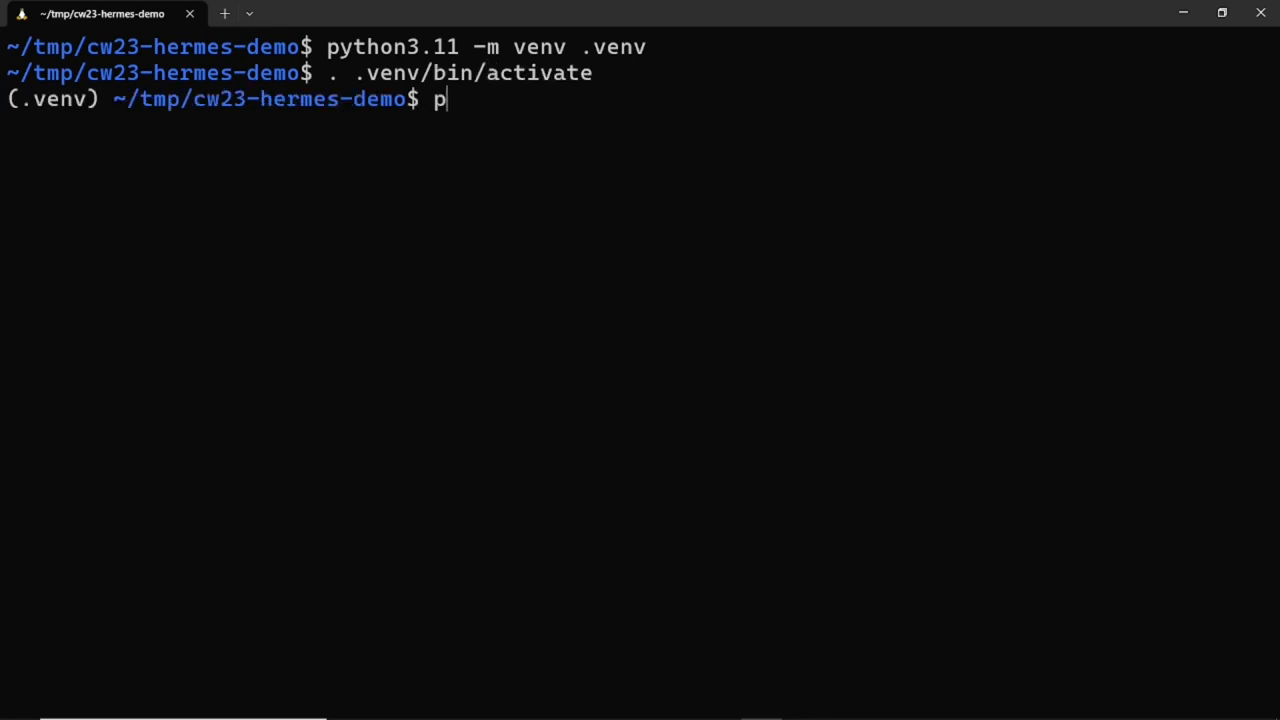
type("ip install --upgrade pi")
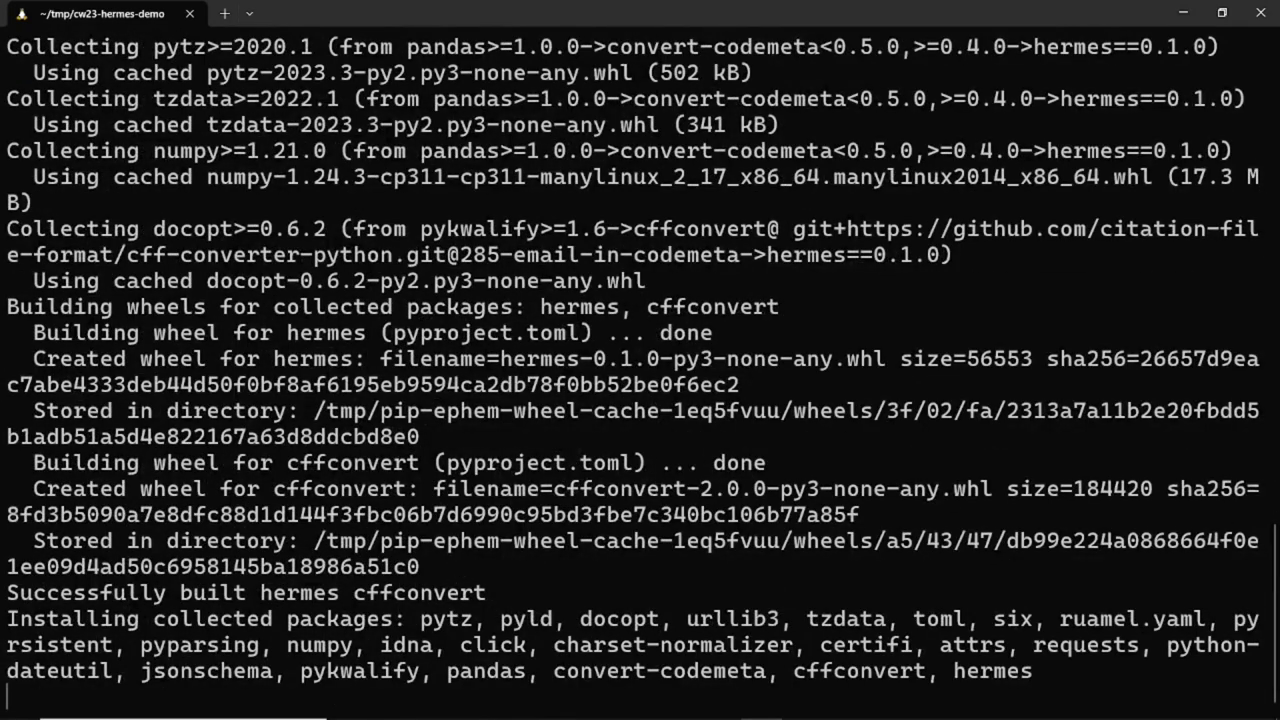
type("hermes --help")
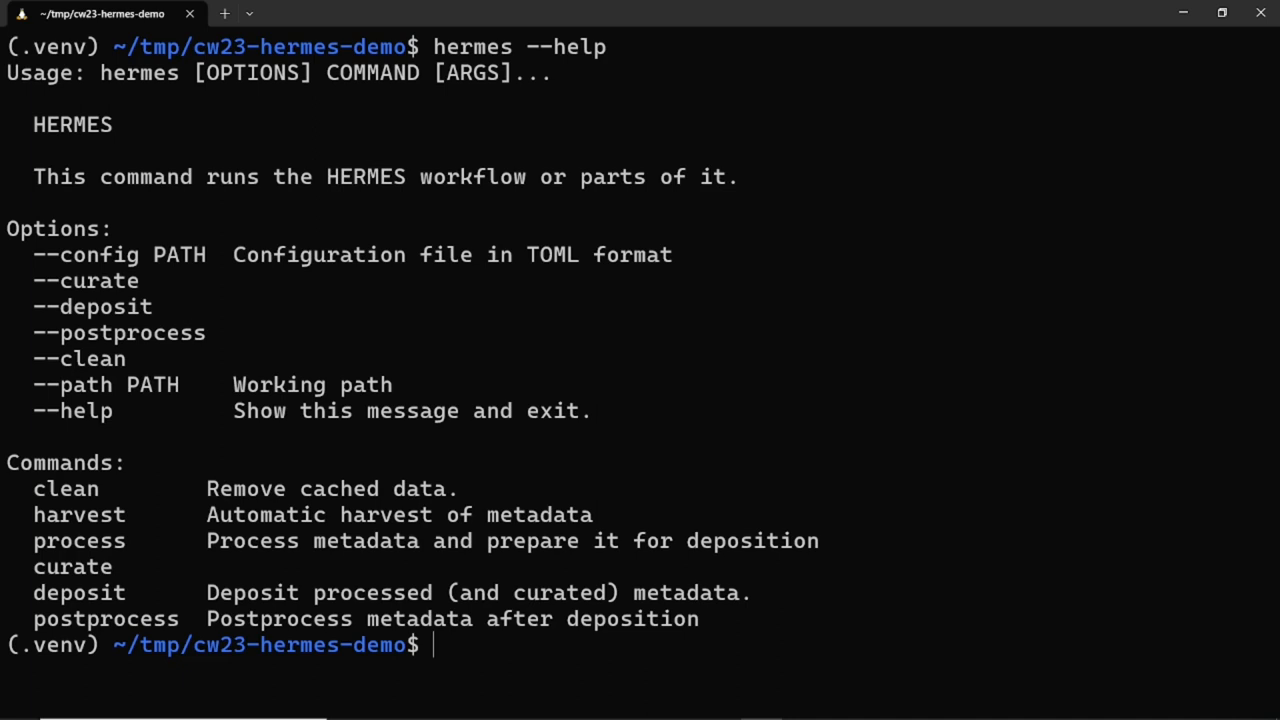
type("ll")
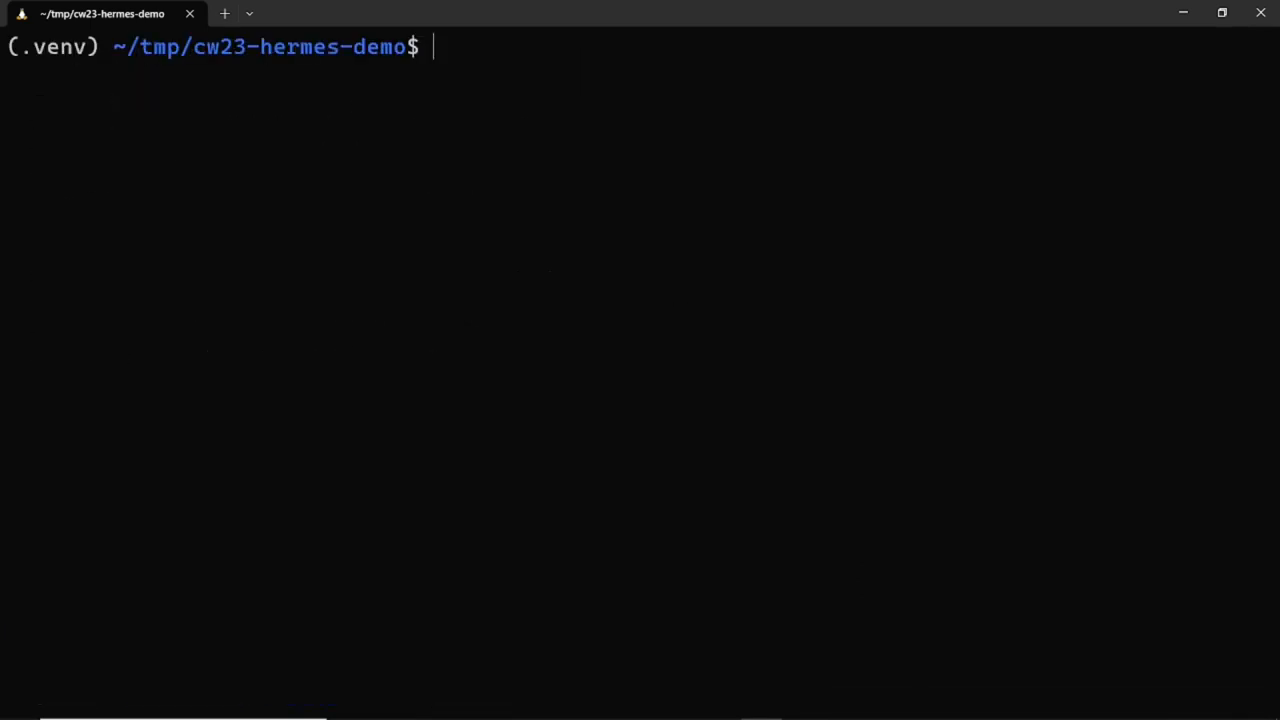
- Run hermes harvest and scroll through .hermes/harvest/cff.json in nano
type("hermes")
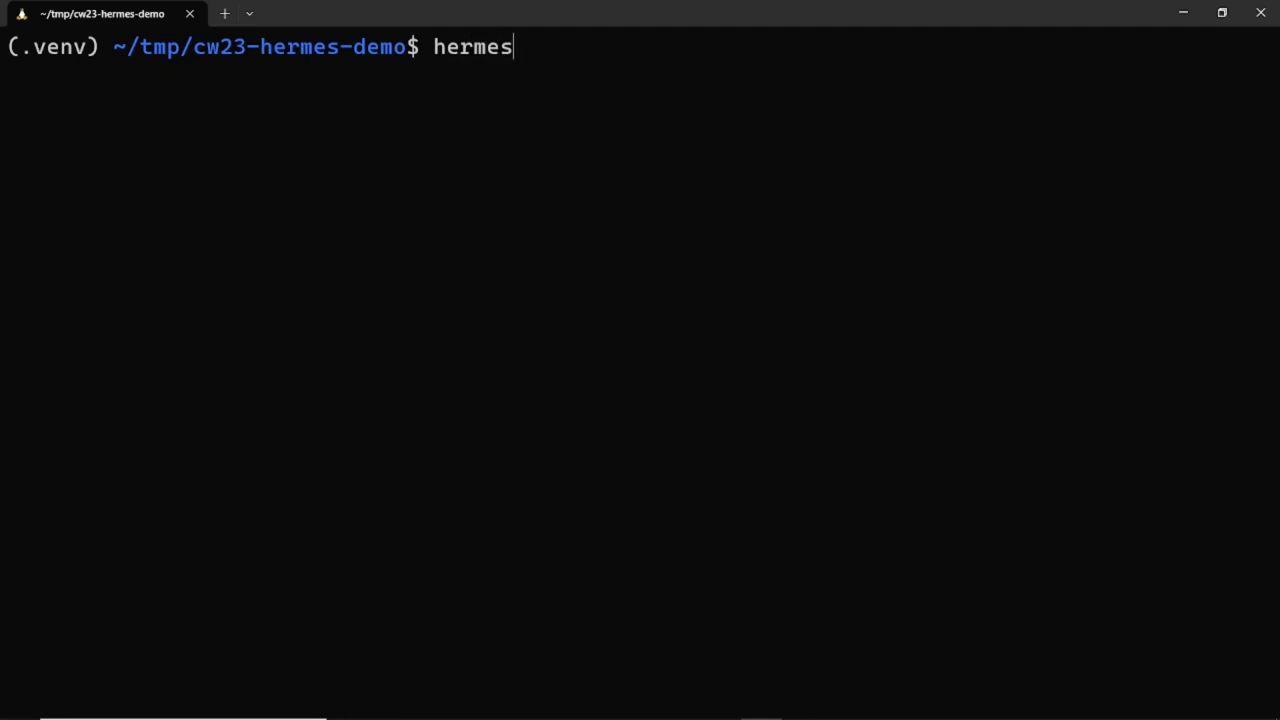
type("harve")
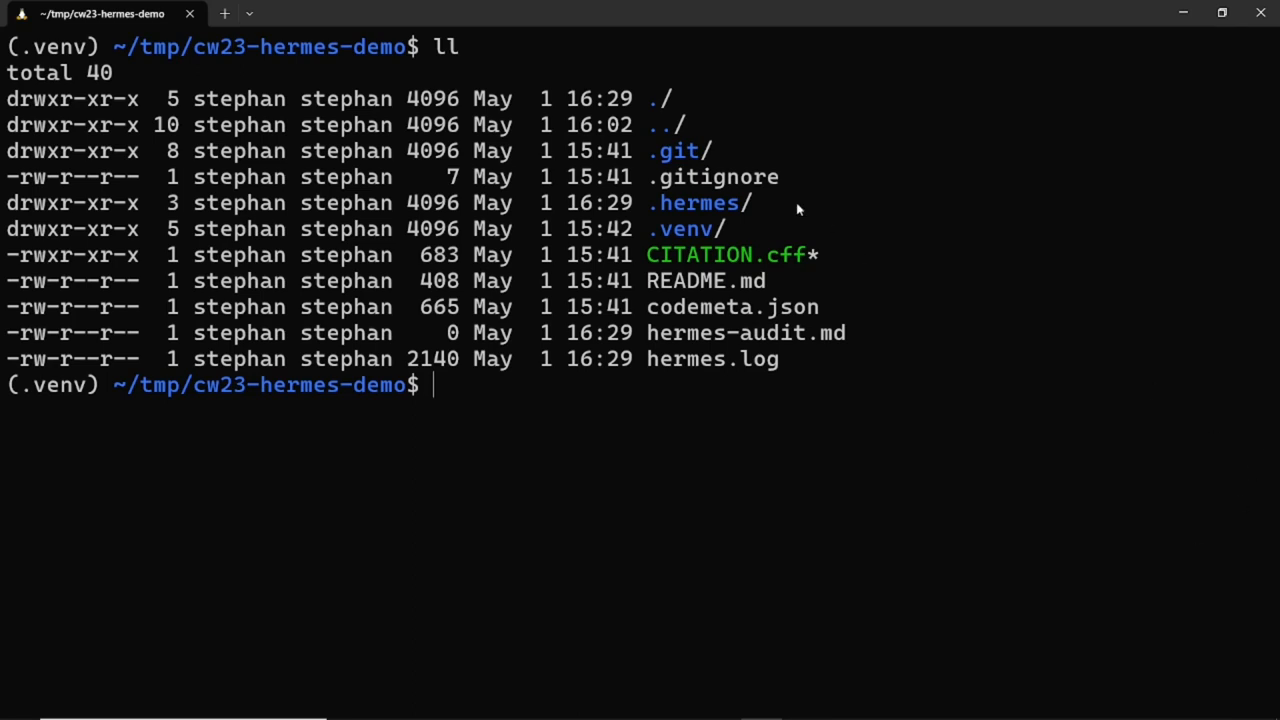
mouse_move(544, 394)
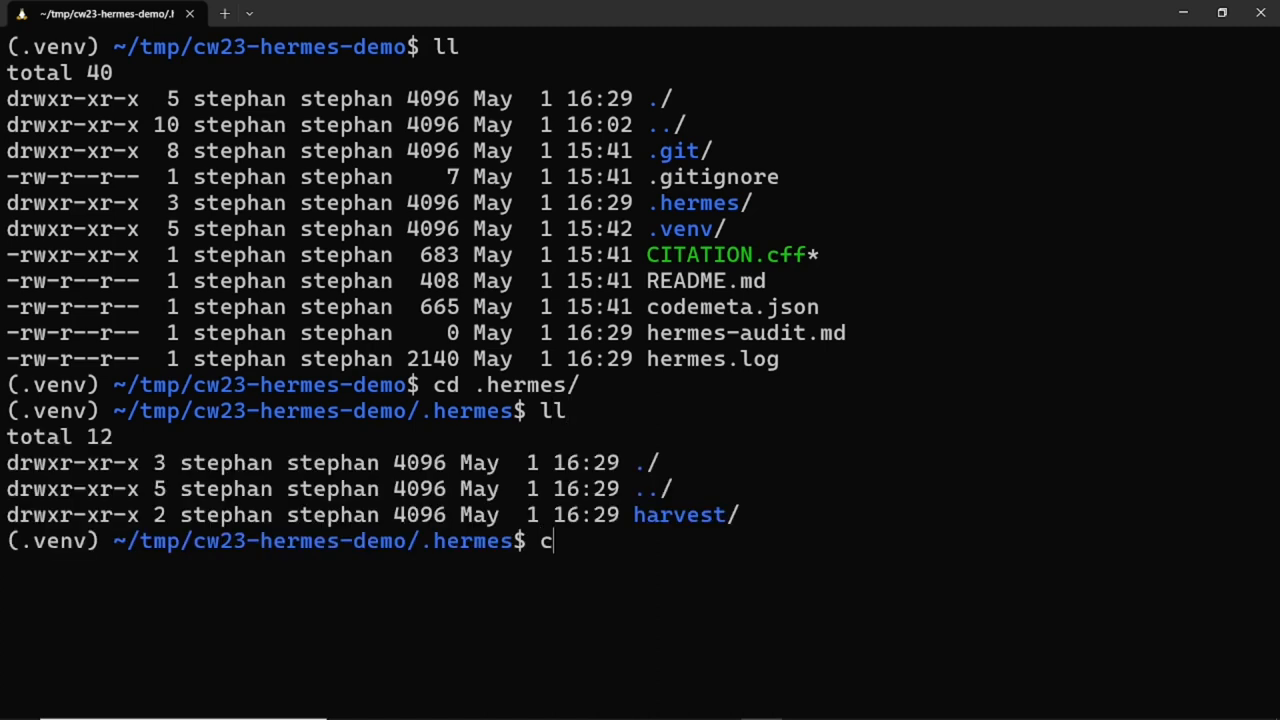
type("d harvest")
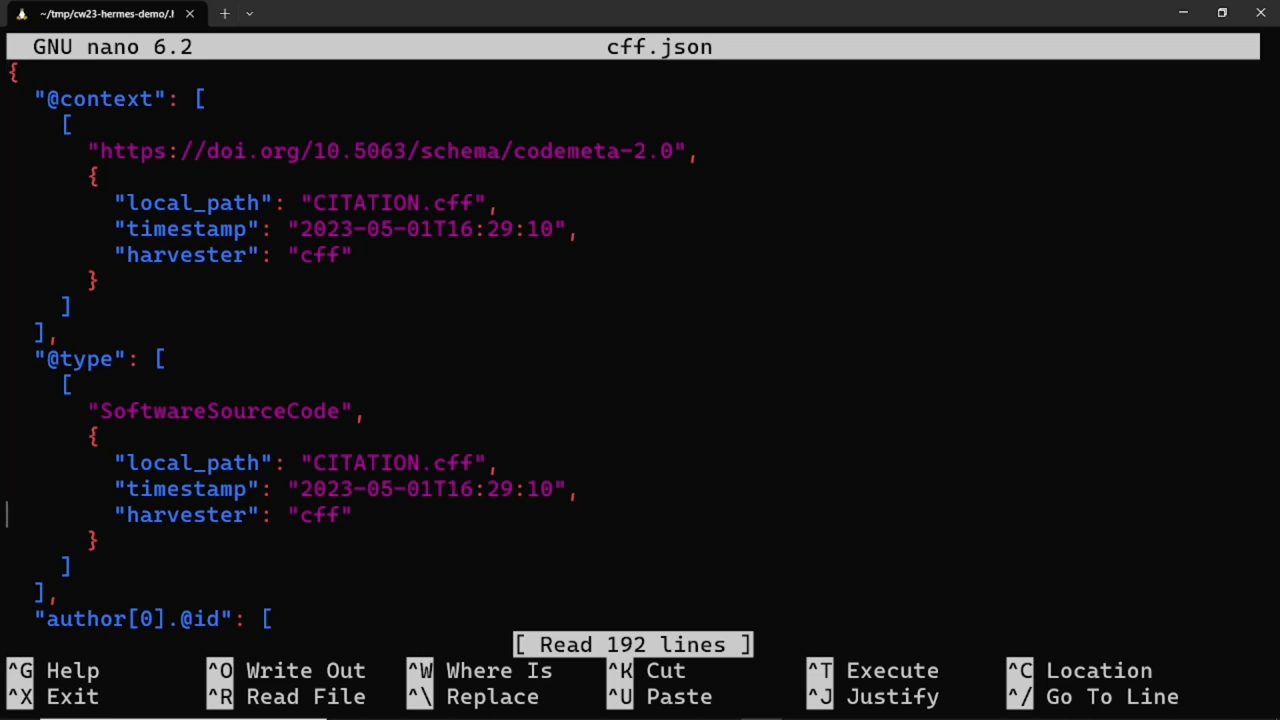
scroll("down", 3)
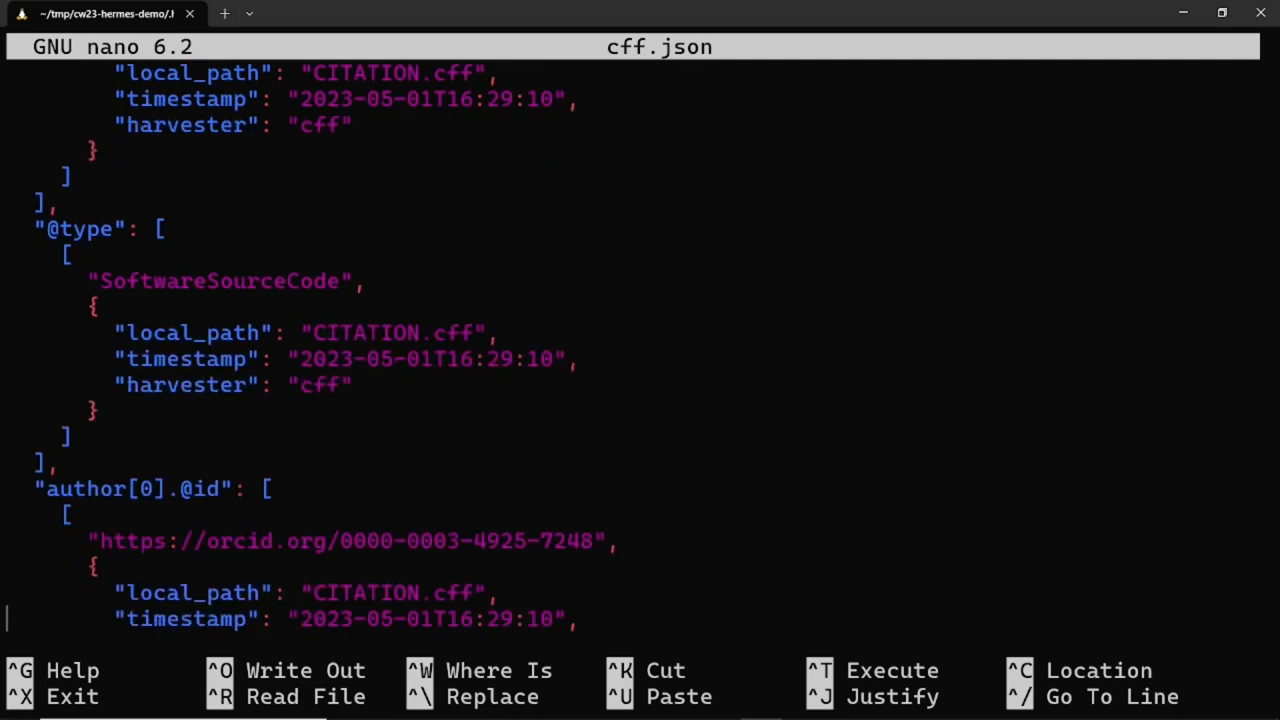
scroll("down", 3)
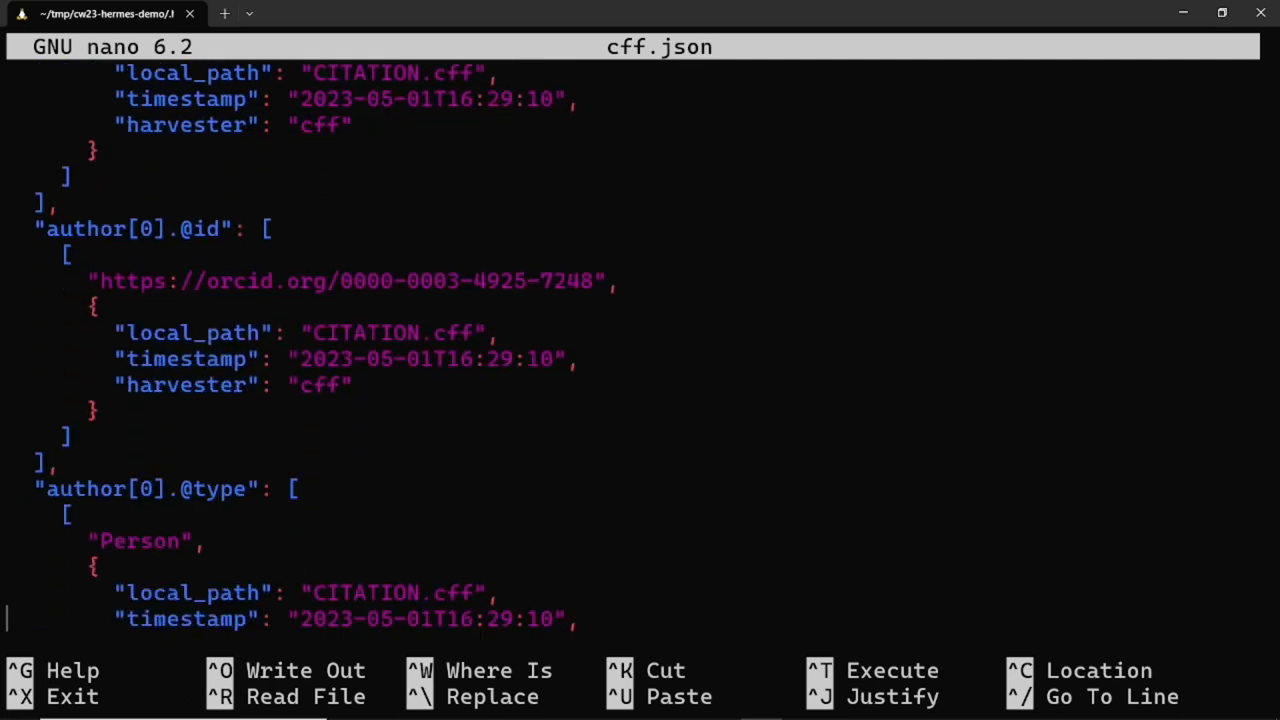
scroll("down", 3)
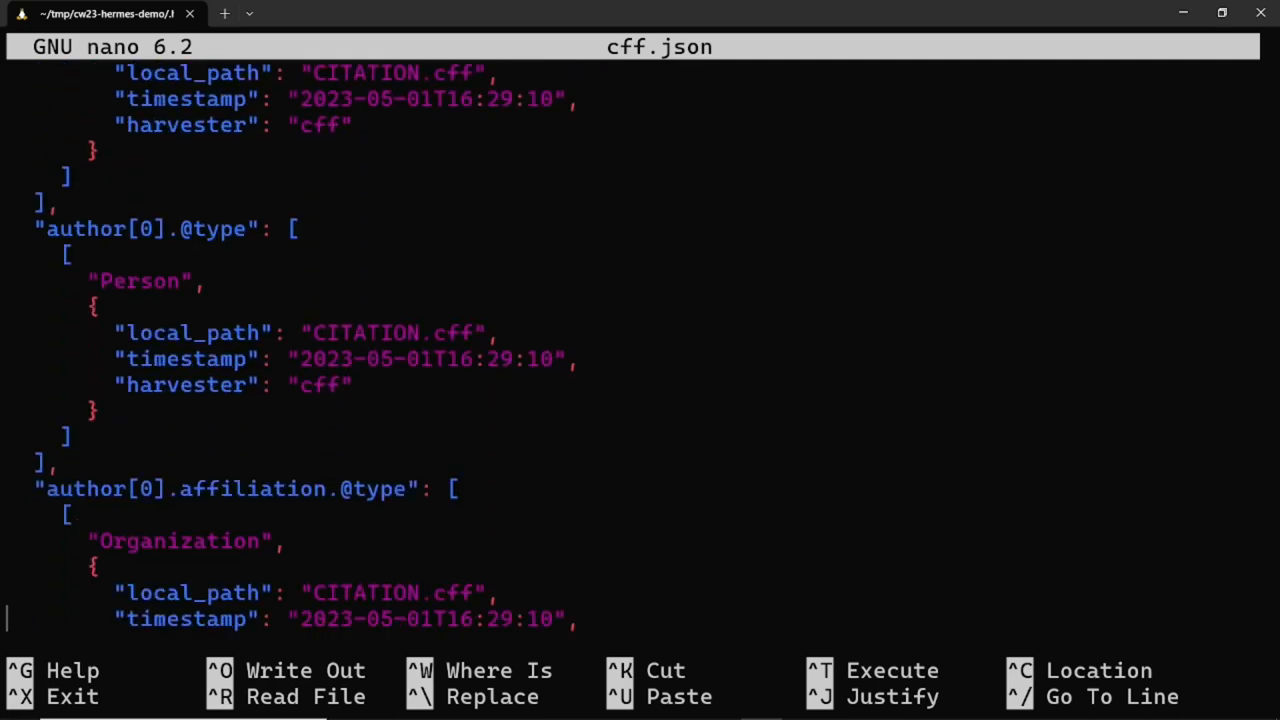
scroll("down", 3)
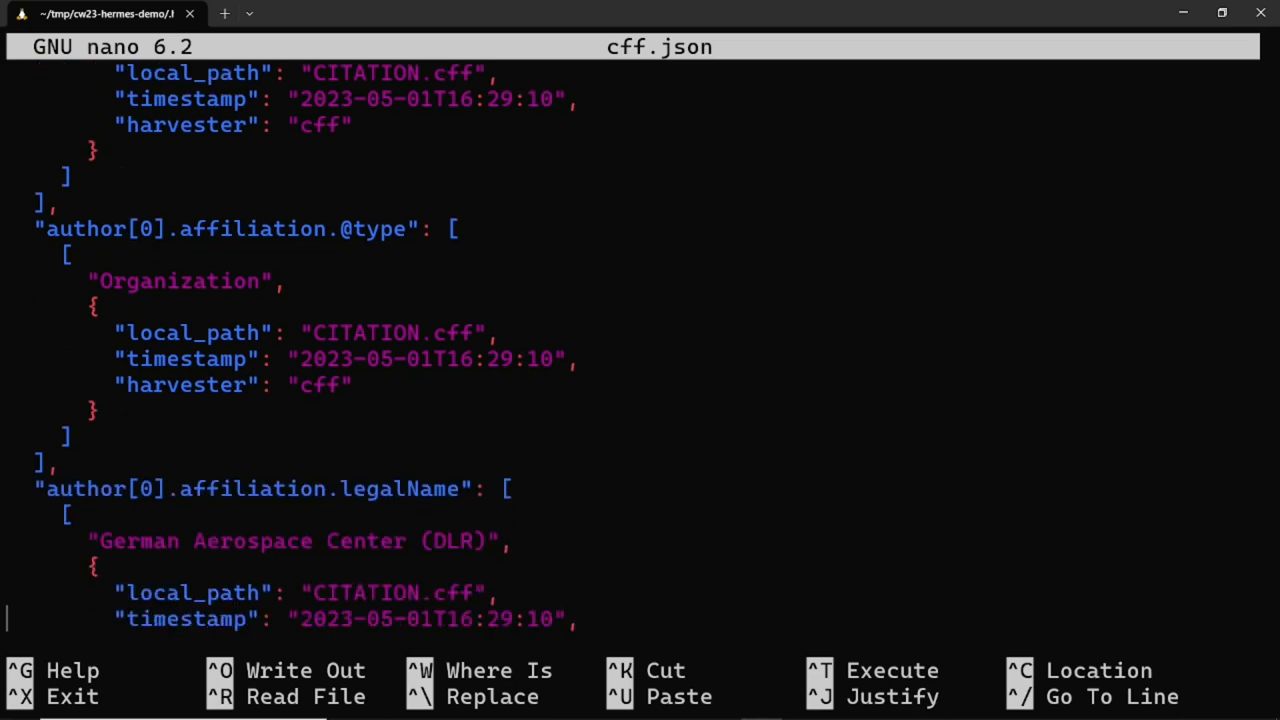
scroll("down", 3)
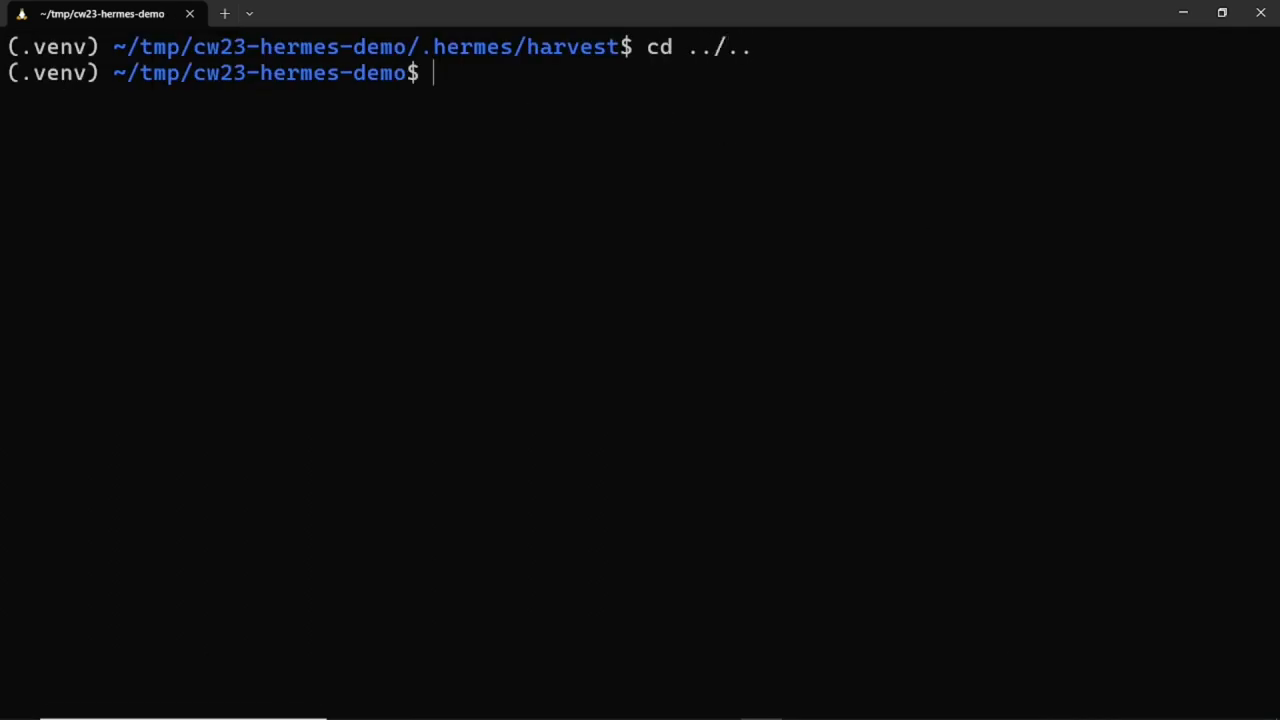
- Run hermes process and review codemeta.json and tags.json in .hermes/process
type("hermes --help")
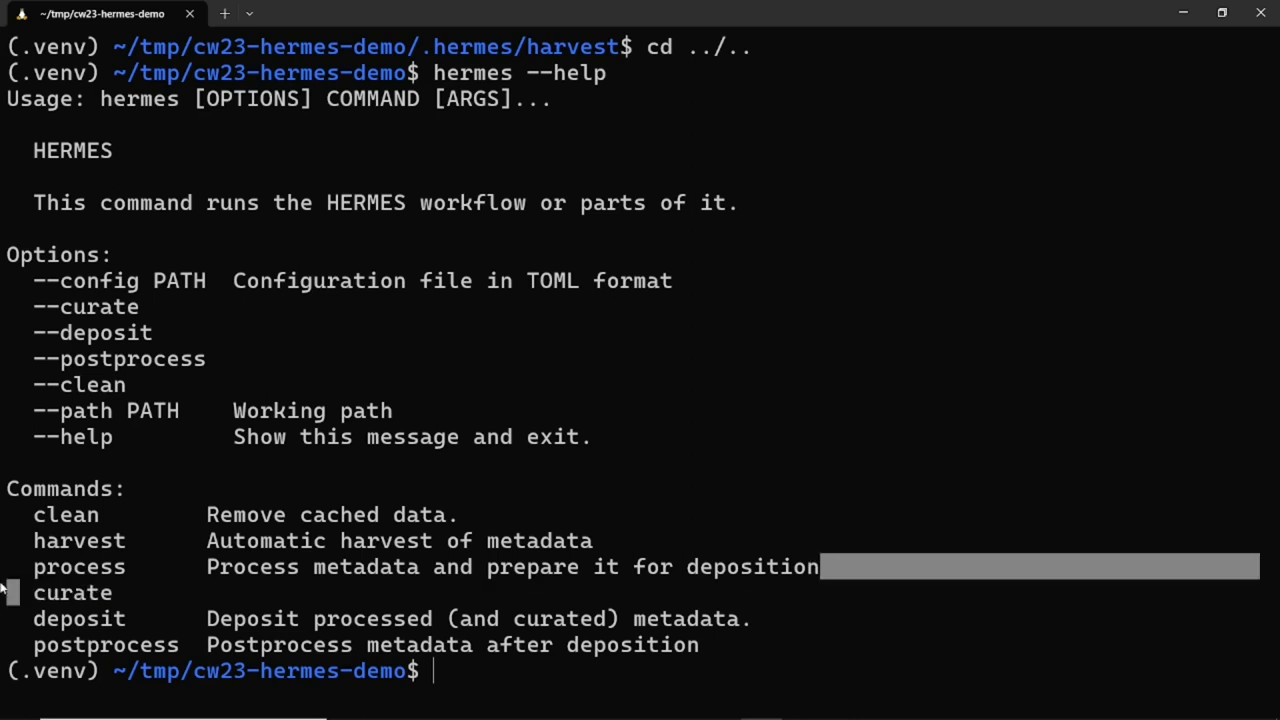
type("clear")
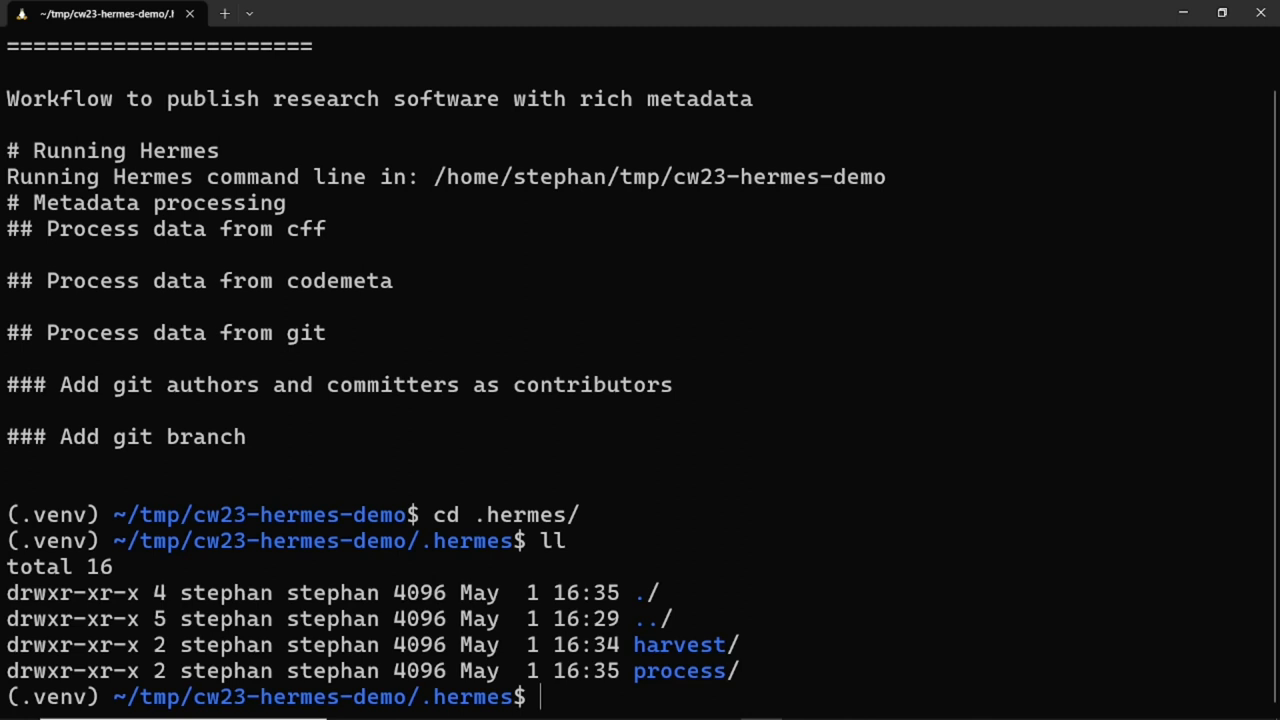
type("cd process/")
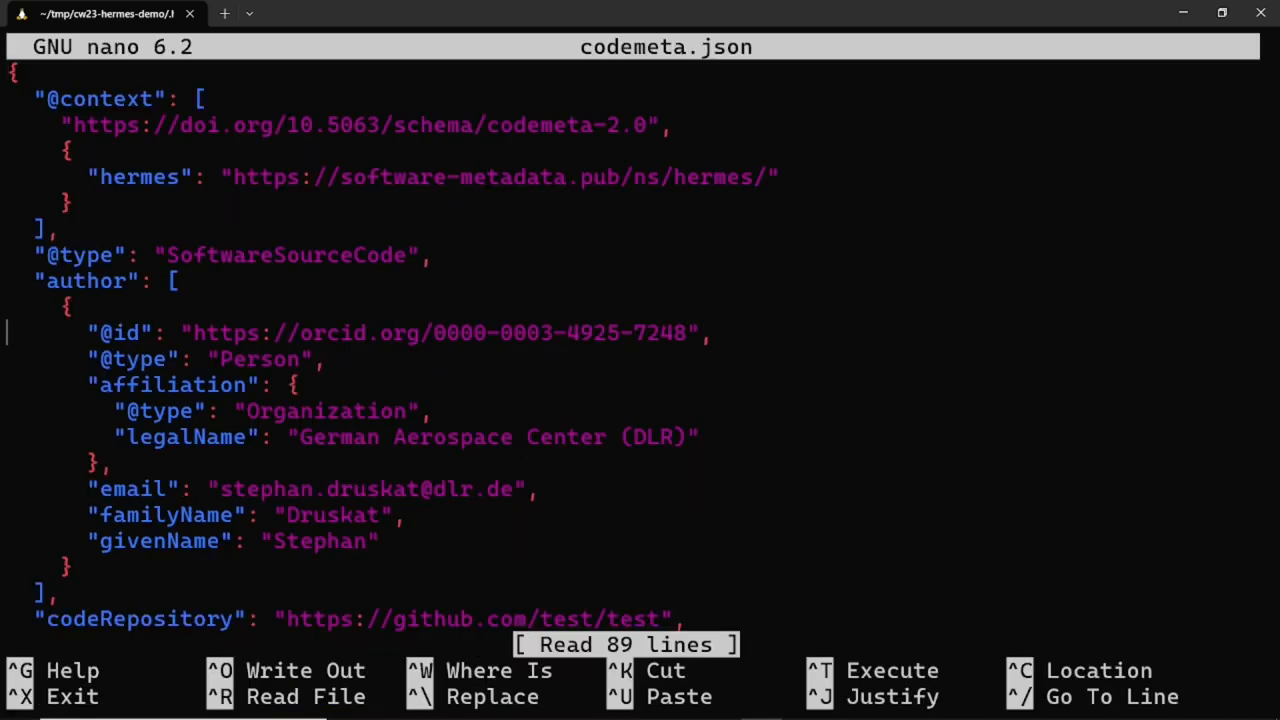
scroll("down", 3)
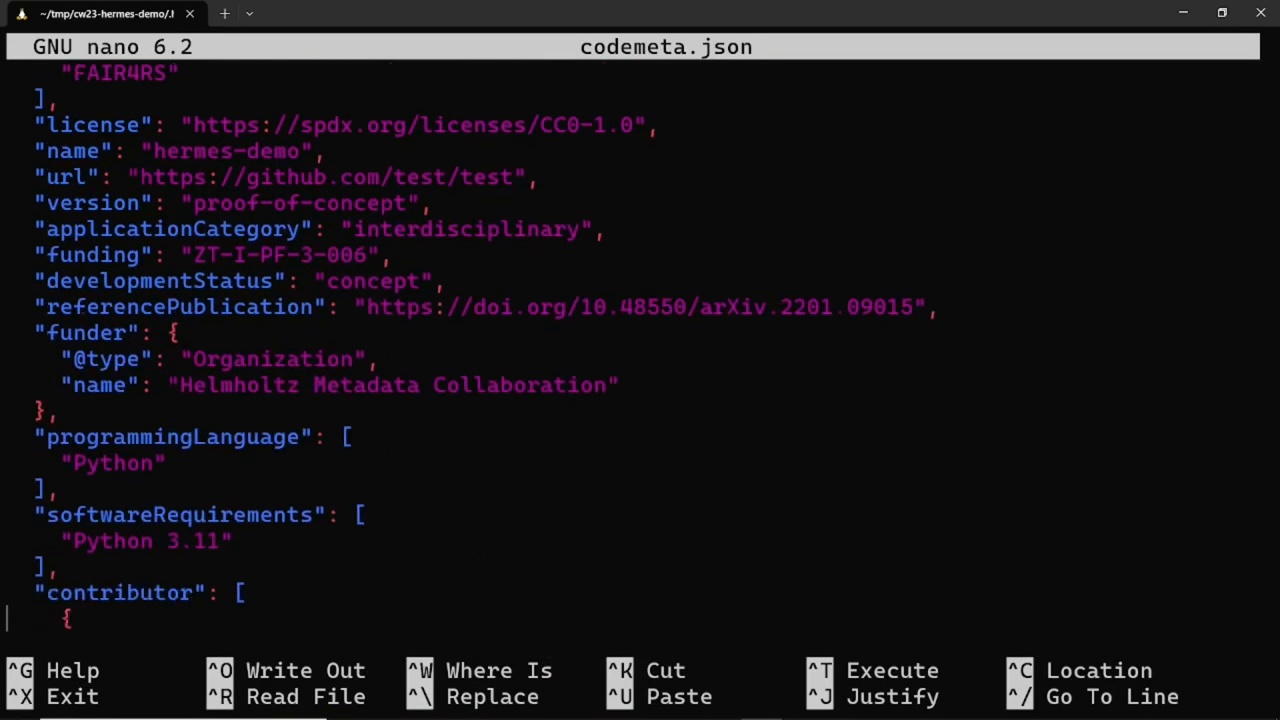
scroll("down", 3)
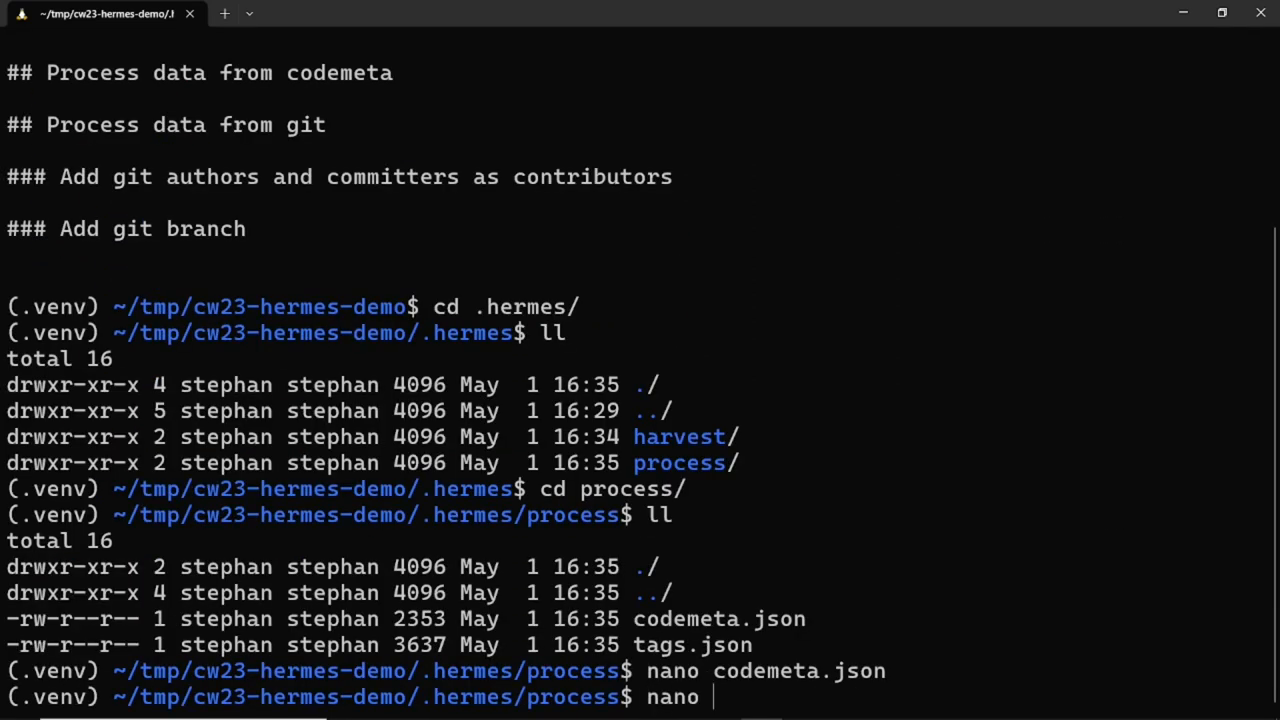
type("tags.json")
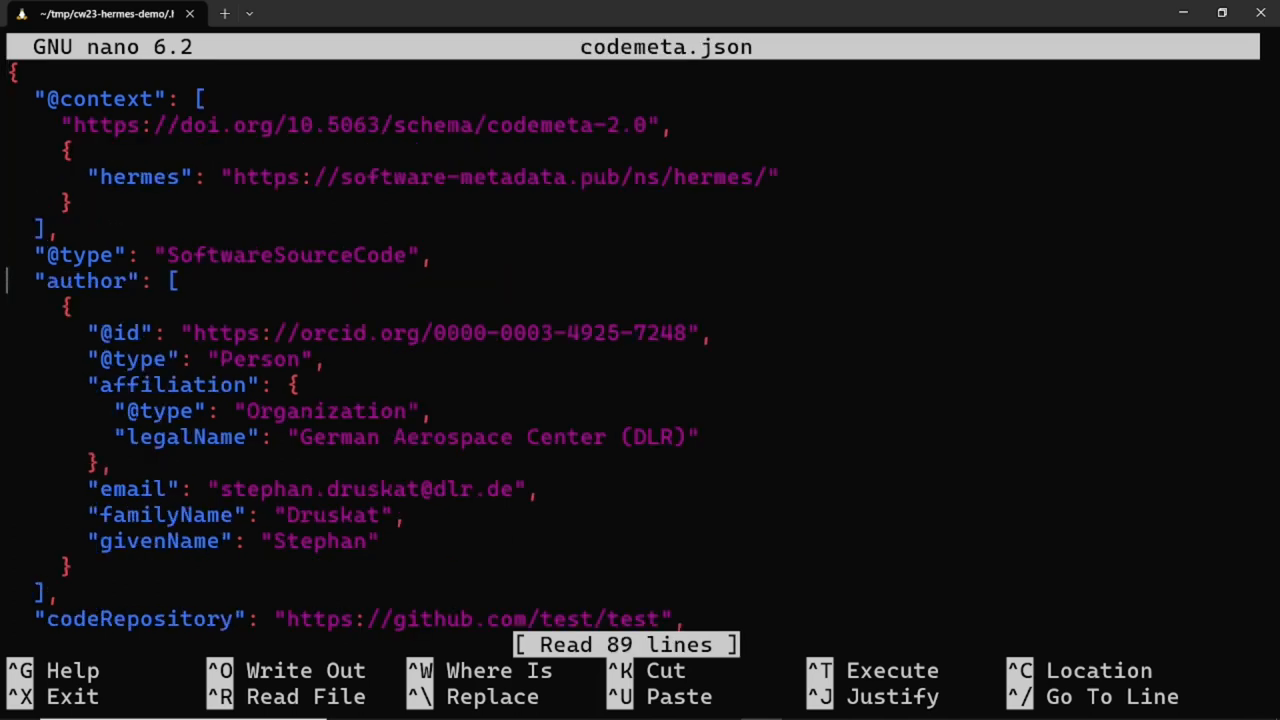
- Close the processed file, run hermes curate, and open the curated codemeta.json in .hermes
scroll("down", 3)
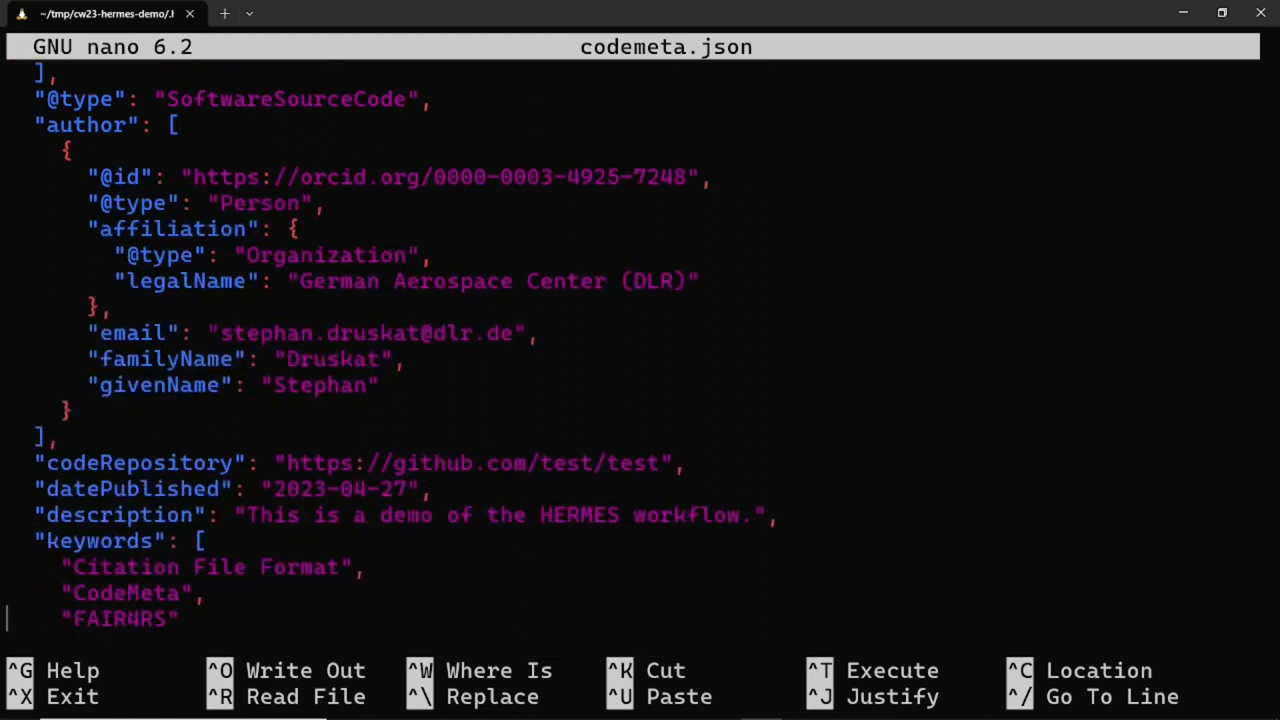
scroll("down", 3)
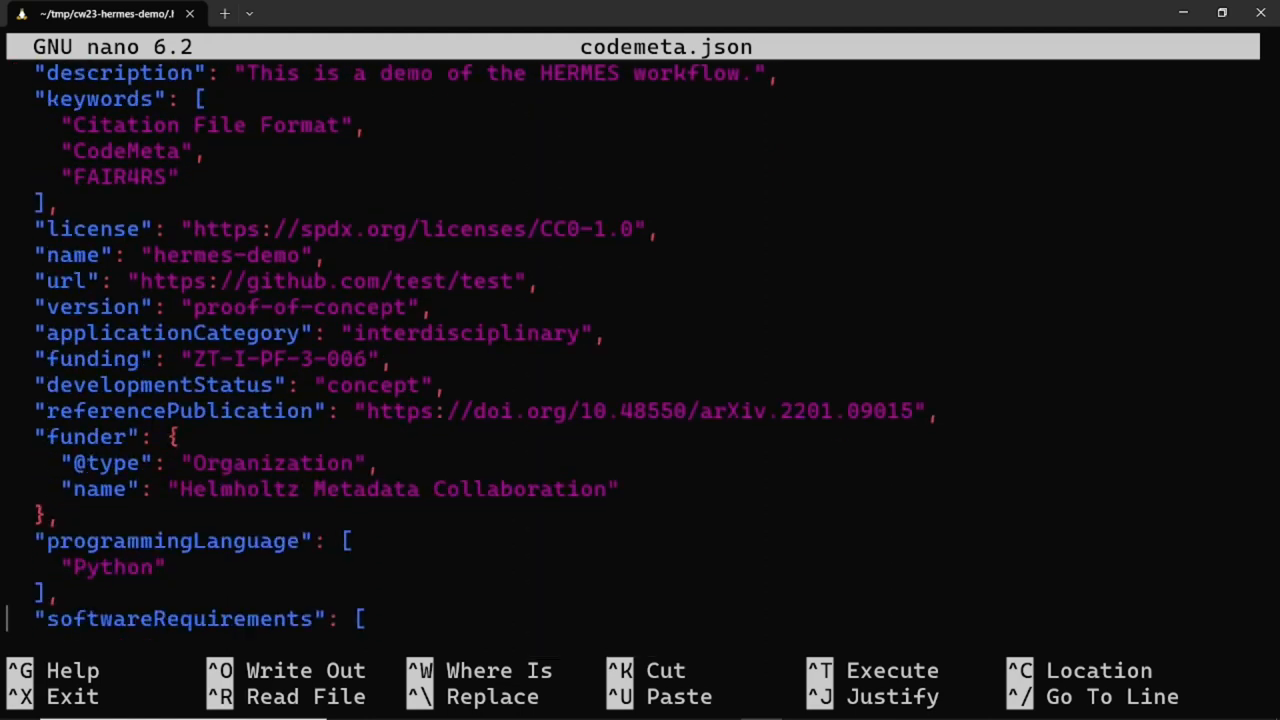
key("ctrl+x")
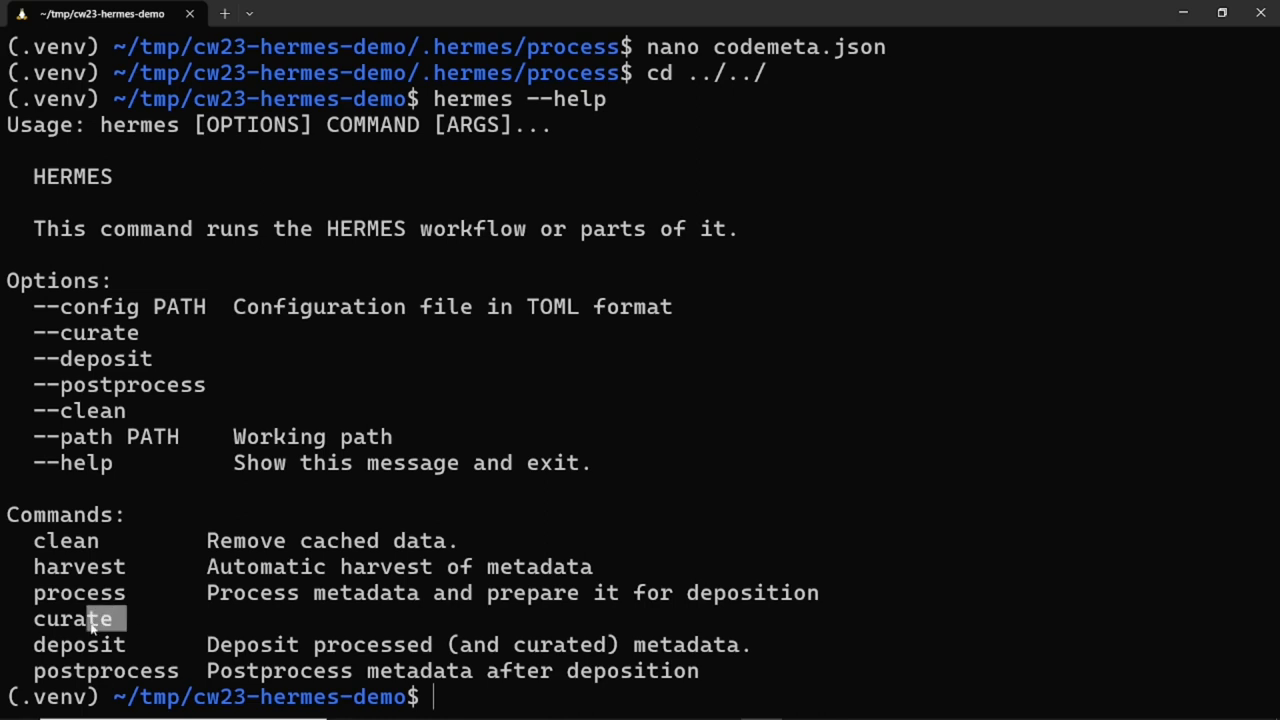
type("hermes curate")
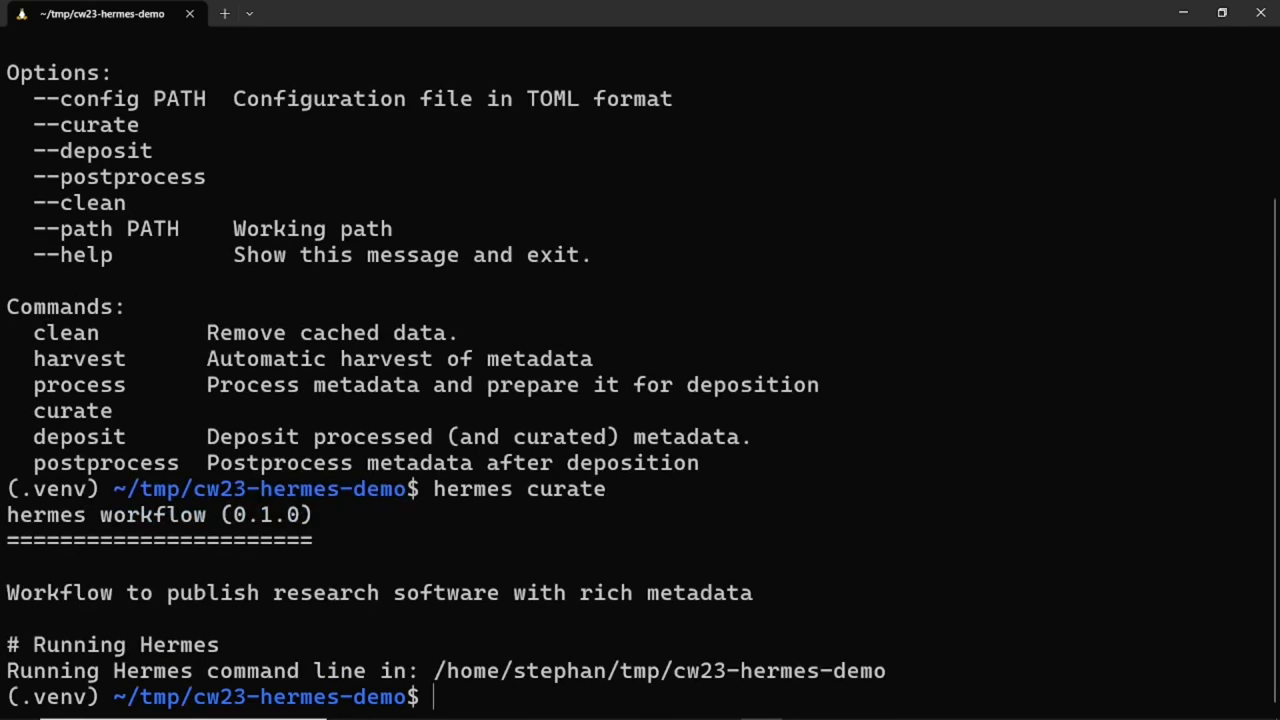
type("cd .hermes/")
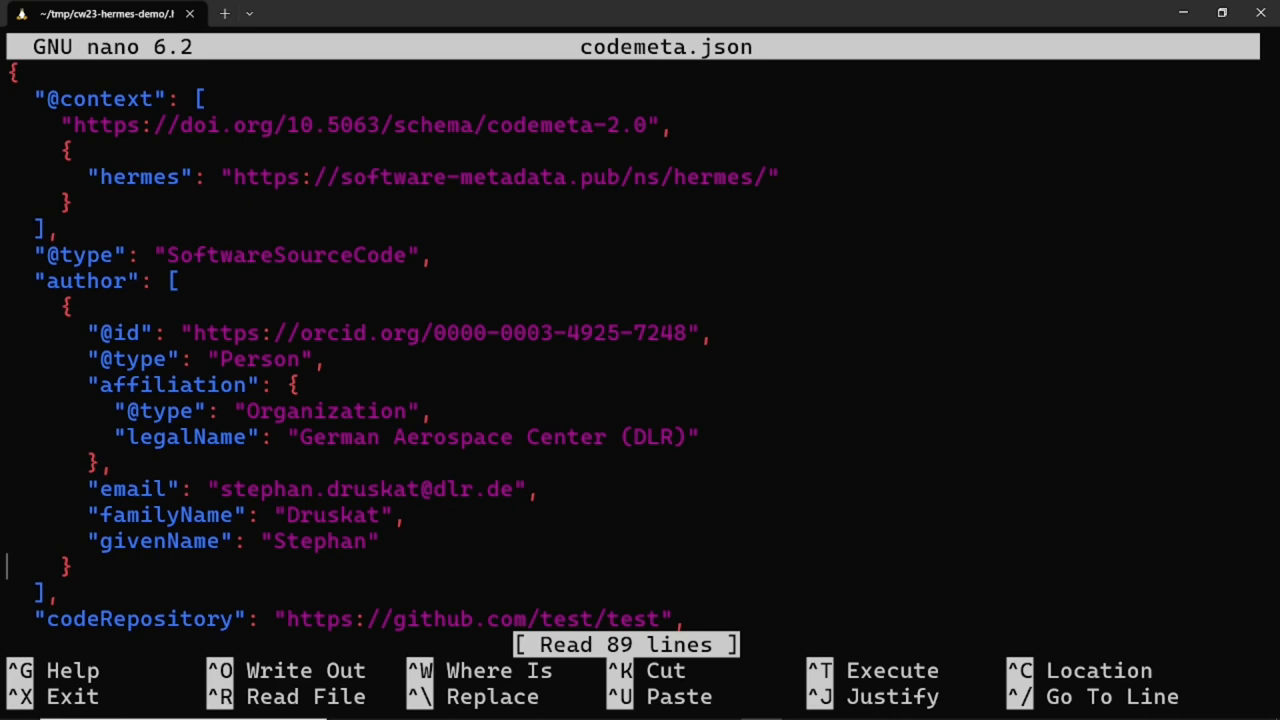
scroll("down", 3)
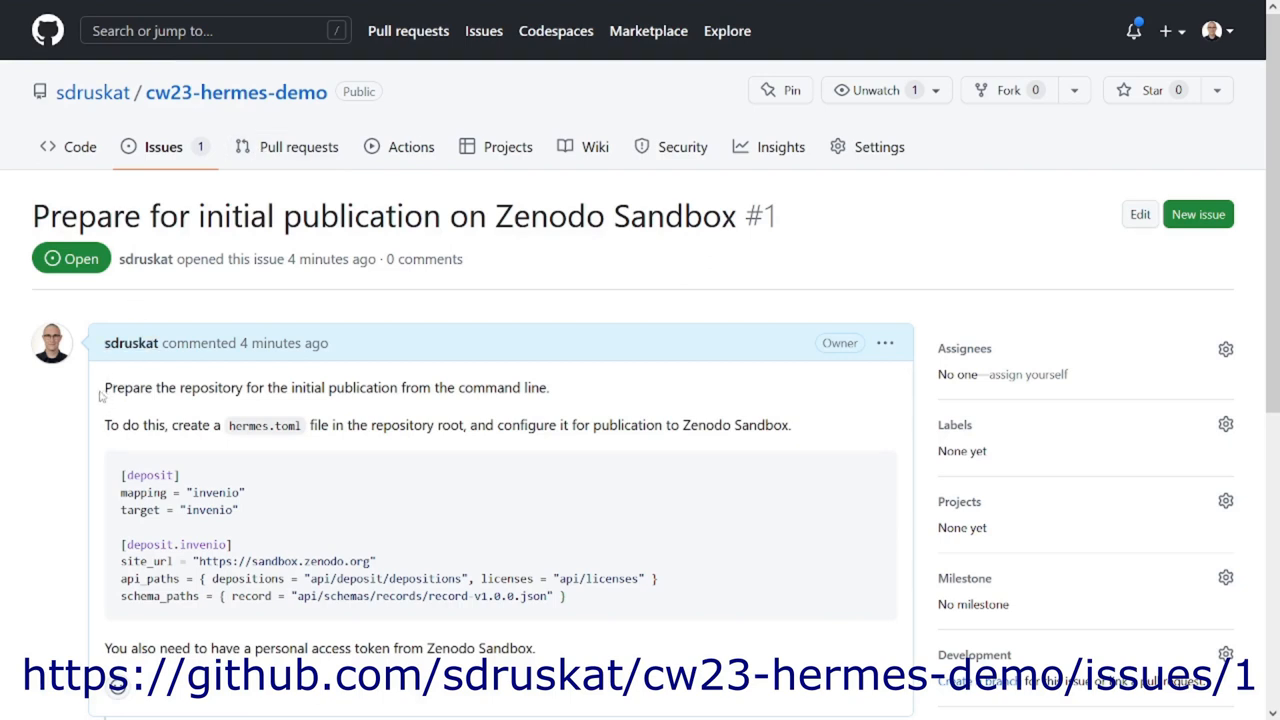
- Copy the hermes.toml Zenodo Sandbox deposit snippet from issue #1
left_click_drag(105, 387, 795, 425)
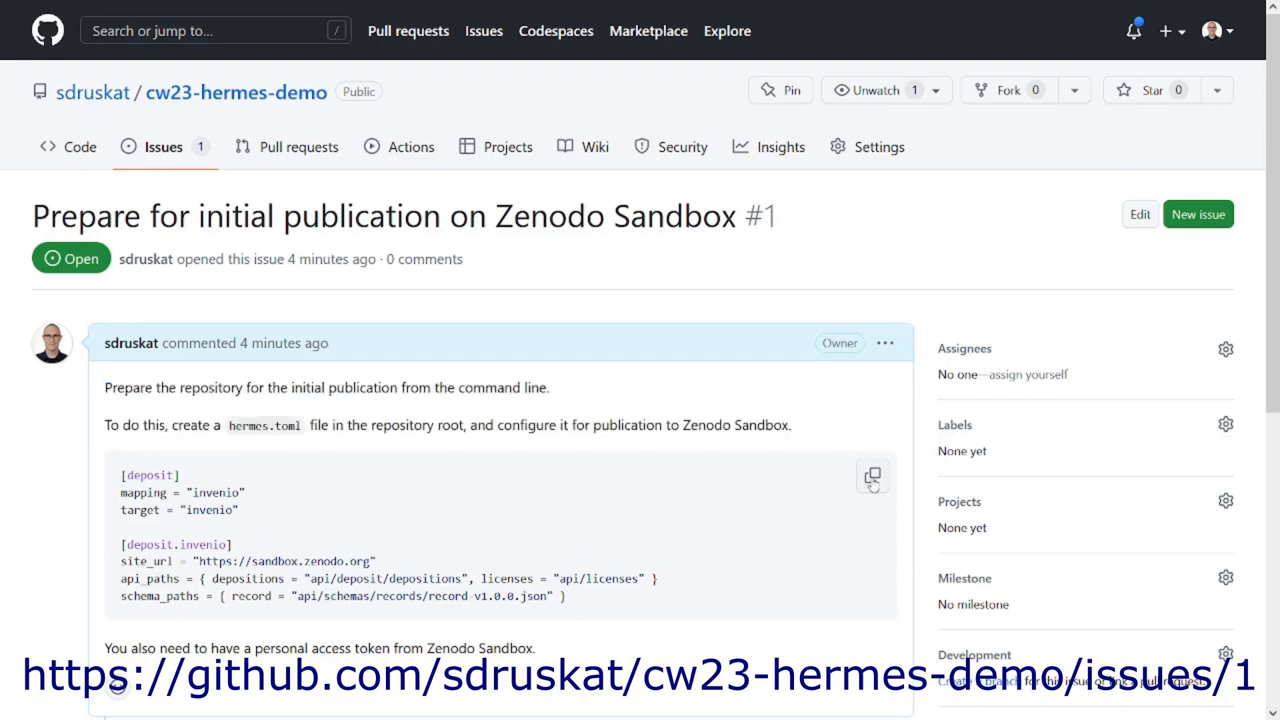
left_click(872, 476)
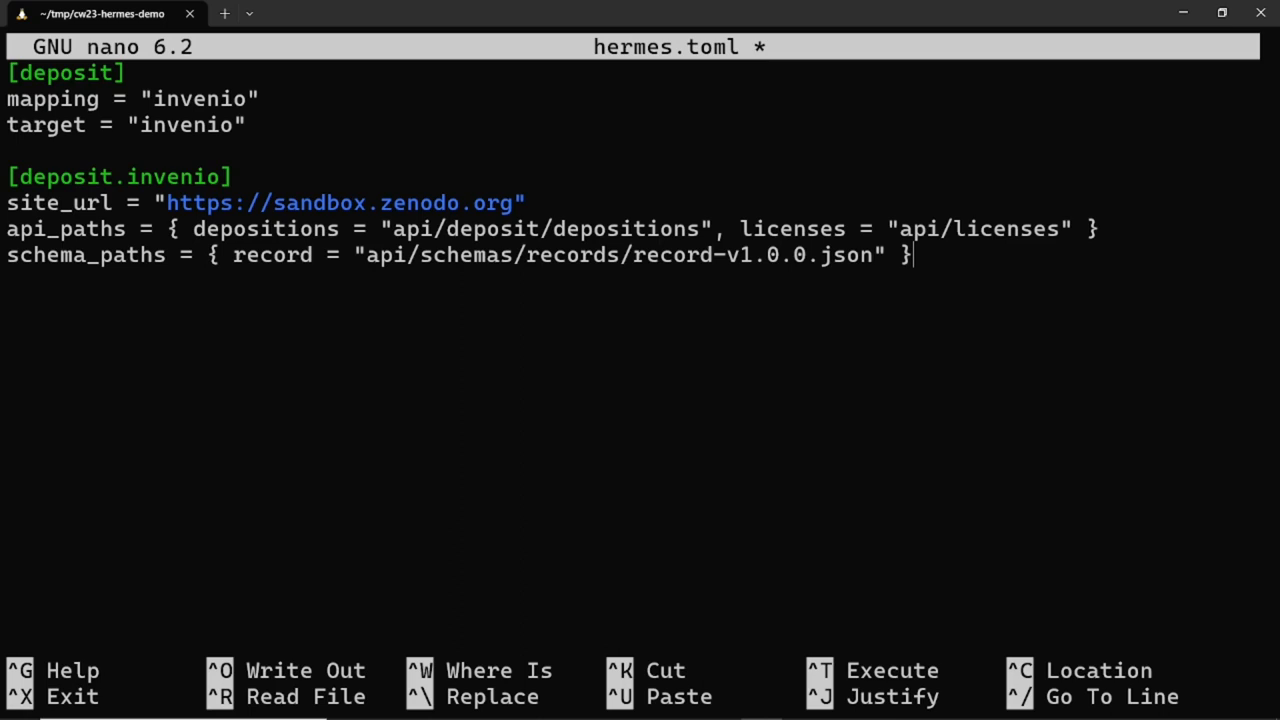
- Save hermes.toml with the pasted settings and commit it as 'Fix #1: Add'
key("ctrl+x")
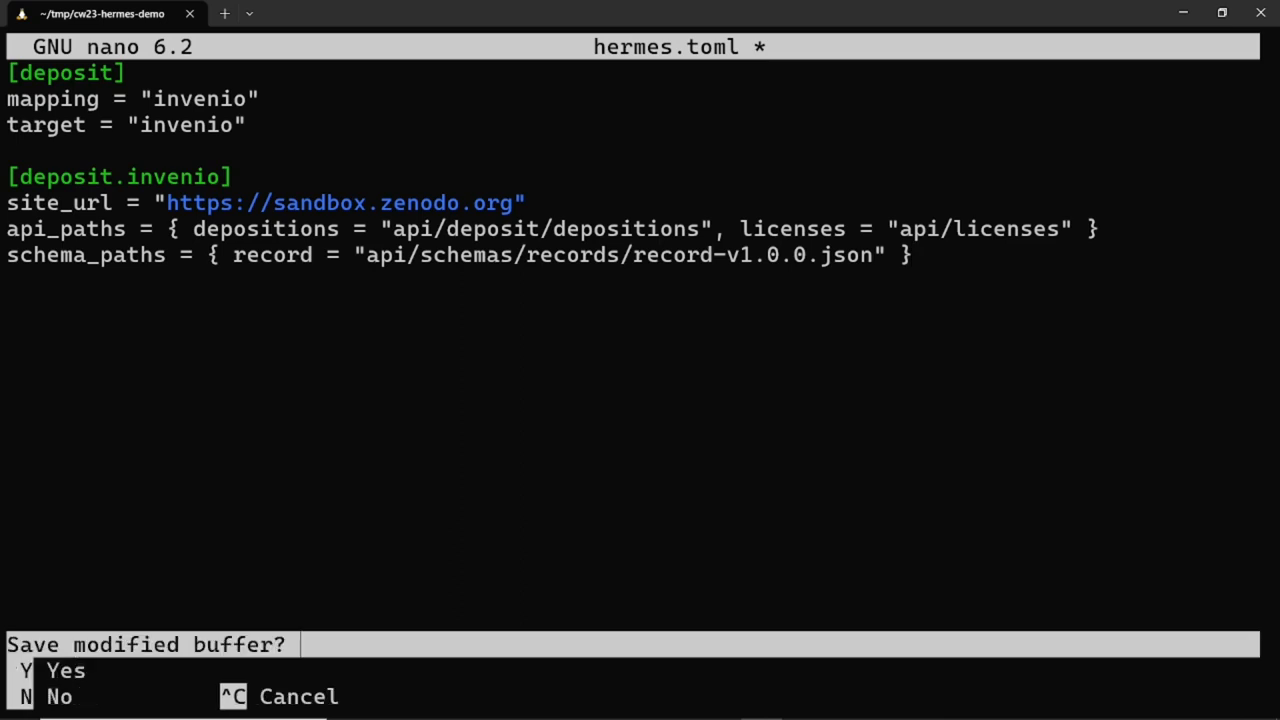
key("n")
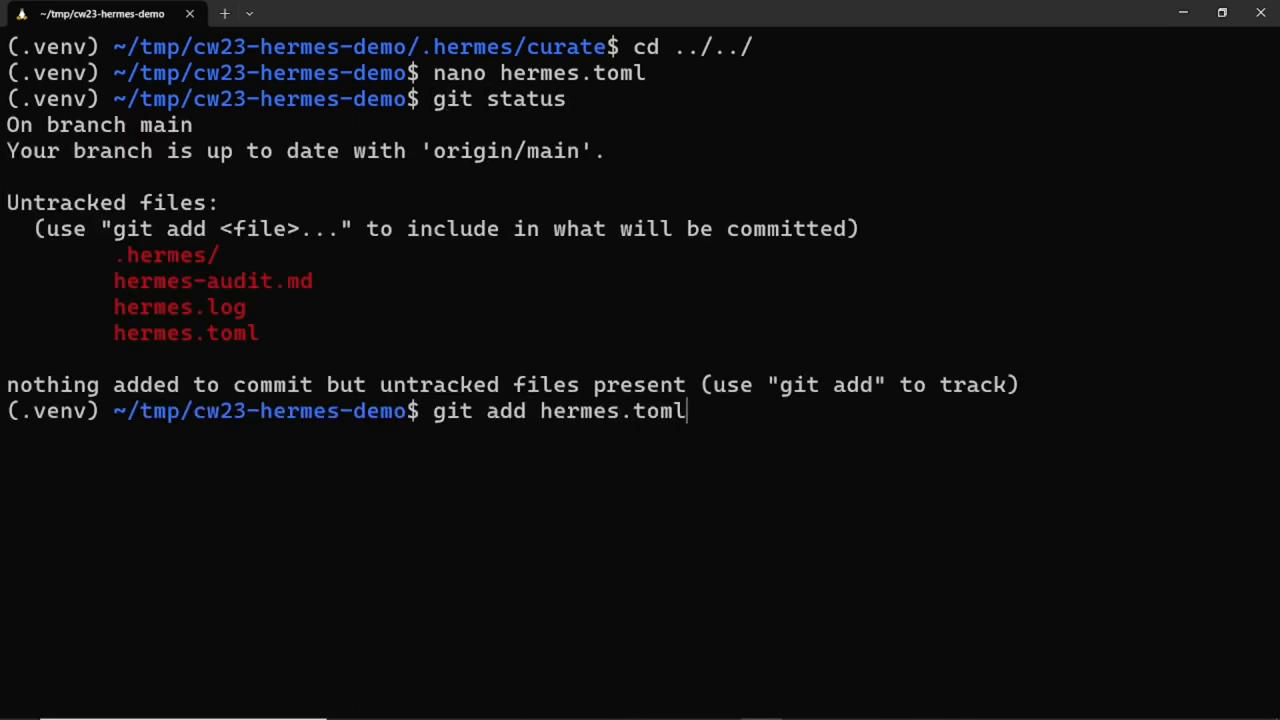
type("git commit -m \"Fix #1: Add")
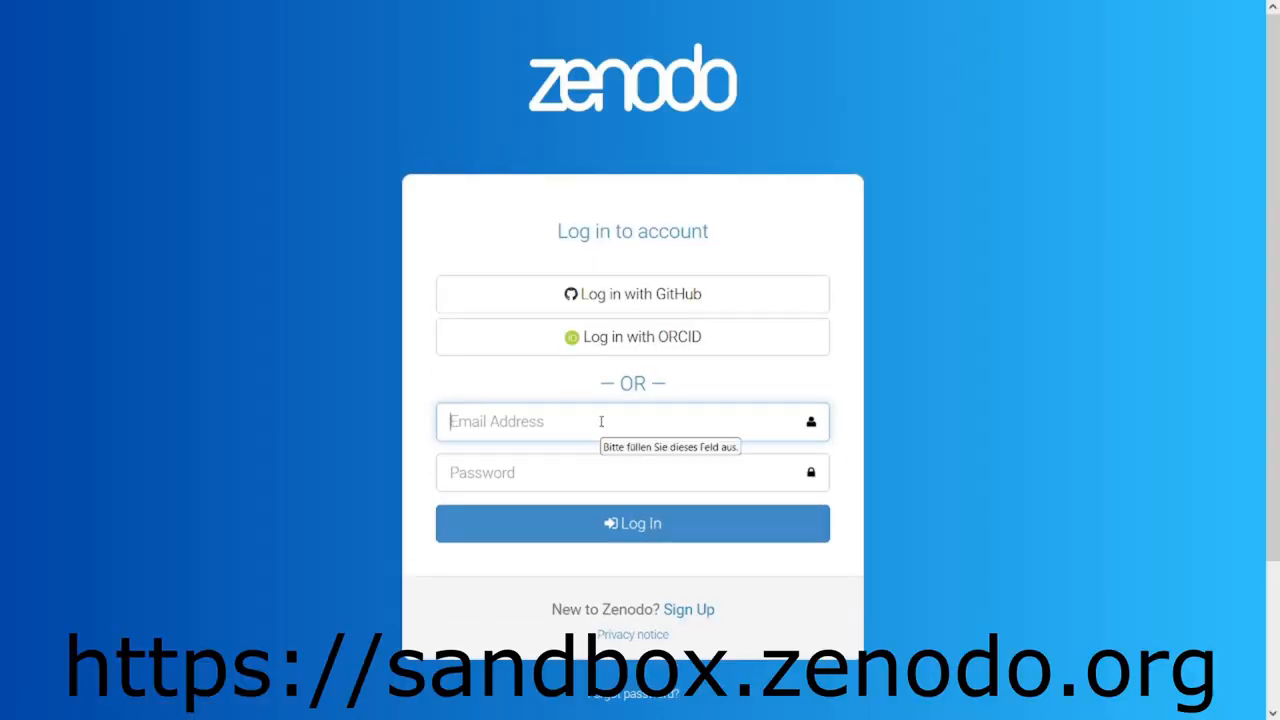
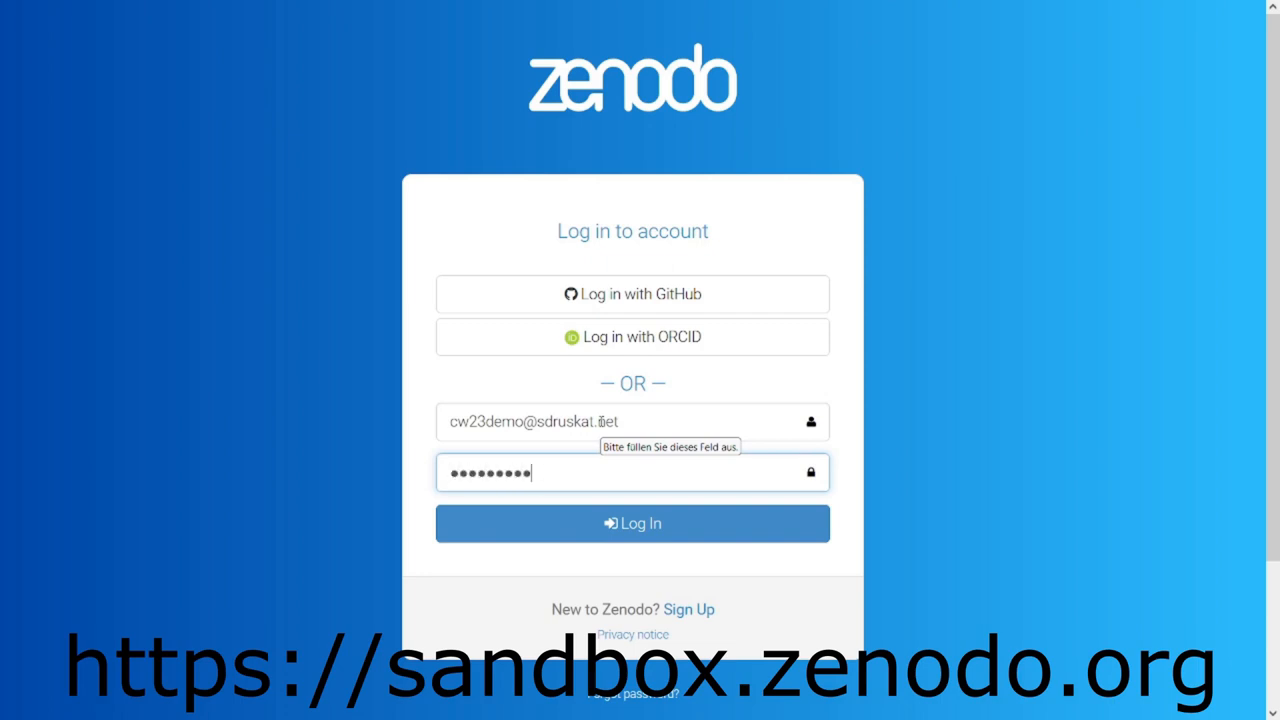
left_click(632, 523)
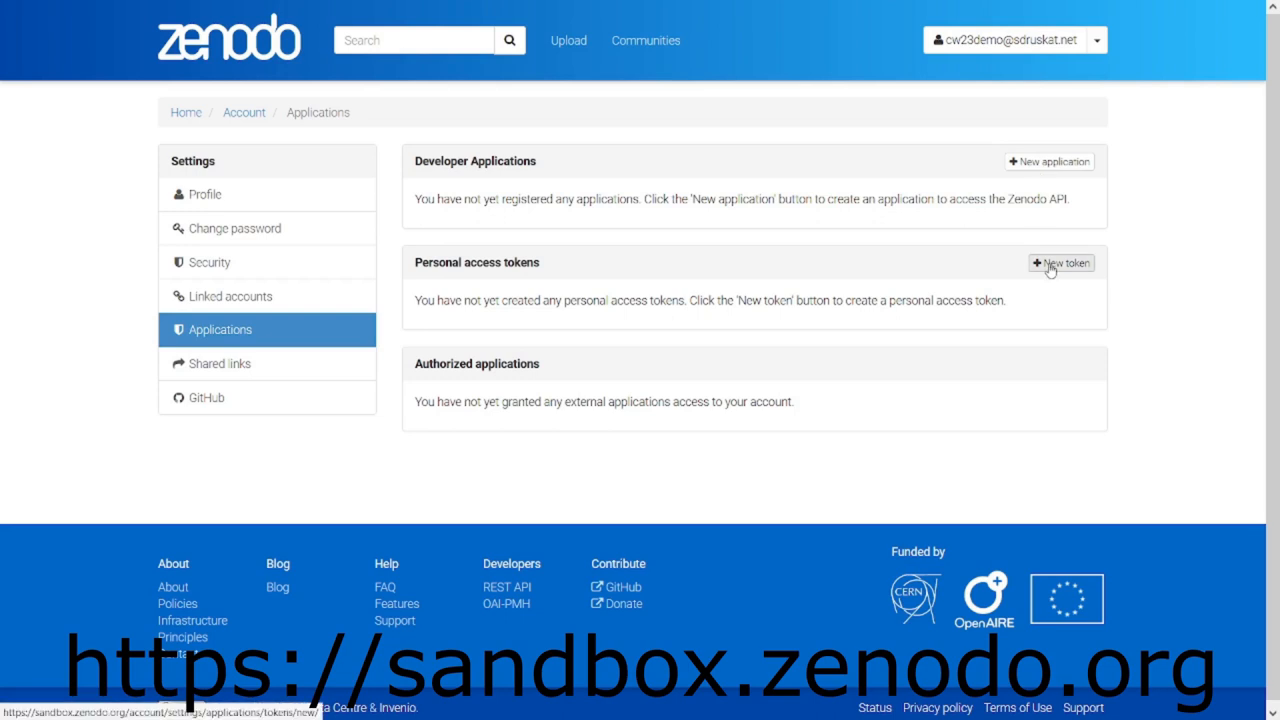
left_click(1063, 262)
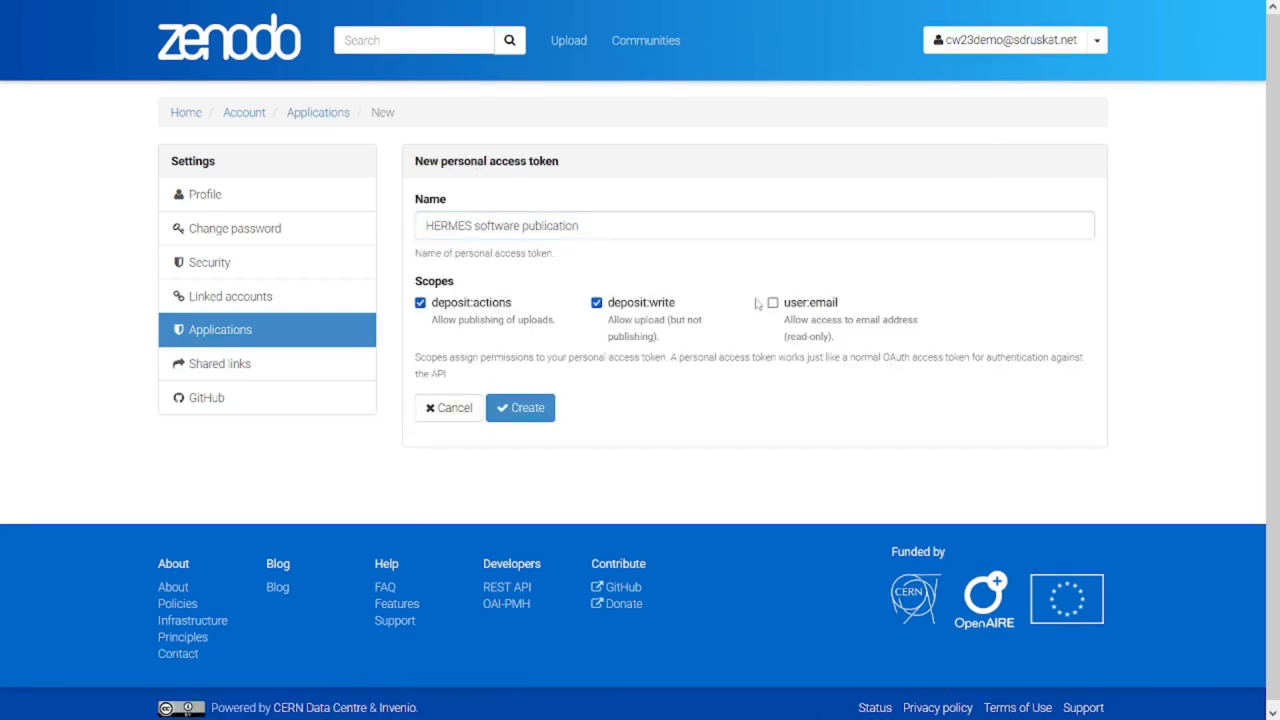
left_click(520, 408)
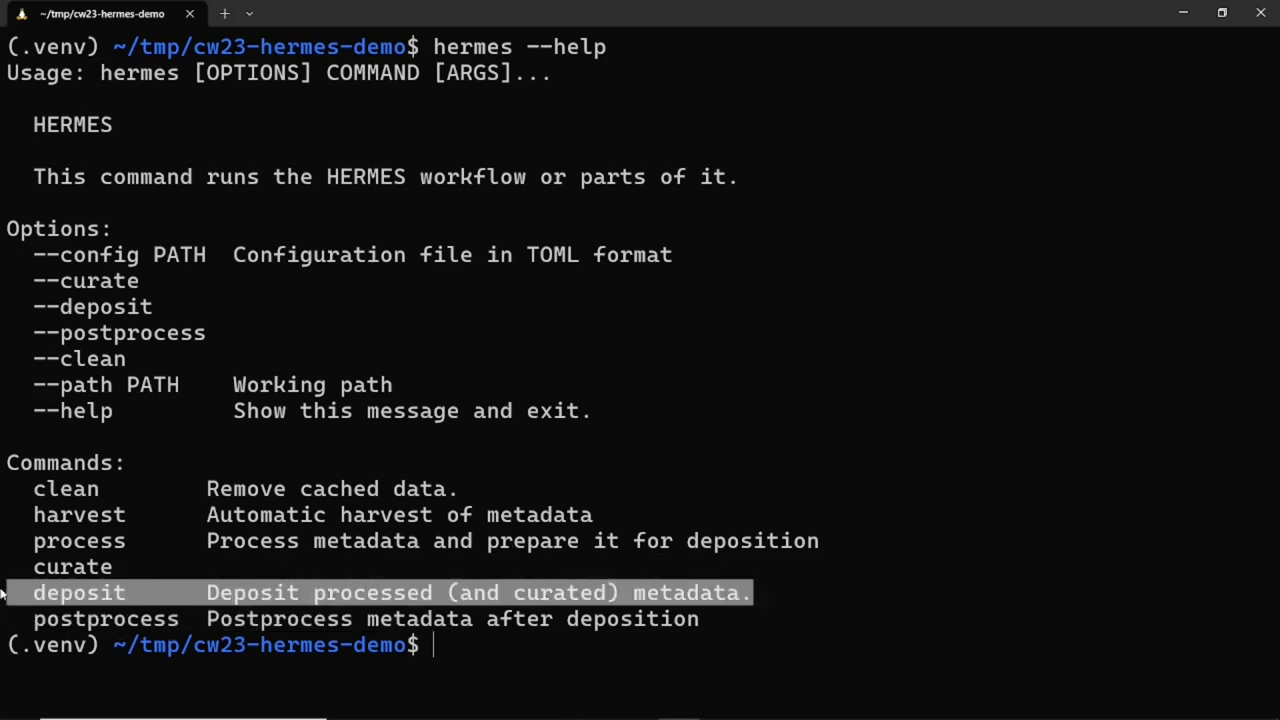
- Check hermes deposit --help for the required file option, then clear the screen
type("hermes de")
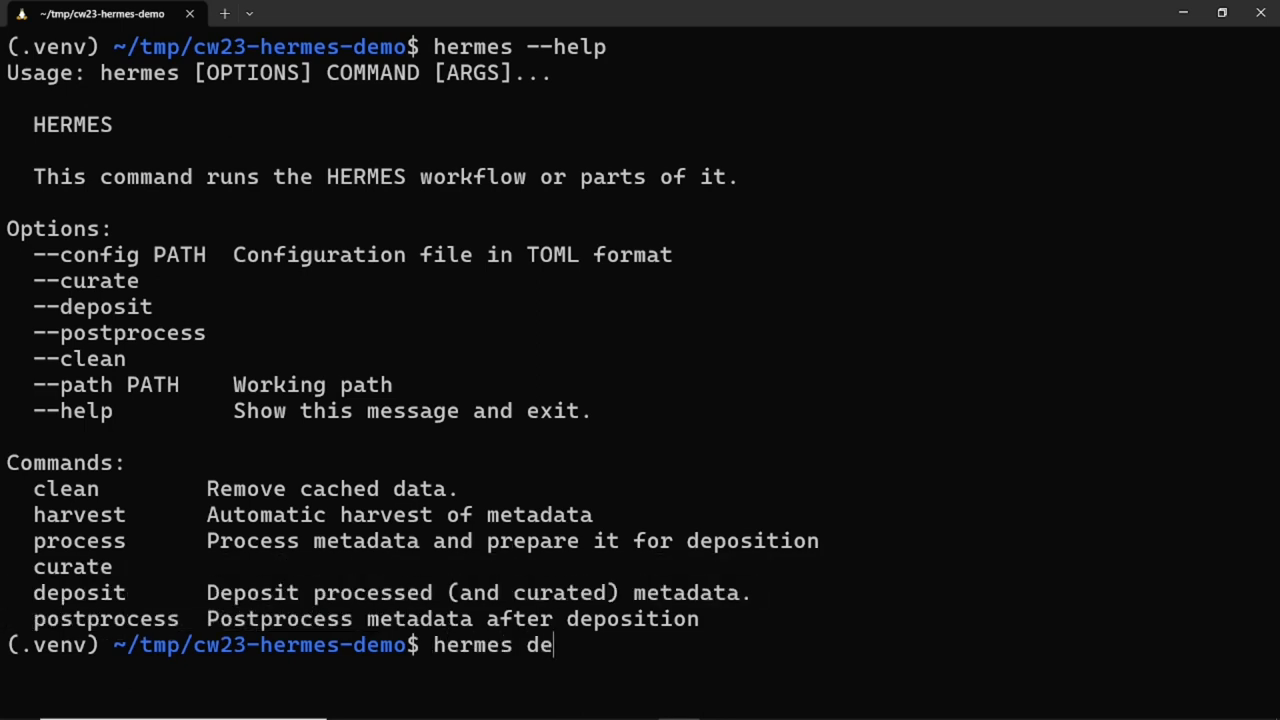
type("posit --help")
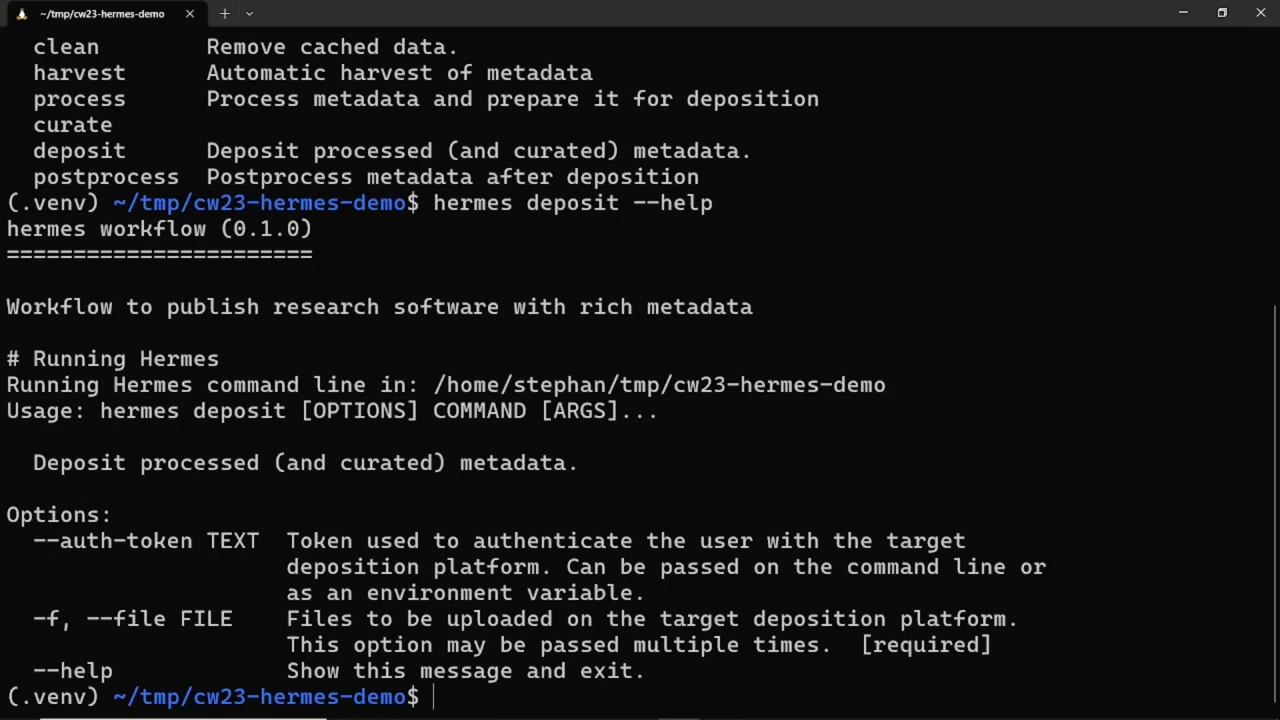
double_click(75, 540)
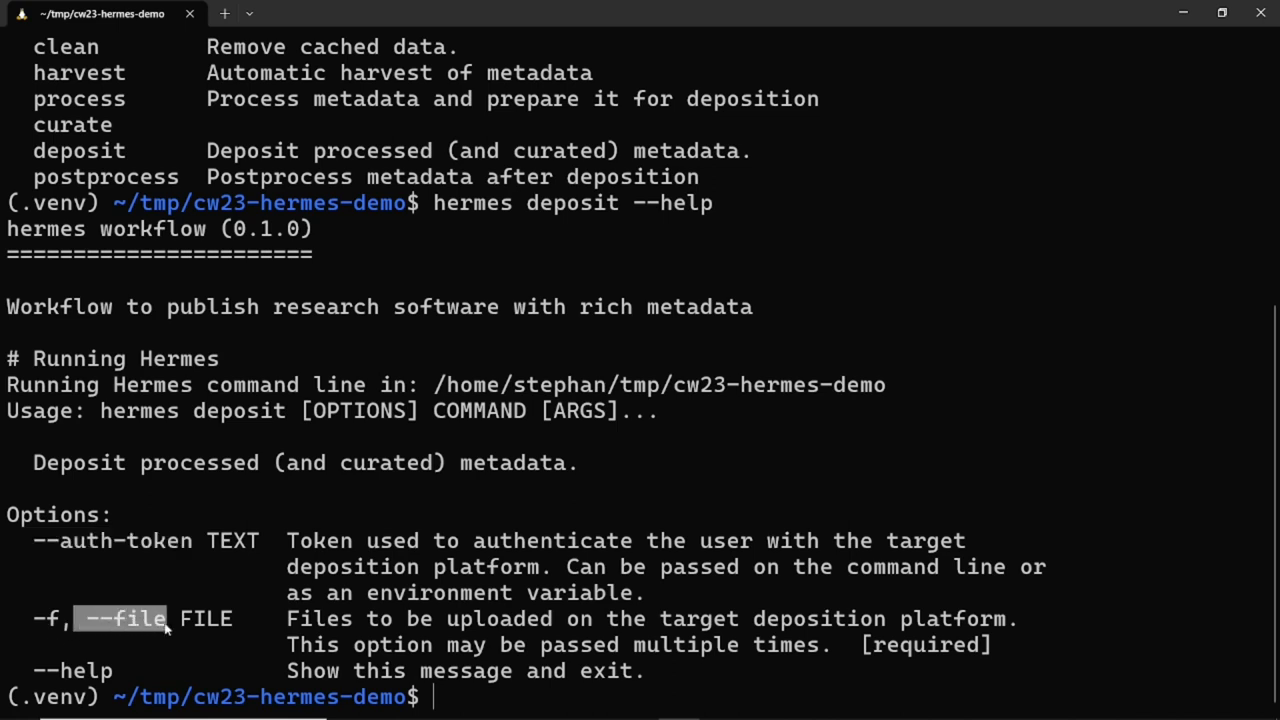
type("clear")
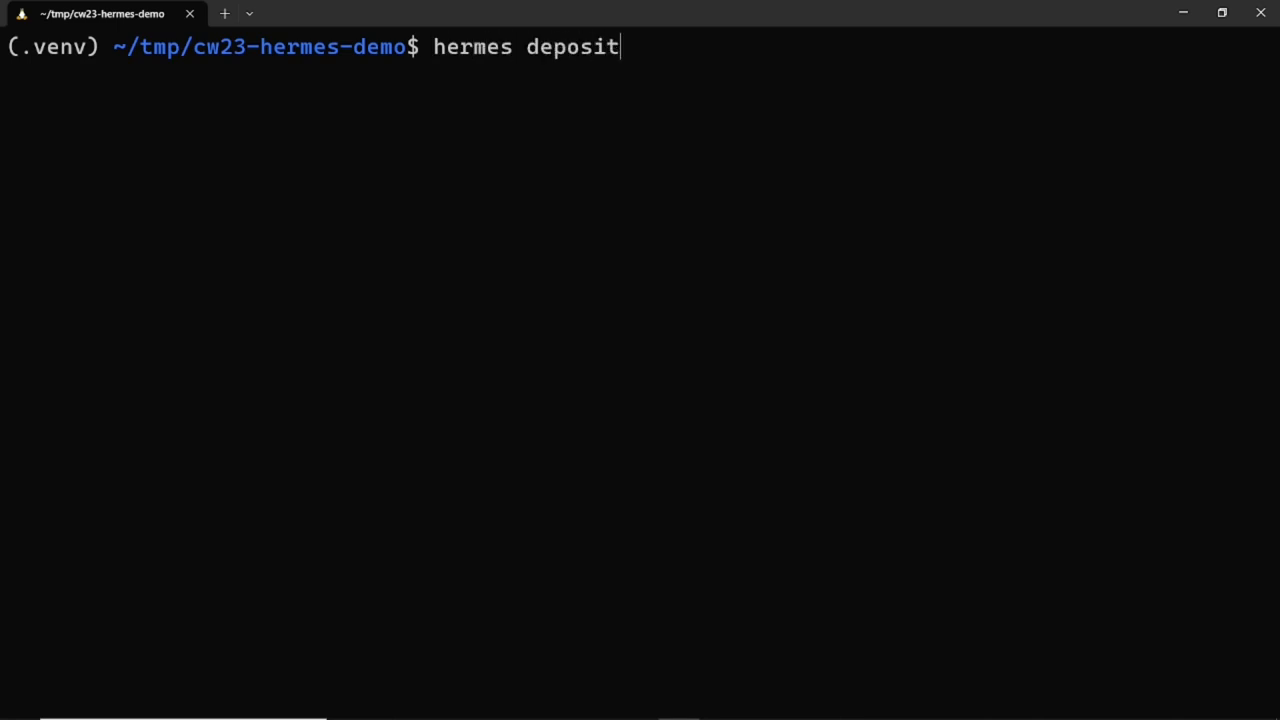
- Deposit with --auth-token $(cat token) --file README.md and select the published record URL
type("--aut")
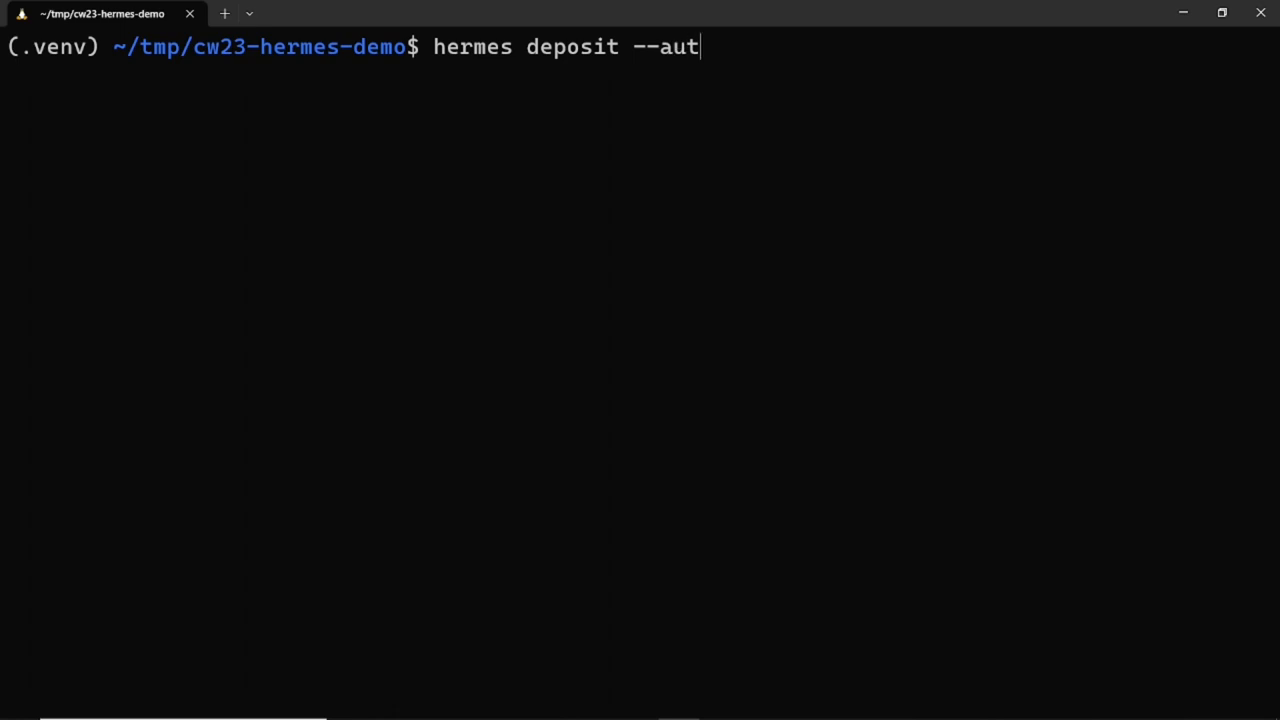
type("h-token")
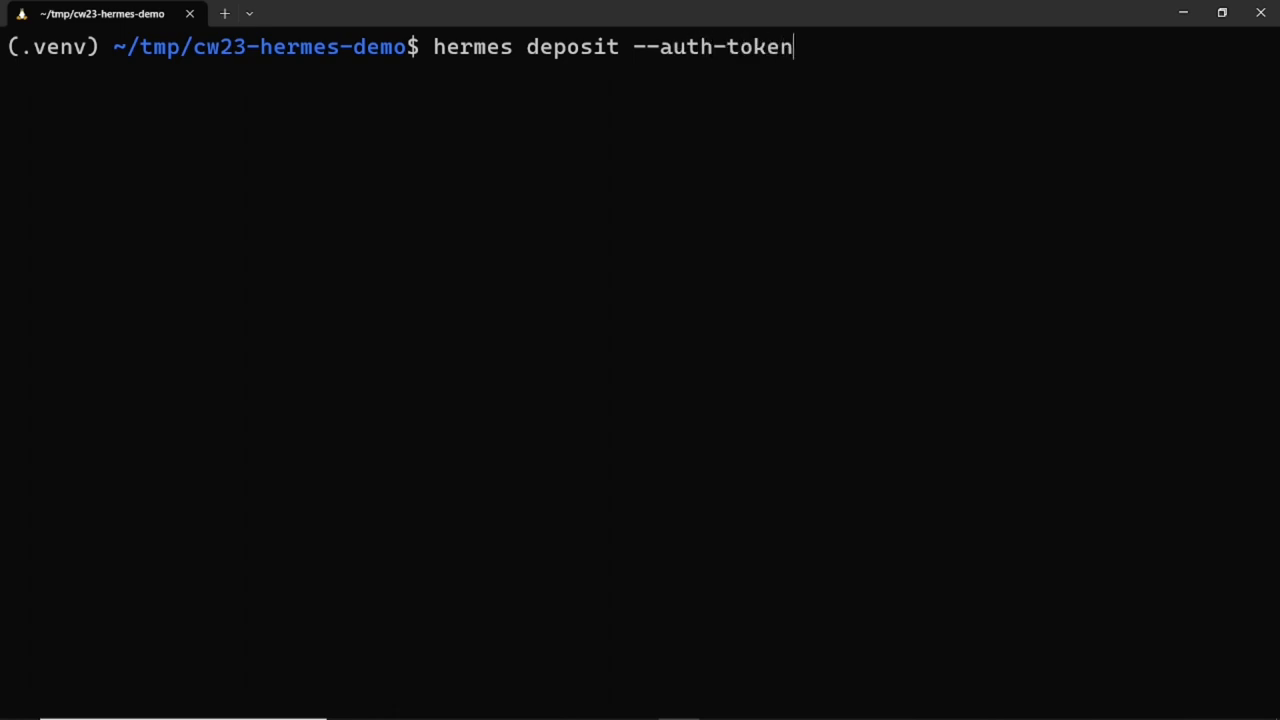
type("$(")
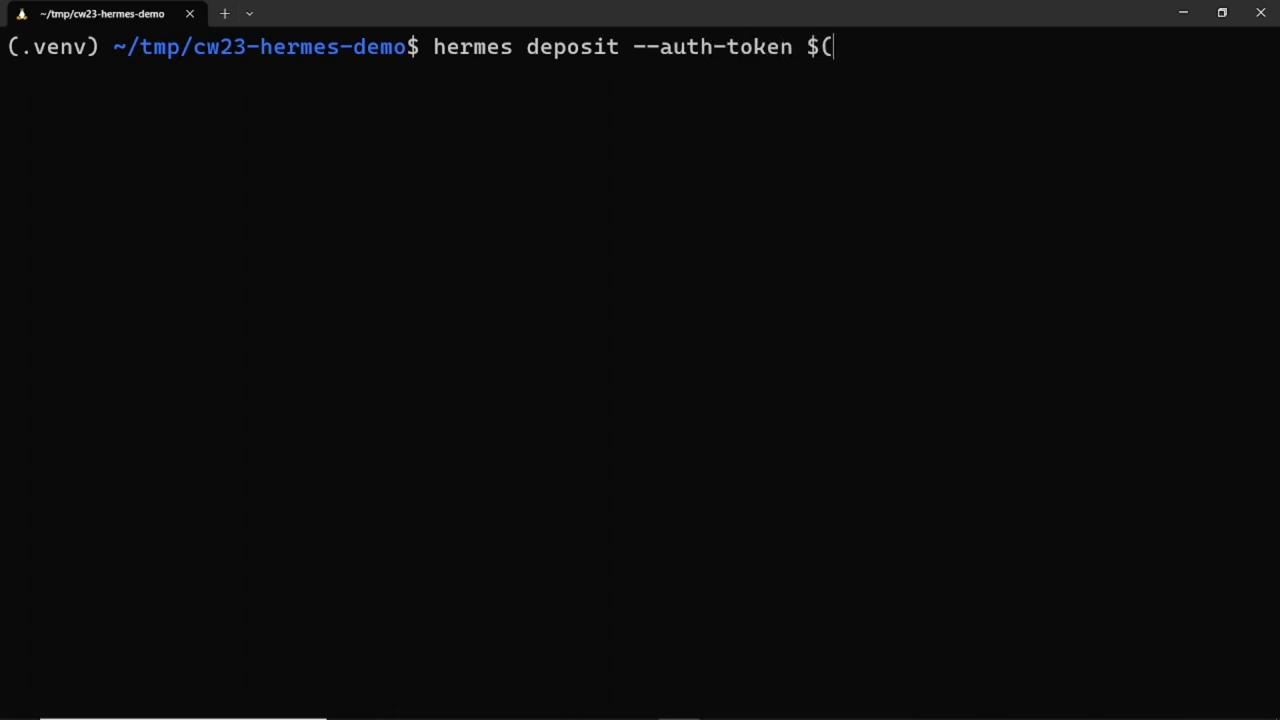
type("cat toke")
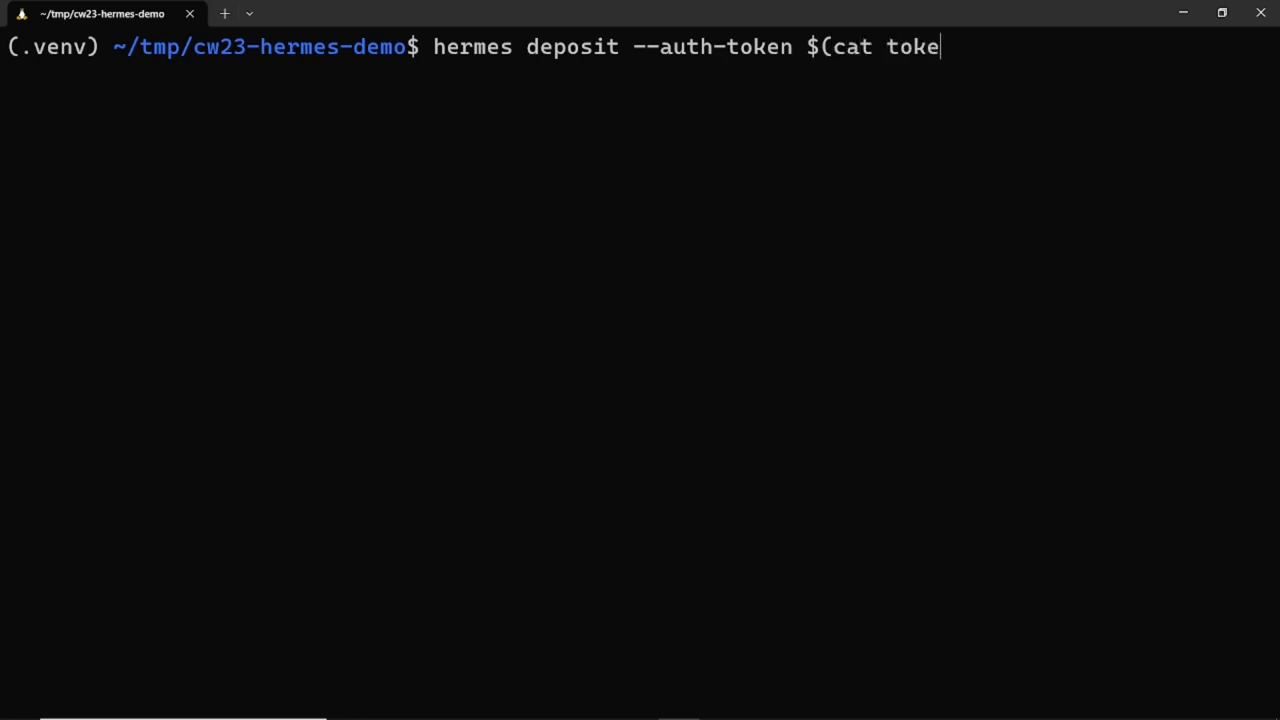
type("n)")
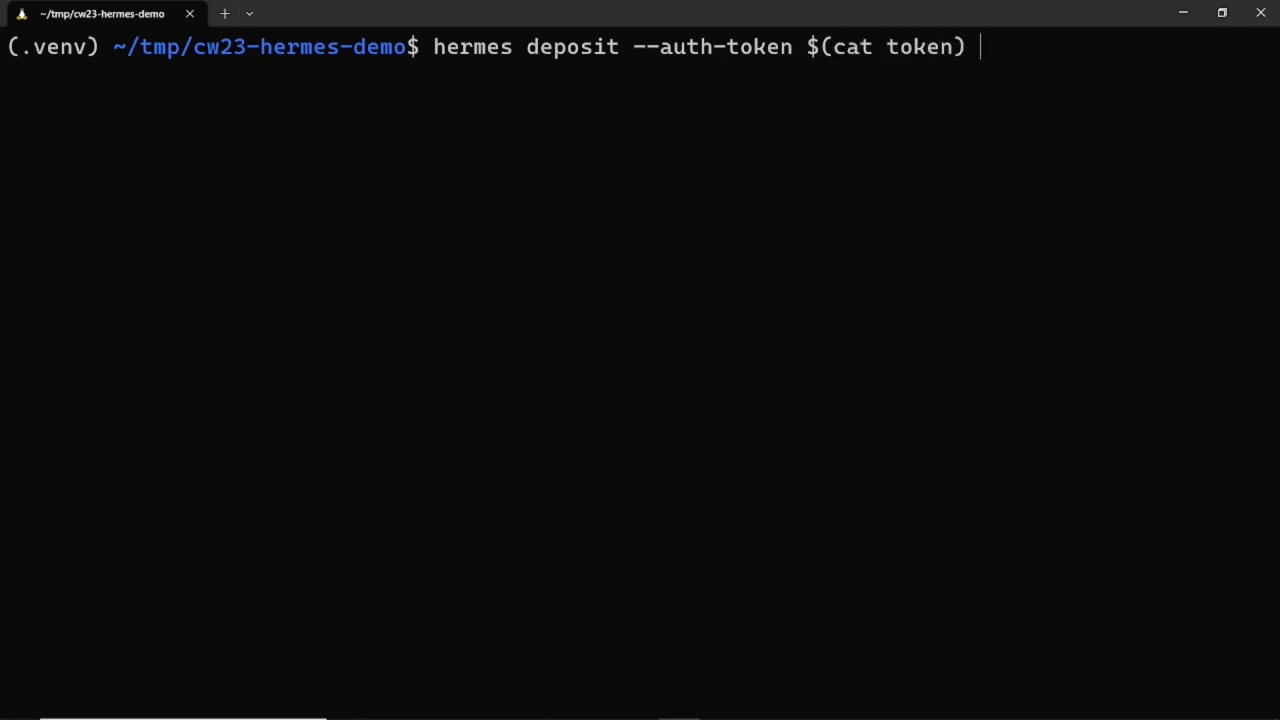
type("--file README.md")
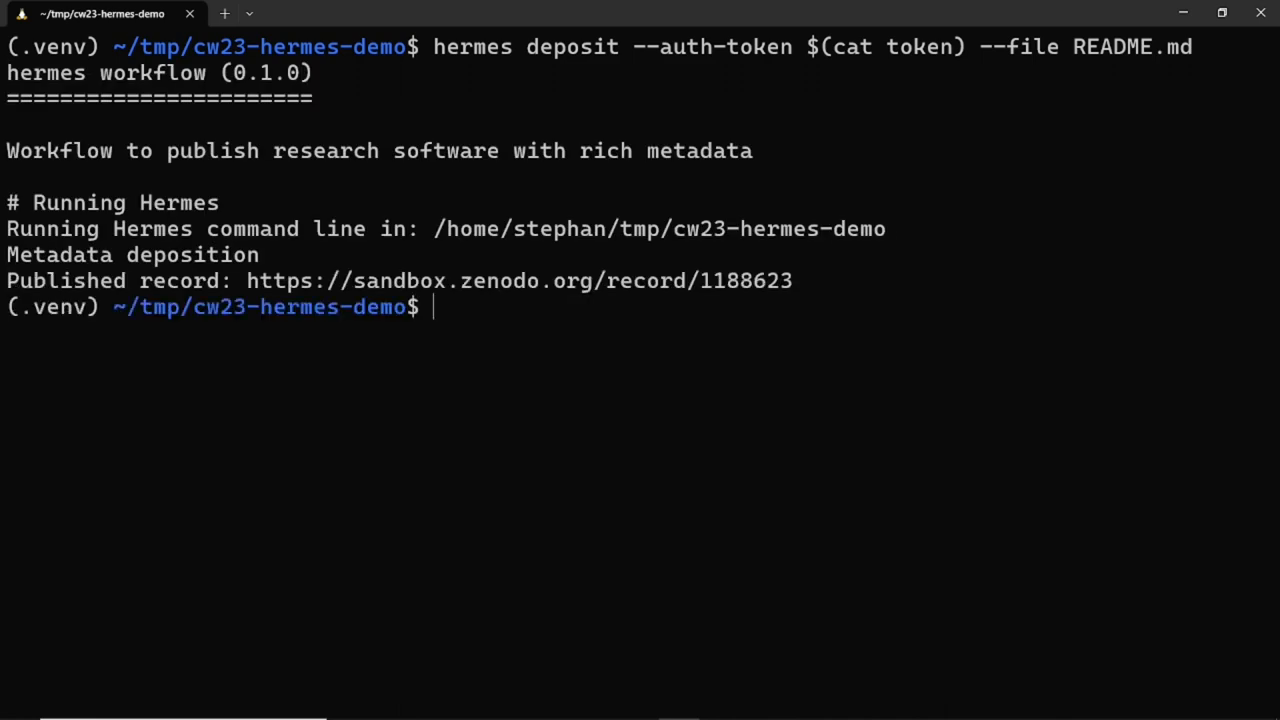
mouse_move(793, 262)
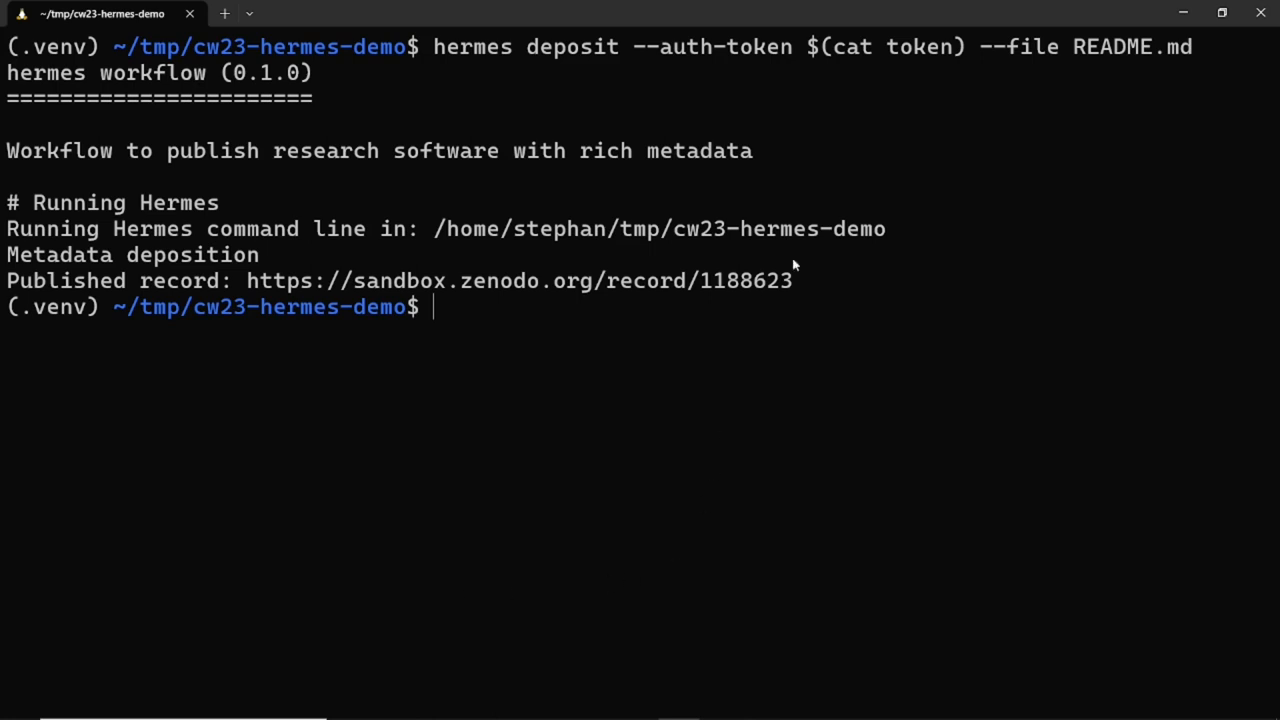
double_click(752, 280)
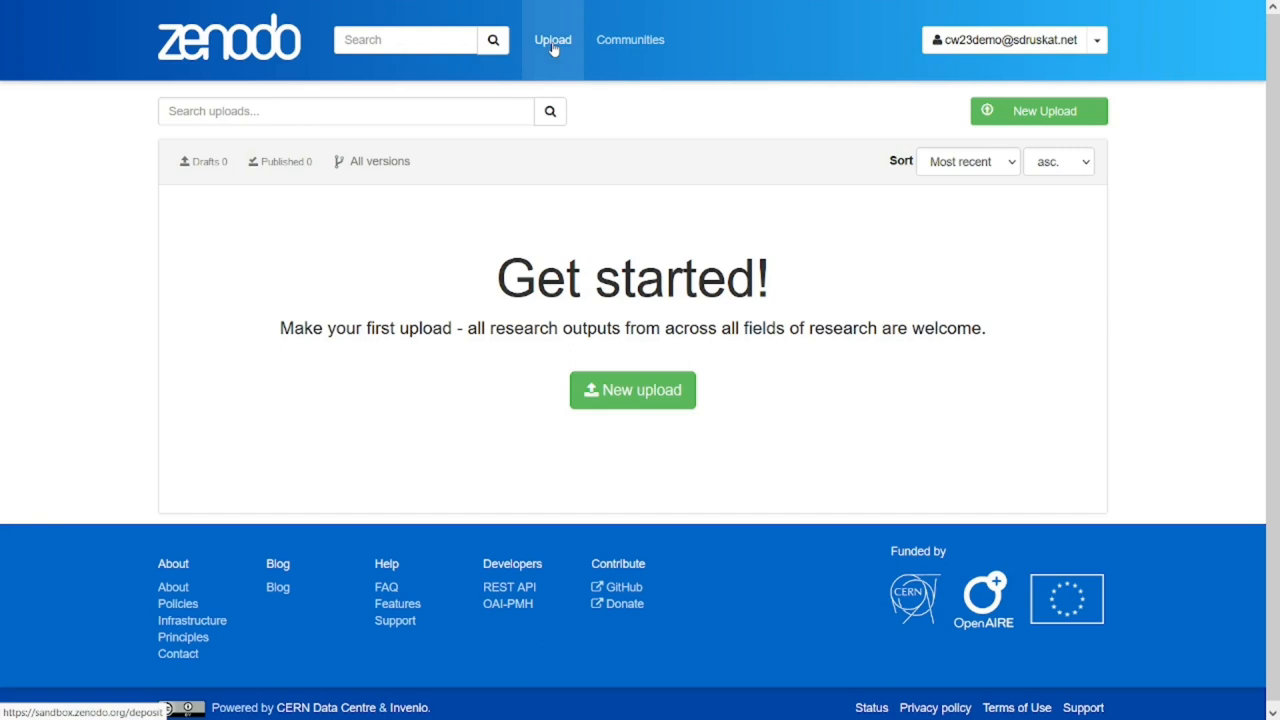
- Open the hermes-demo record from uploads and scroll to its Files and Versions
left_click(552, 40)
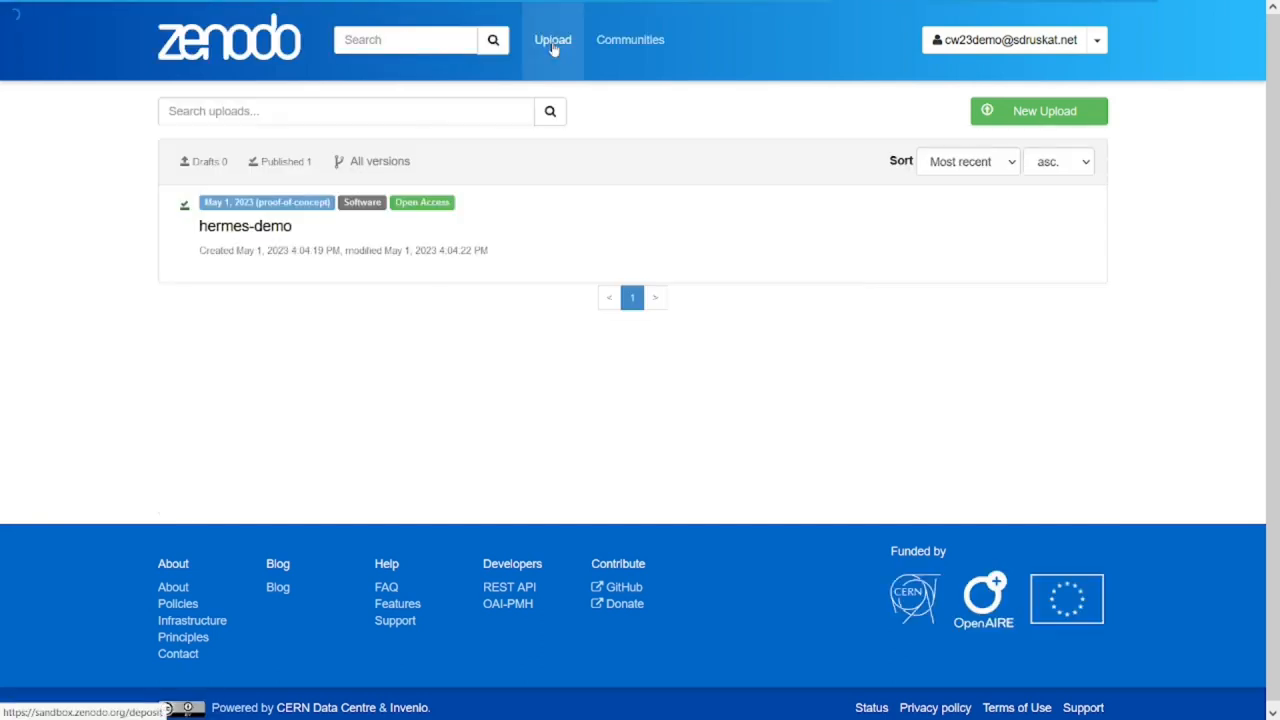
mouse_move(303, 231)
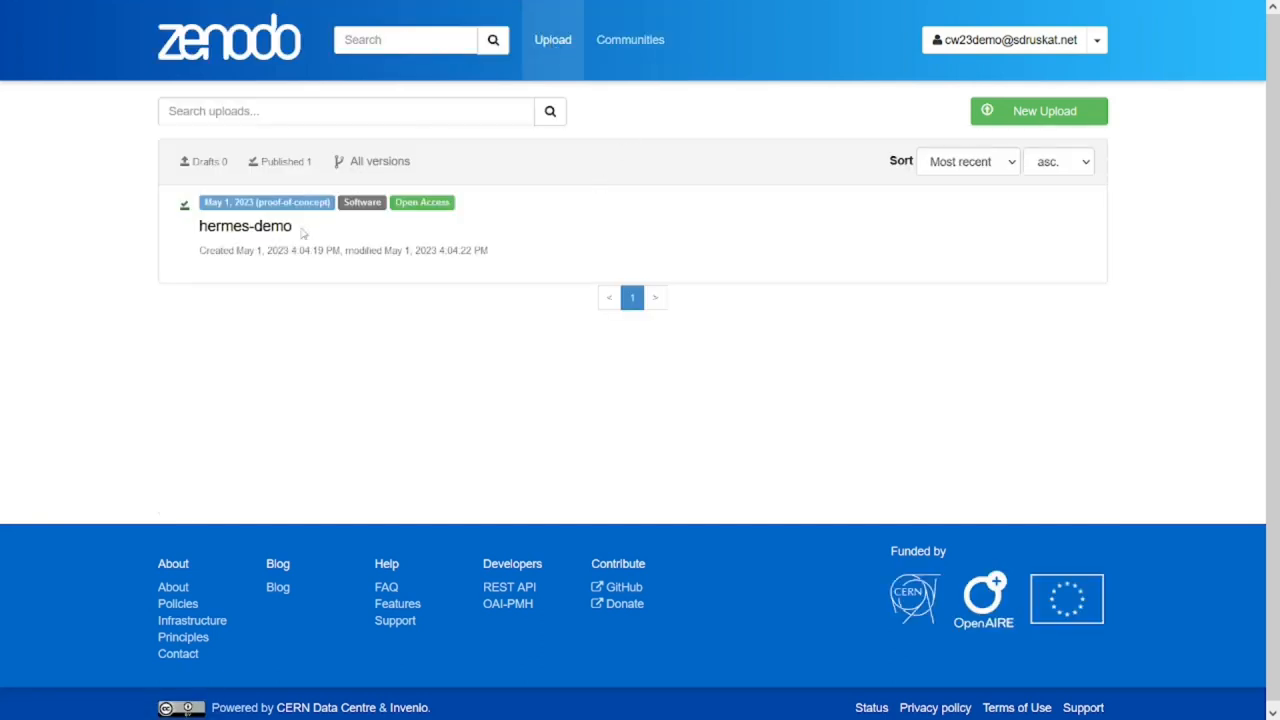
mouse_move(278, 231)
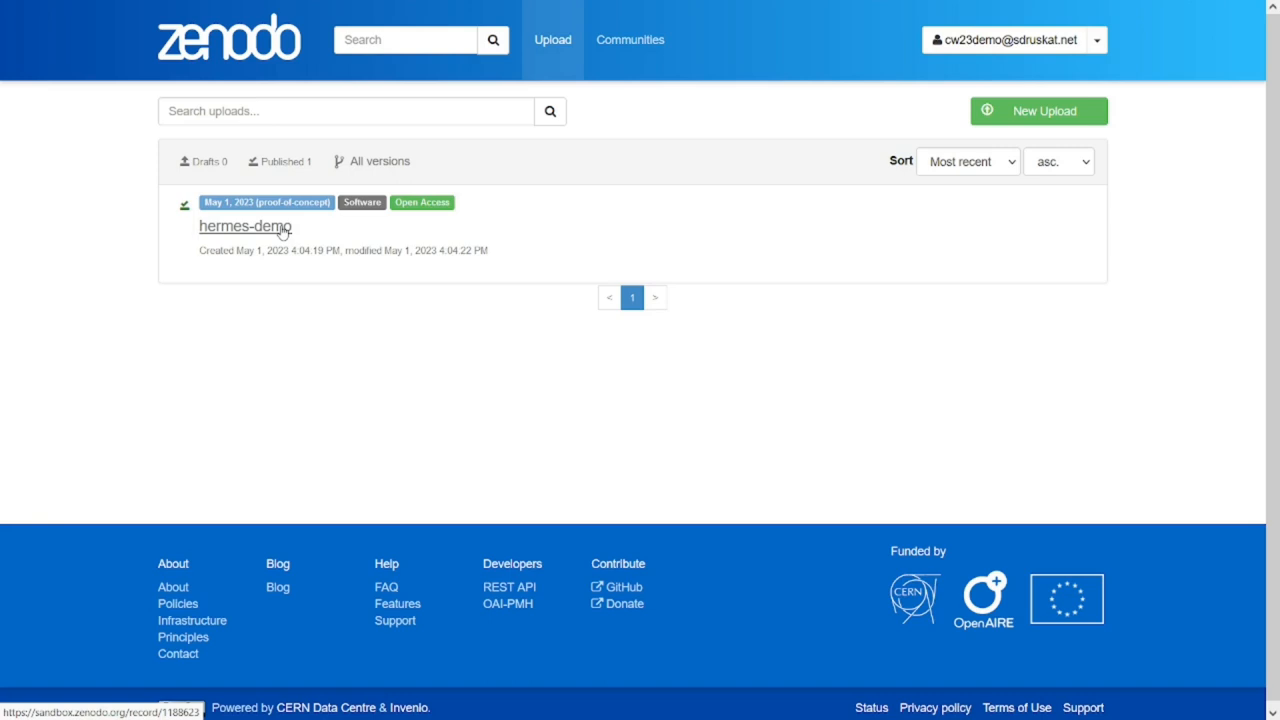
left_click(244, 225)
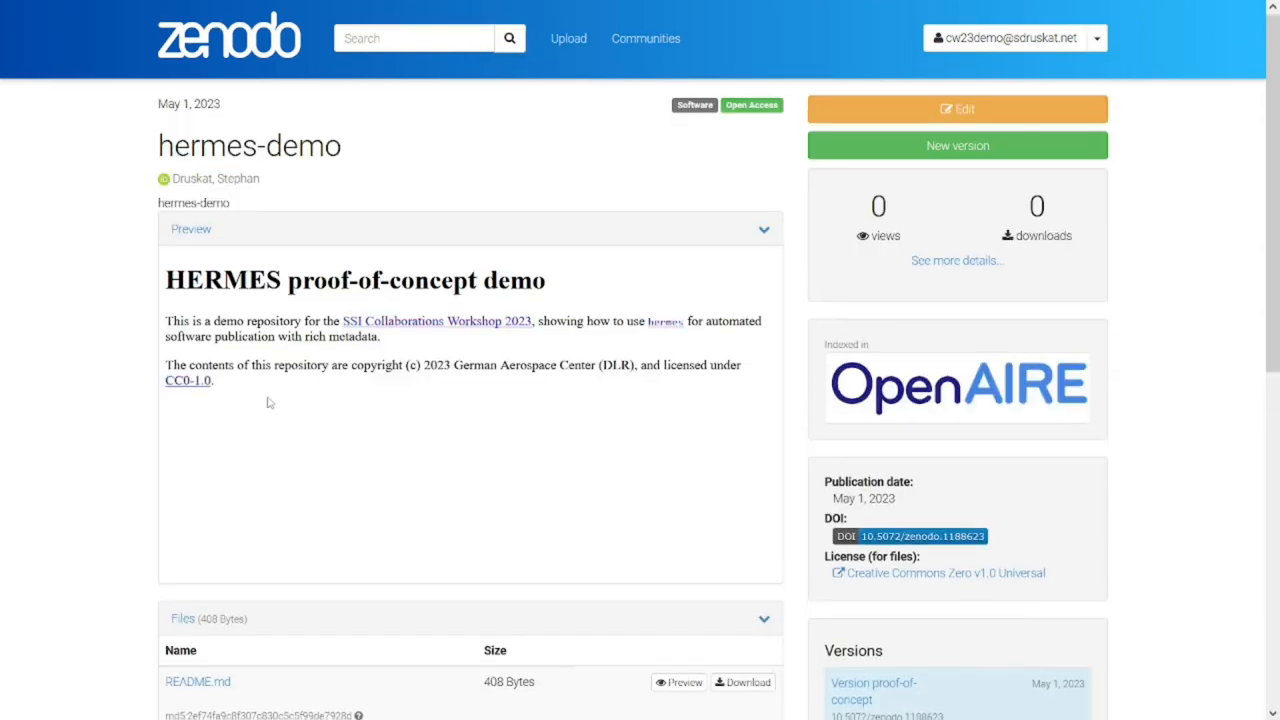
scroll("down", 3)
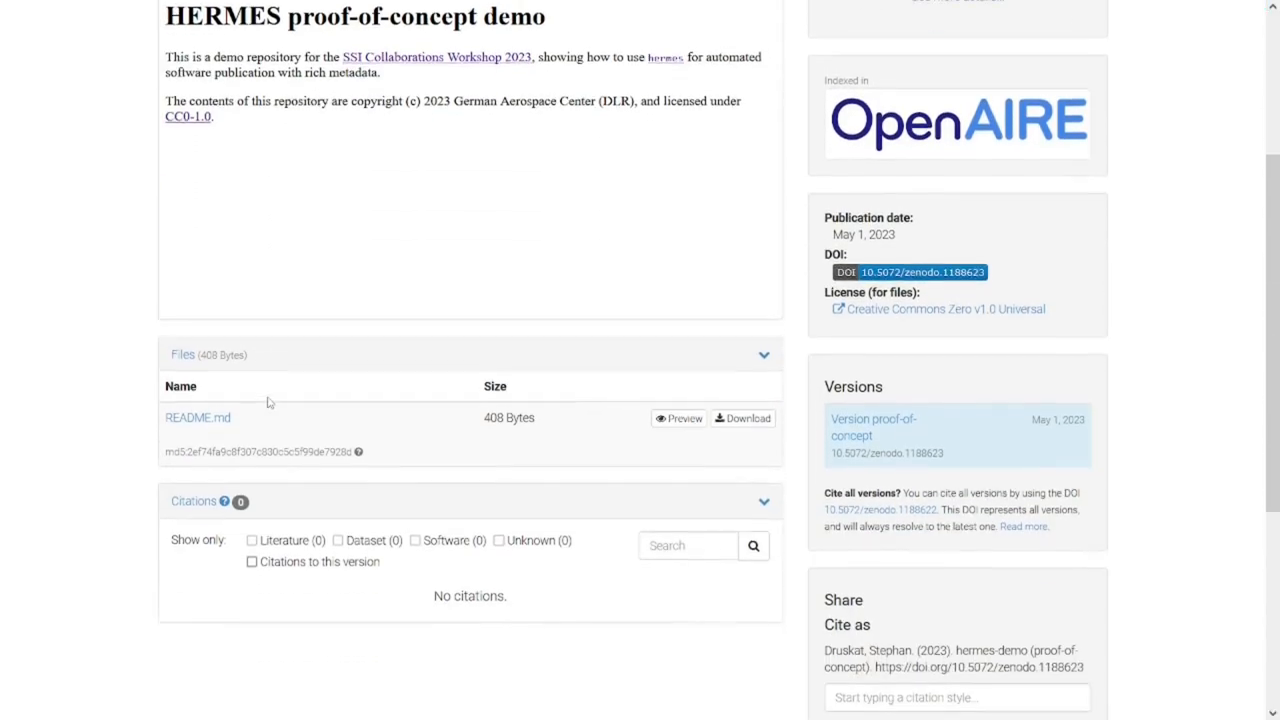
scroll("down", 3)
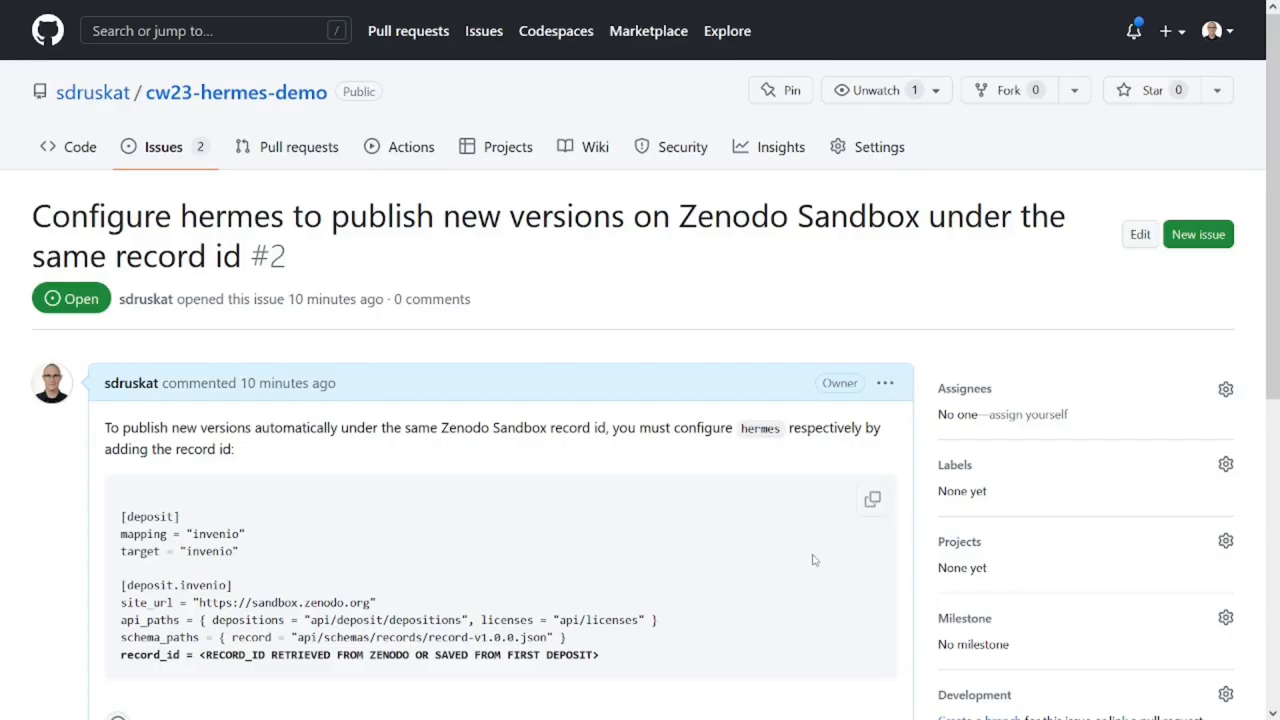
mouse_move(620, 458)
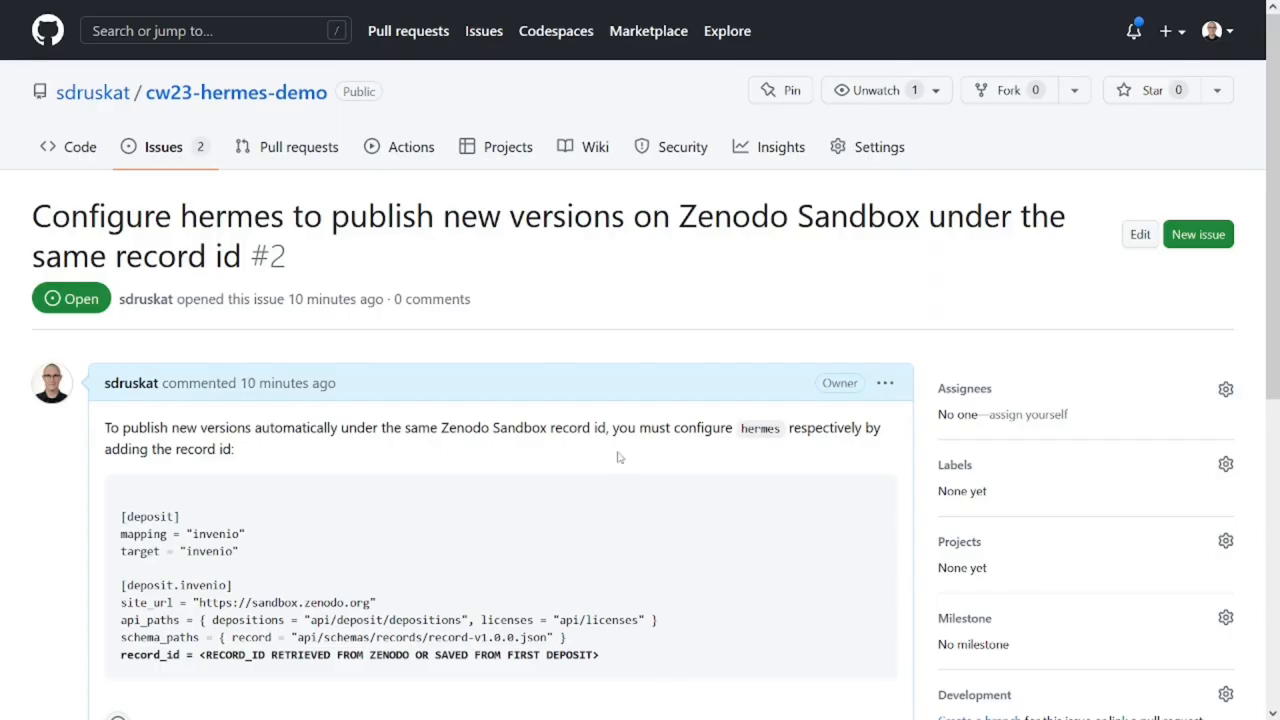
- Scroll through issue #2's hermes configuration snippet for adding the Sandbox record id
scroll("down", 3)
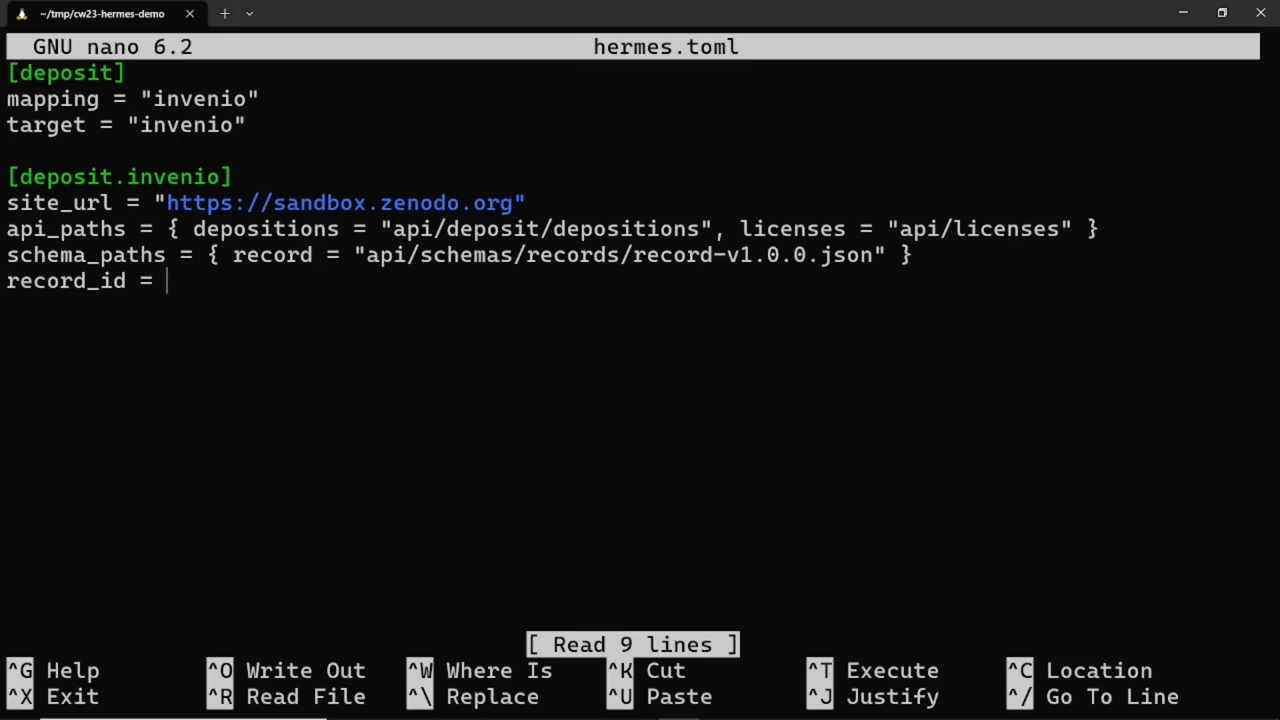
- Fill in record_id = 1188623 in hermes.toml and save the file
type("1188623")
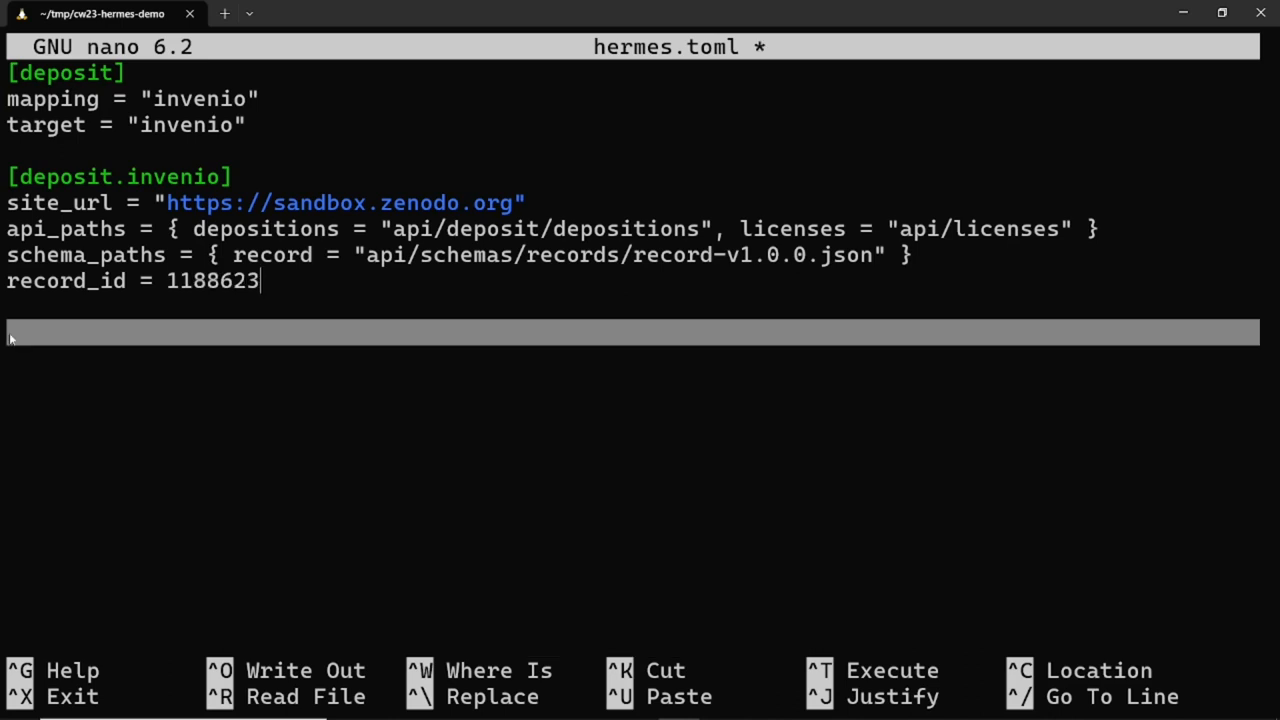
key("ctrl+o")
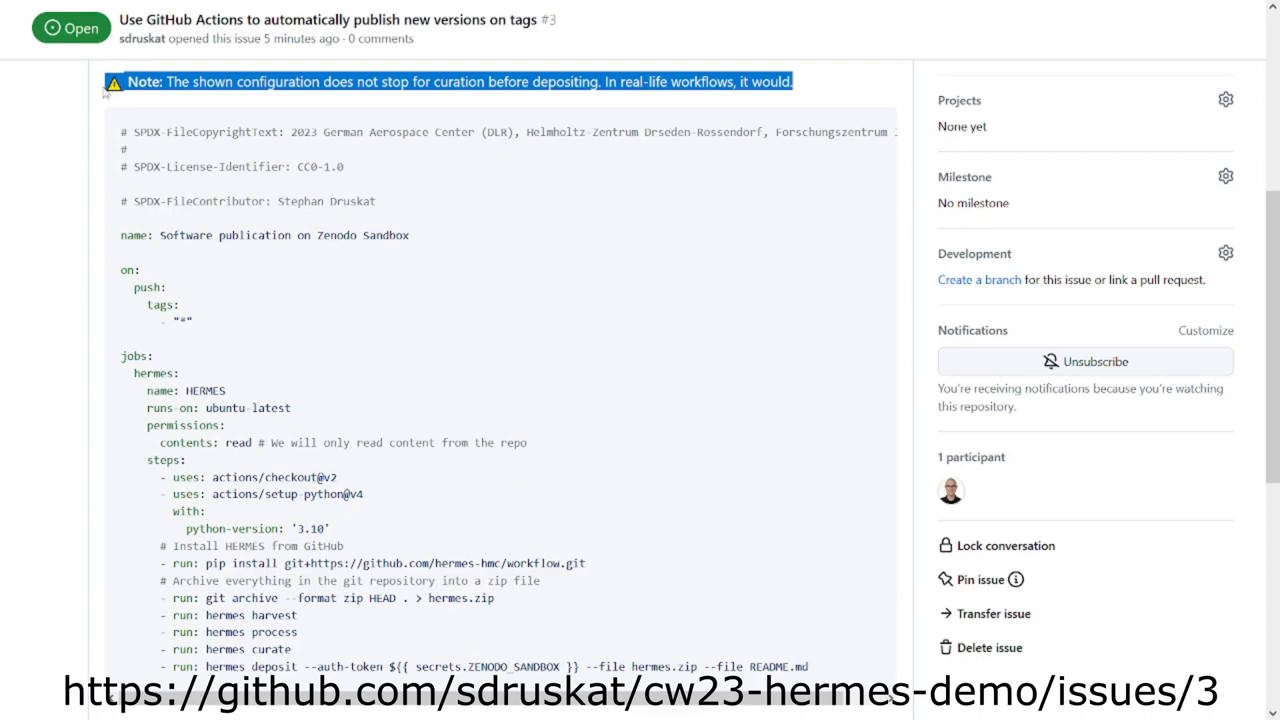
mouse_move(870, 153)
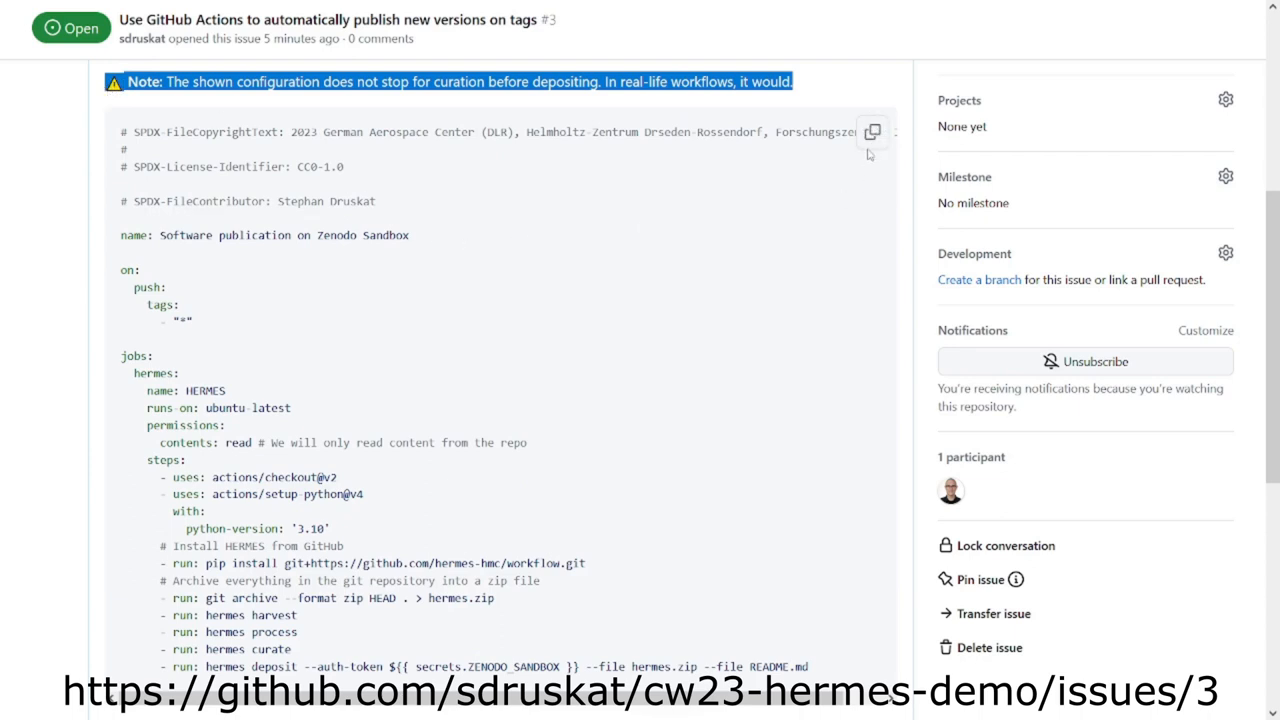
- Copy the workflow YAML code block from issue #3
left_click(872, 131)
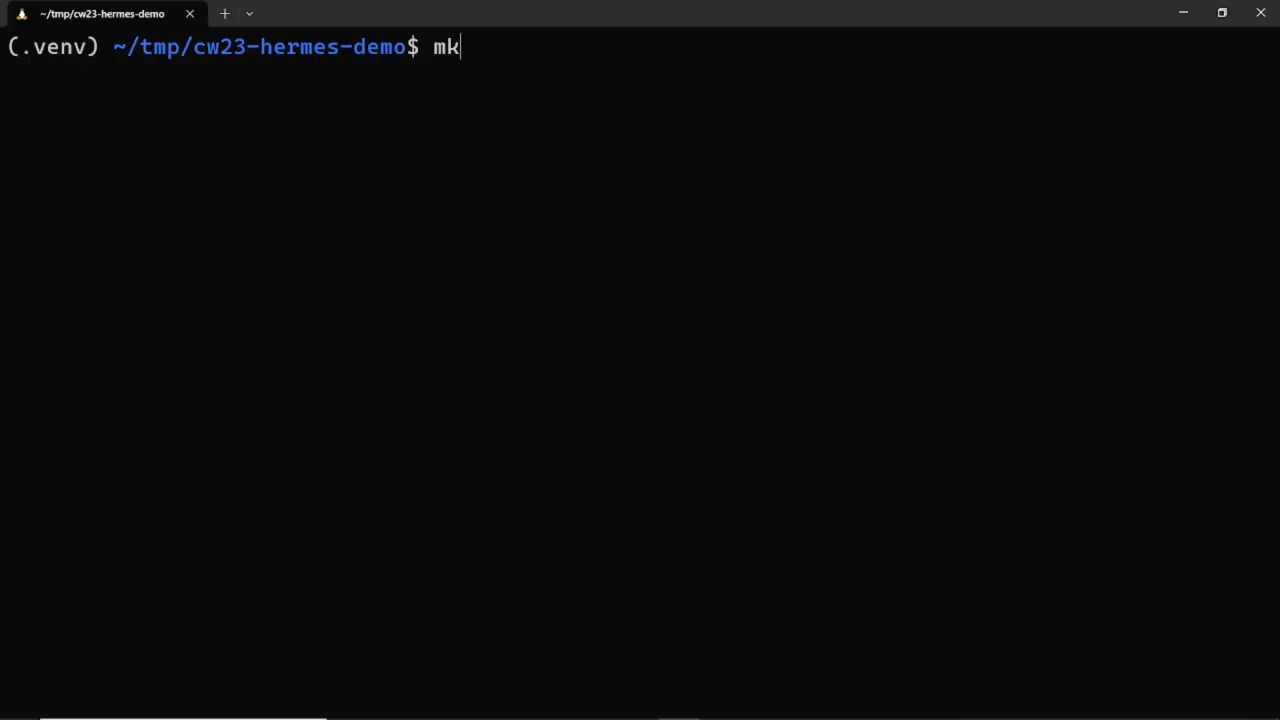
- Create .github/workflows and save the pasted workflow as hermes-zenodo-sandbox.yml
type("dir -p .github/workflows")
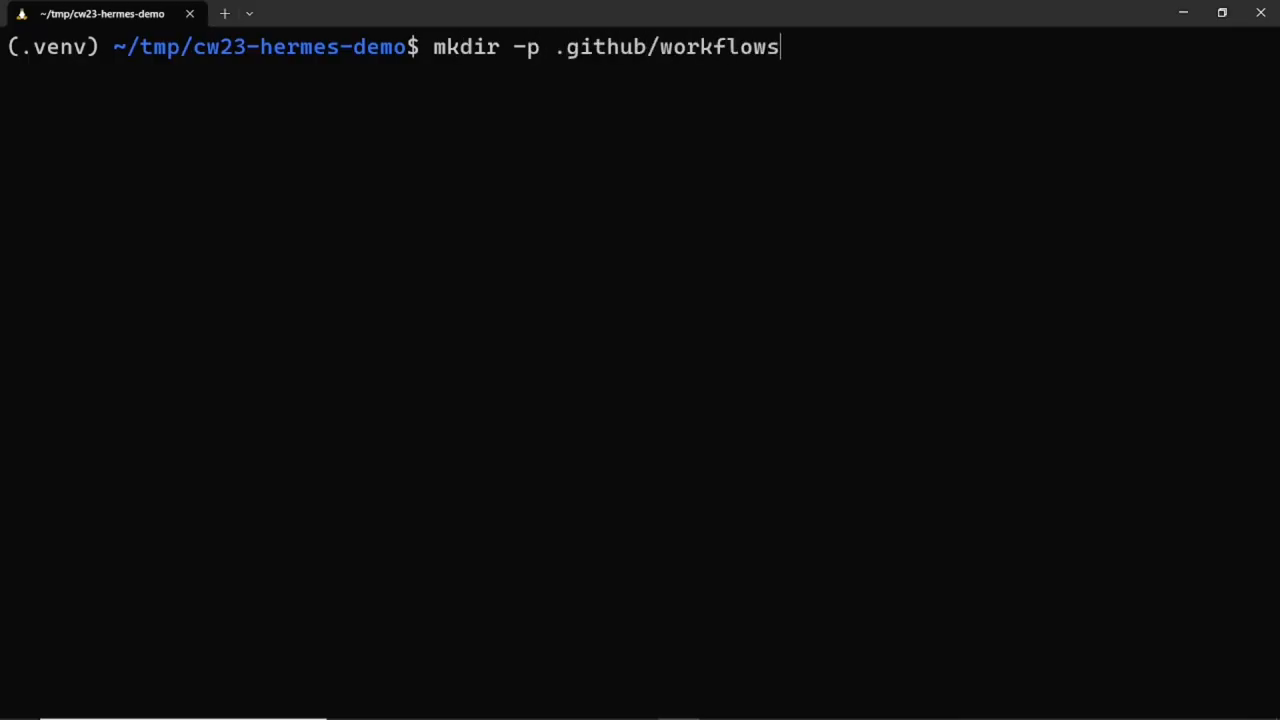
type("nano .github/workflows/")
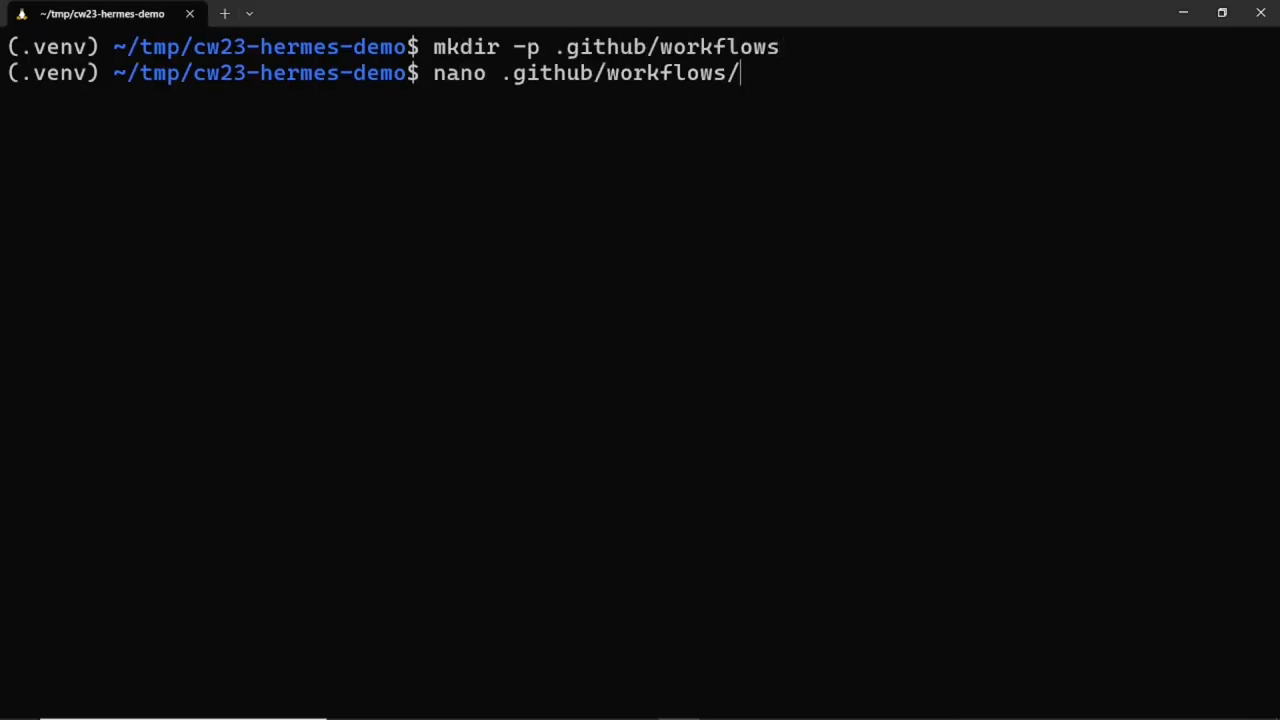
type("hermes-zenodo-")
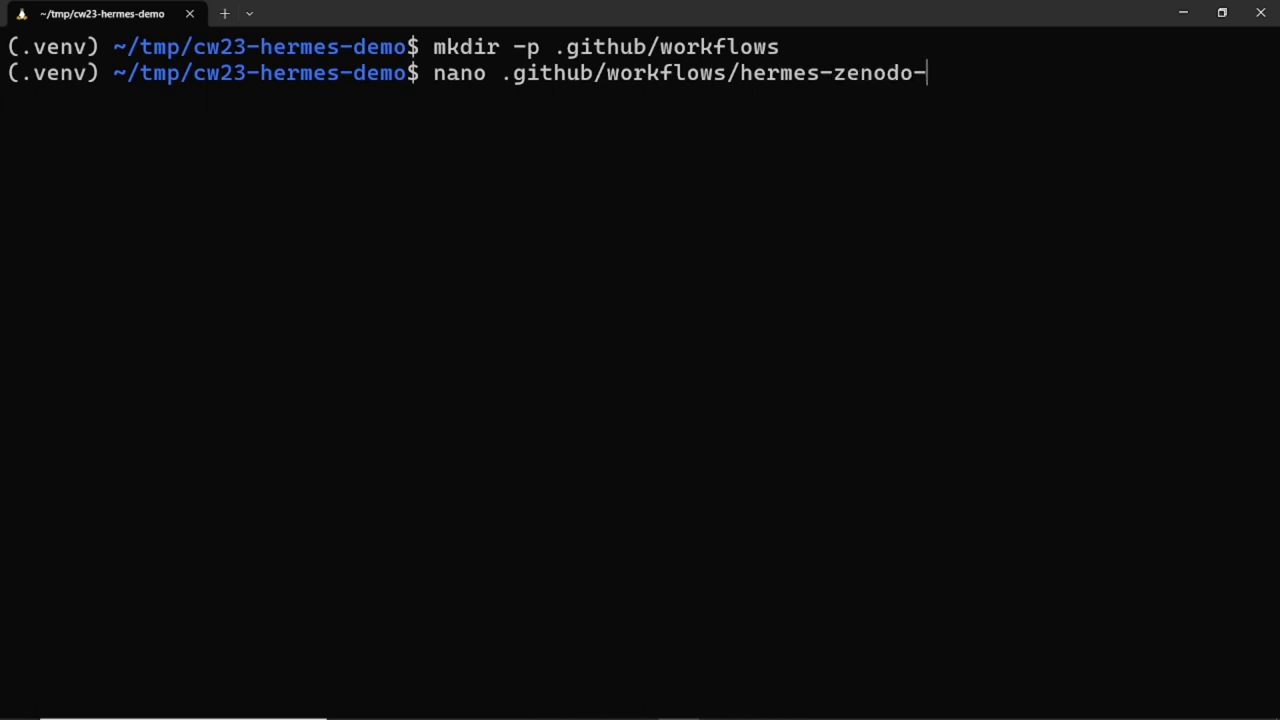
key("Enter")
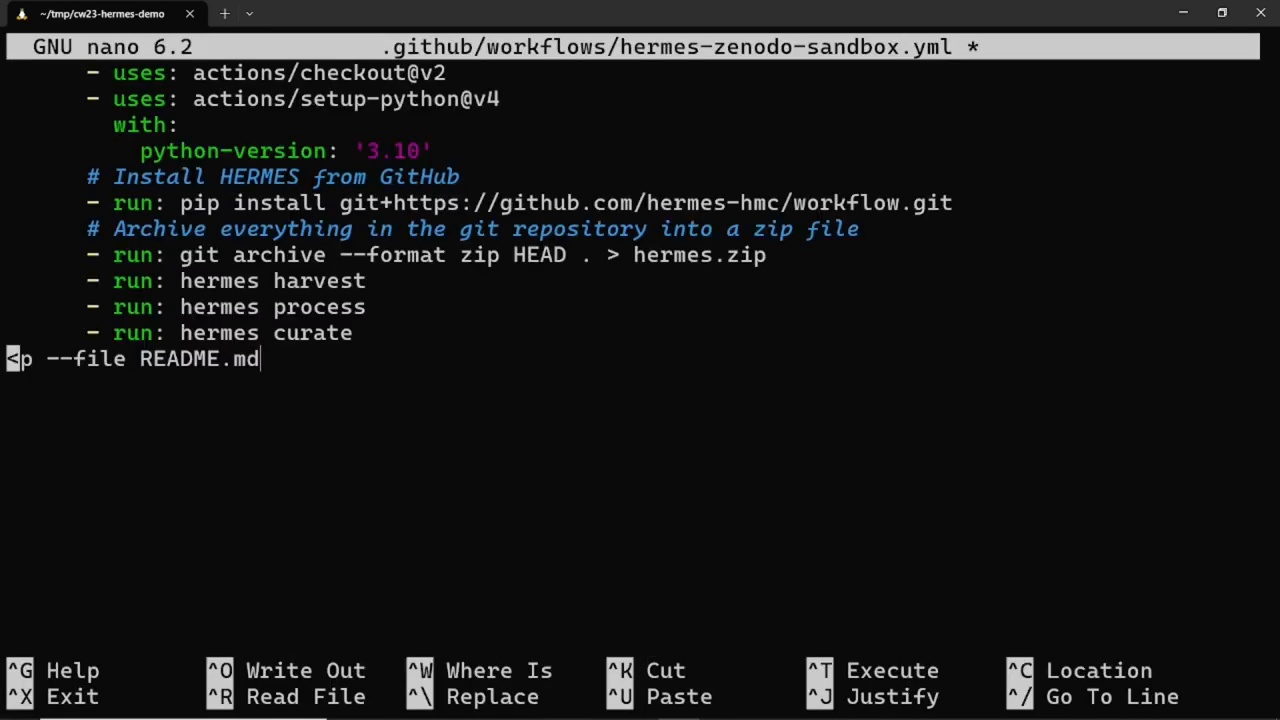
key("ctrl+o")
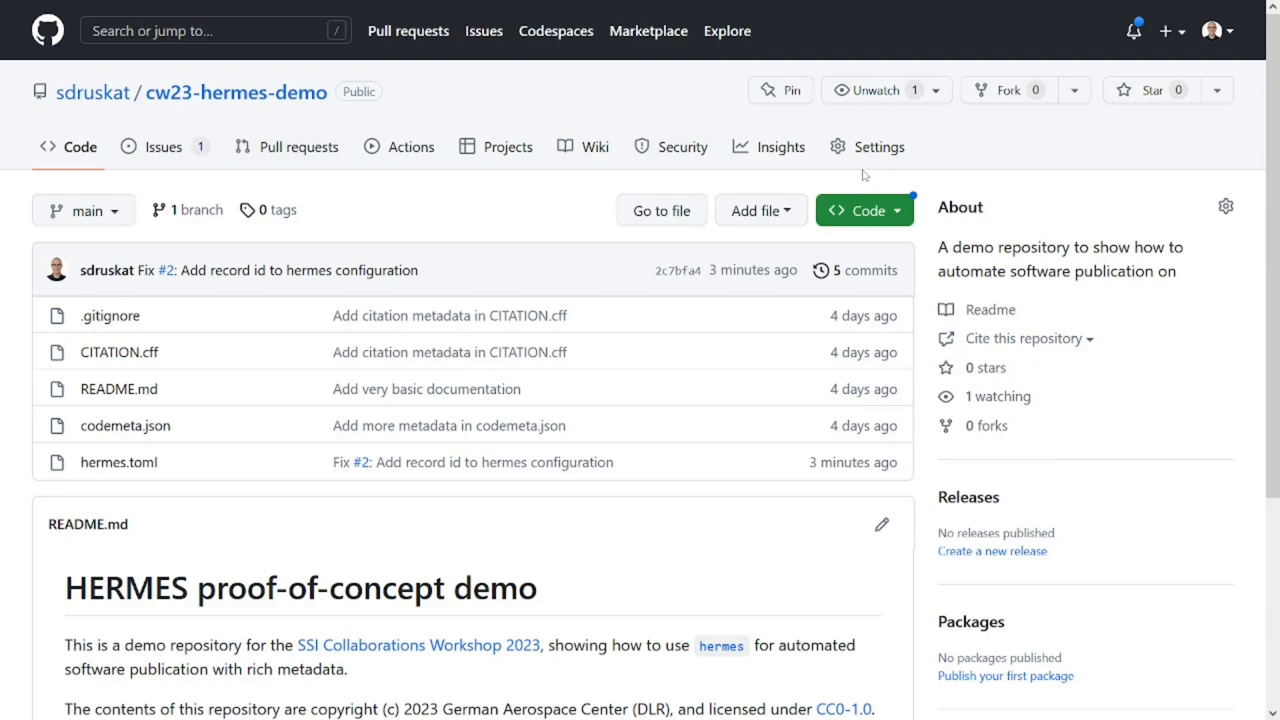
- In repository Settings, start a new Actions secret with a name beginning ZENODO
left_click(880, 147)
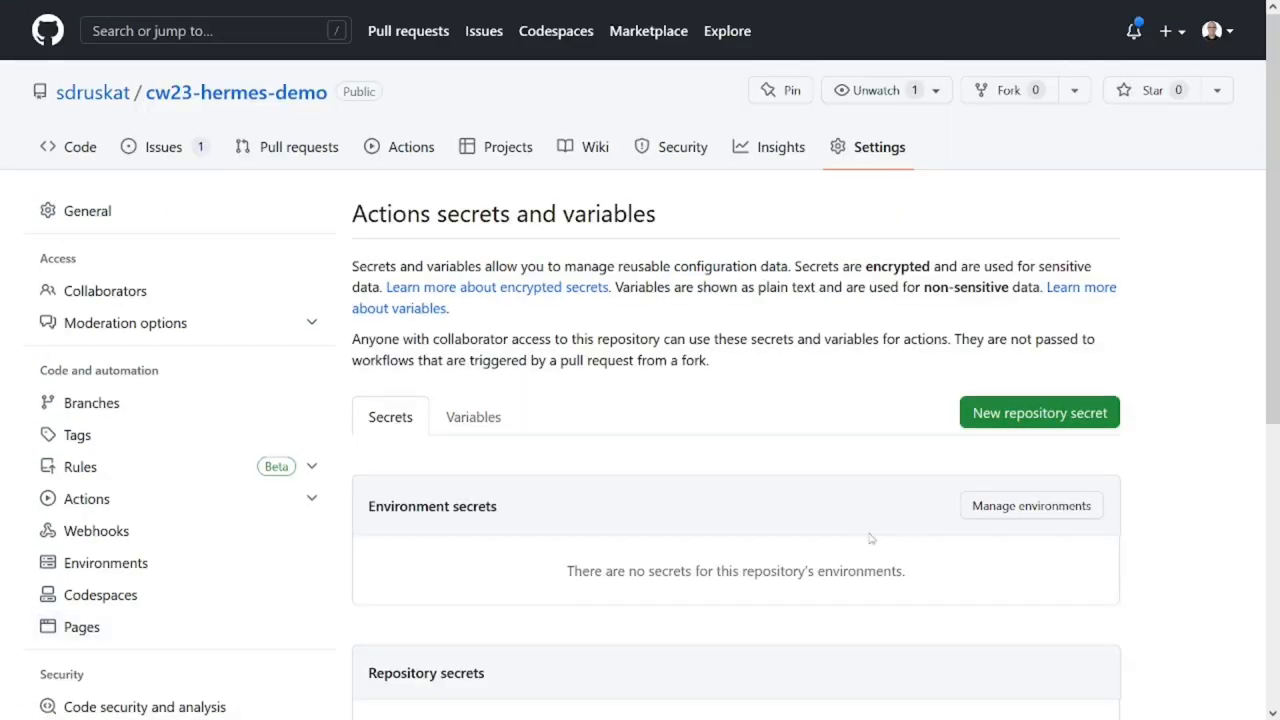
left_click(1039, 412)
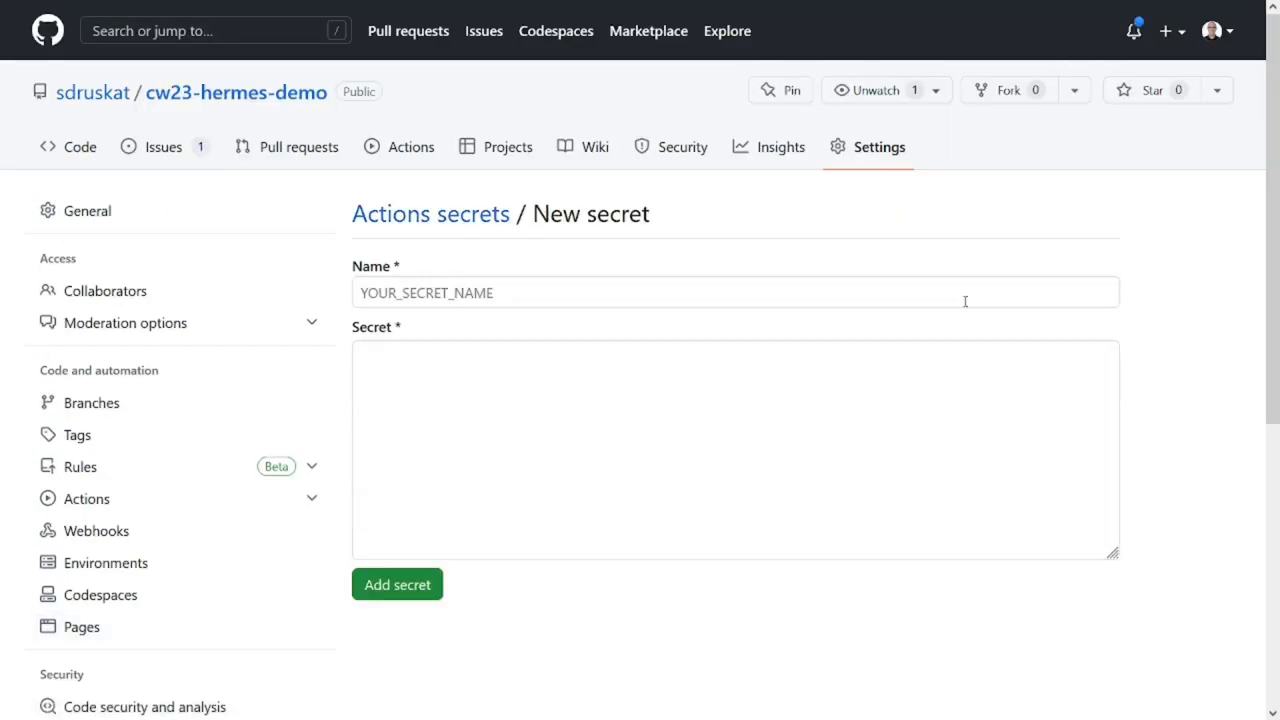
type("ZENODO")
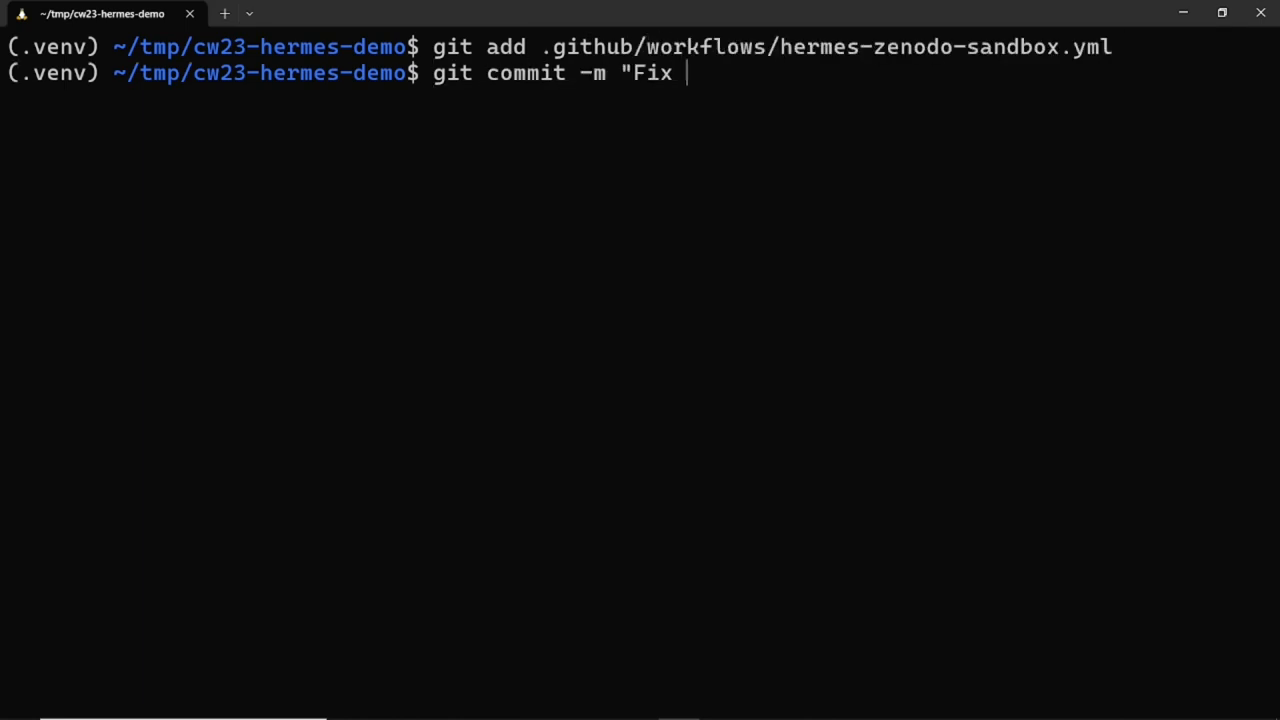
- Stage hermes-zenodo-sandbox.yml and commit with message 'Fix #3: Configure GitHub ...'
type("#3: Configure GitHub")
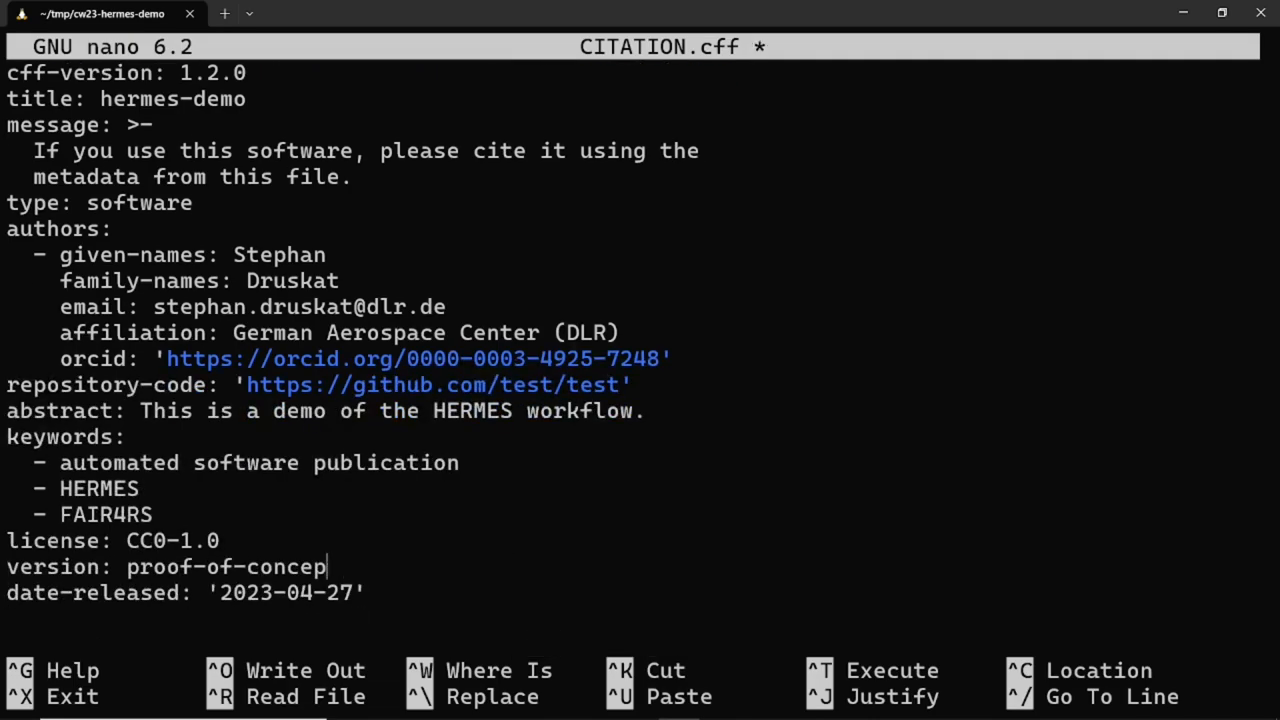
- Set CITATION.cff version to auto-publishing, commit metadata and README, push, and tag auto-publish
type("auto-publishin")
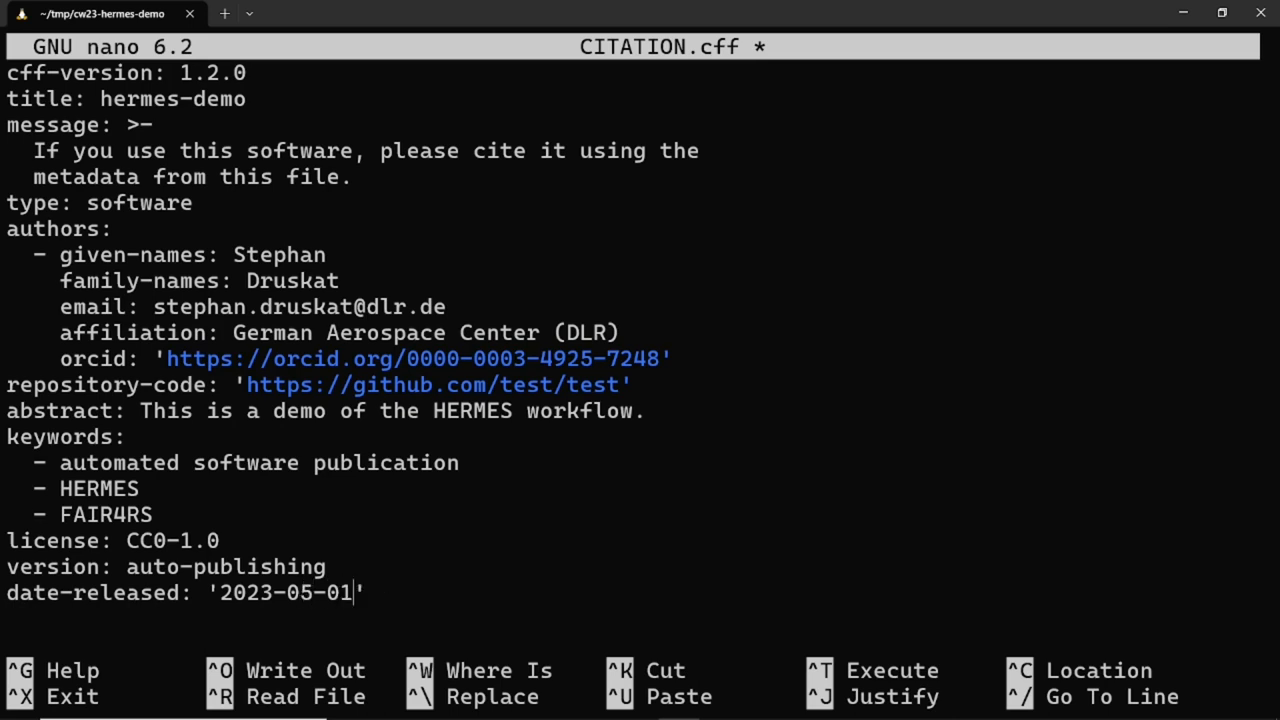
type("git add CITATION.cff")
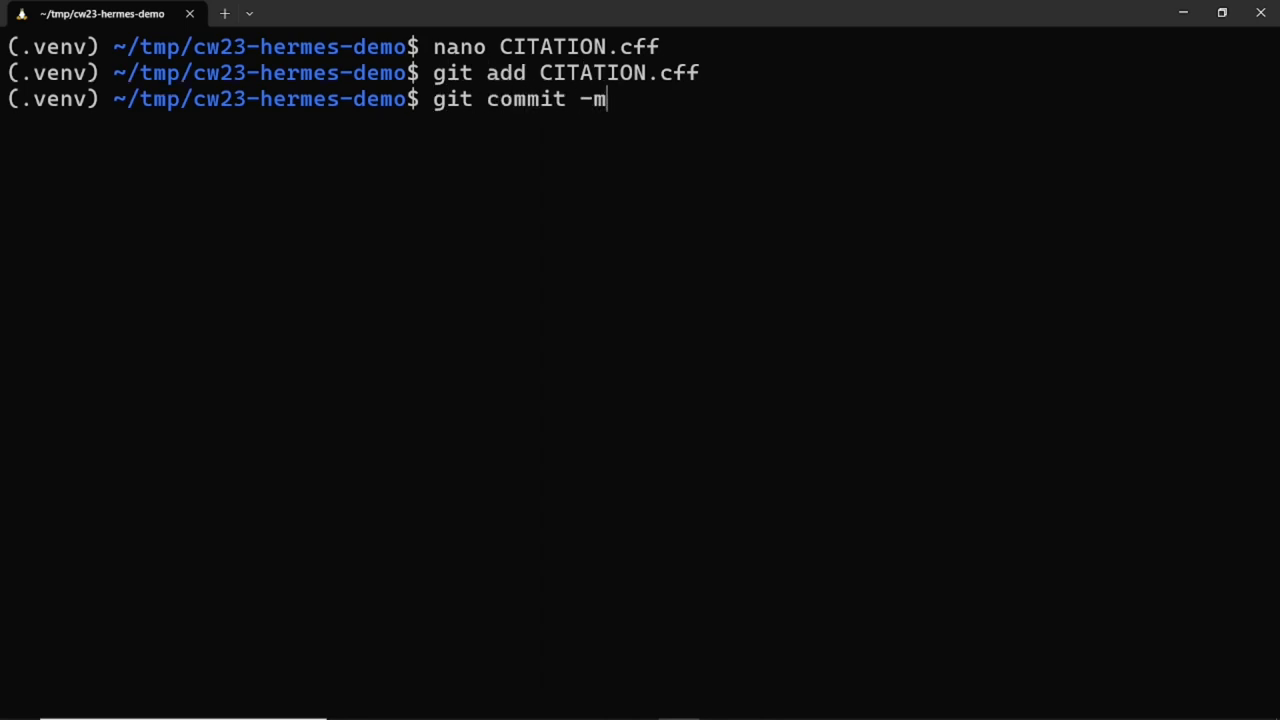
type("\"Update version in metadata")
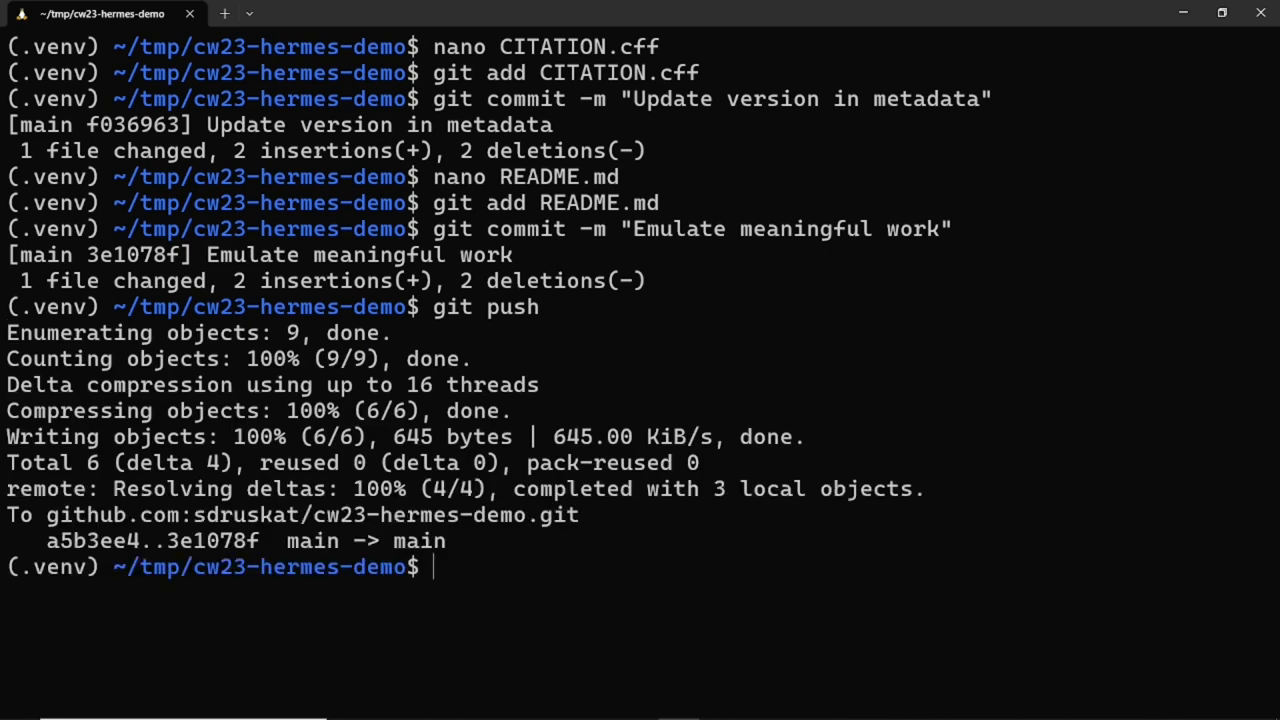
type("git tag auto")
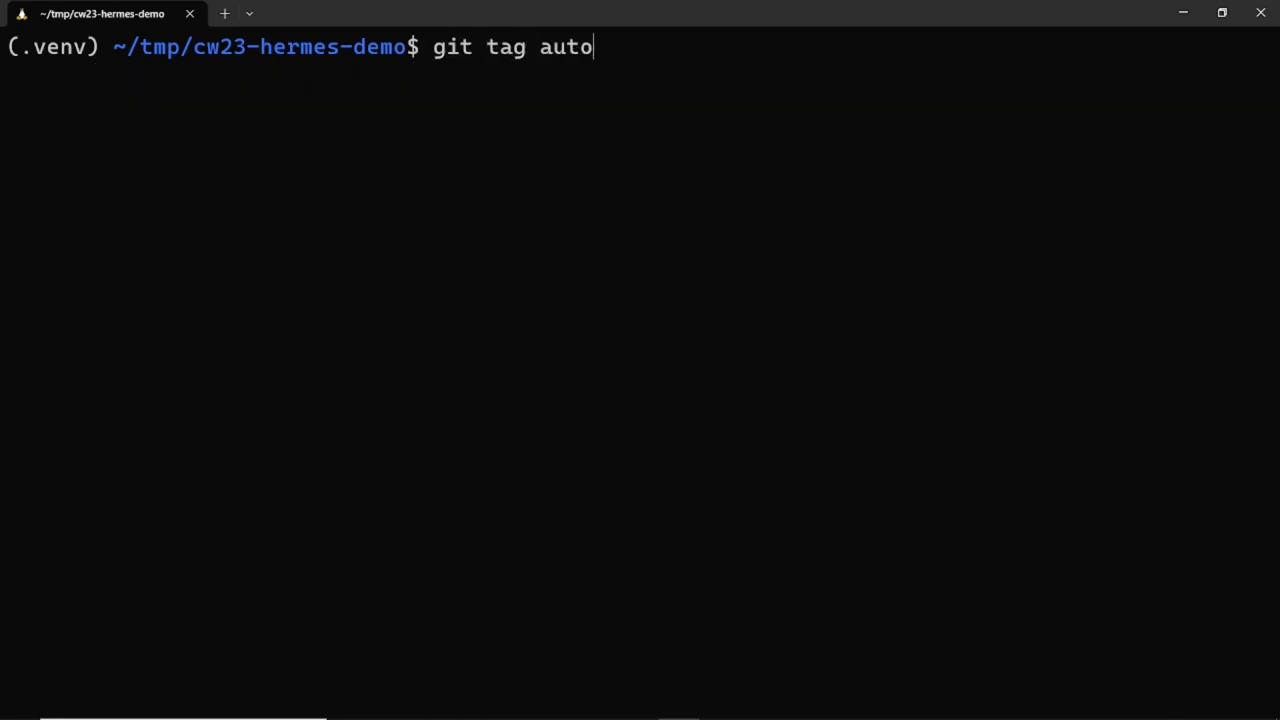
type("-publish -m \"Automatically published")
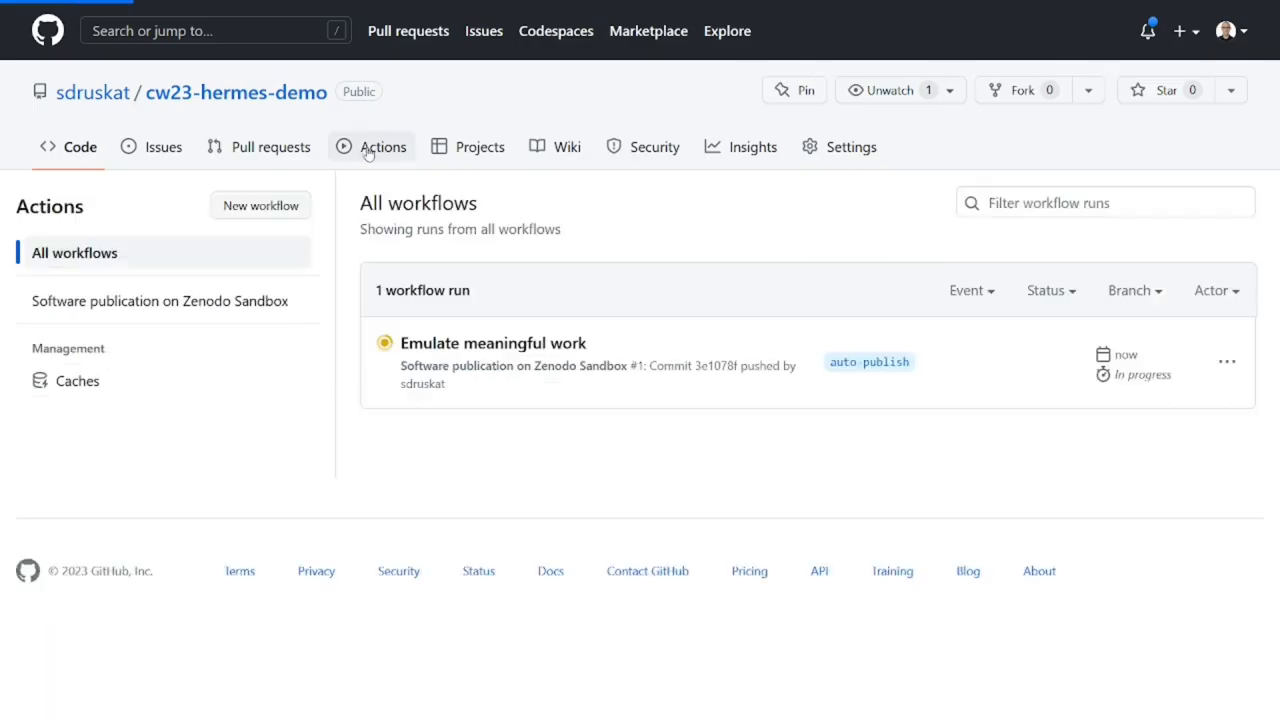
- Open the pushed tag's workflow run and view its queued HERMES job
left_click(492, 342)
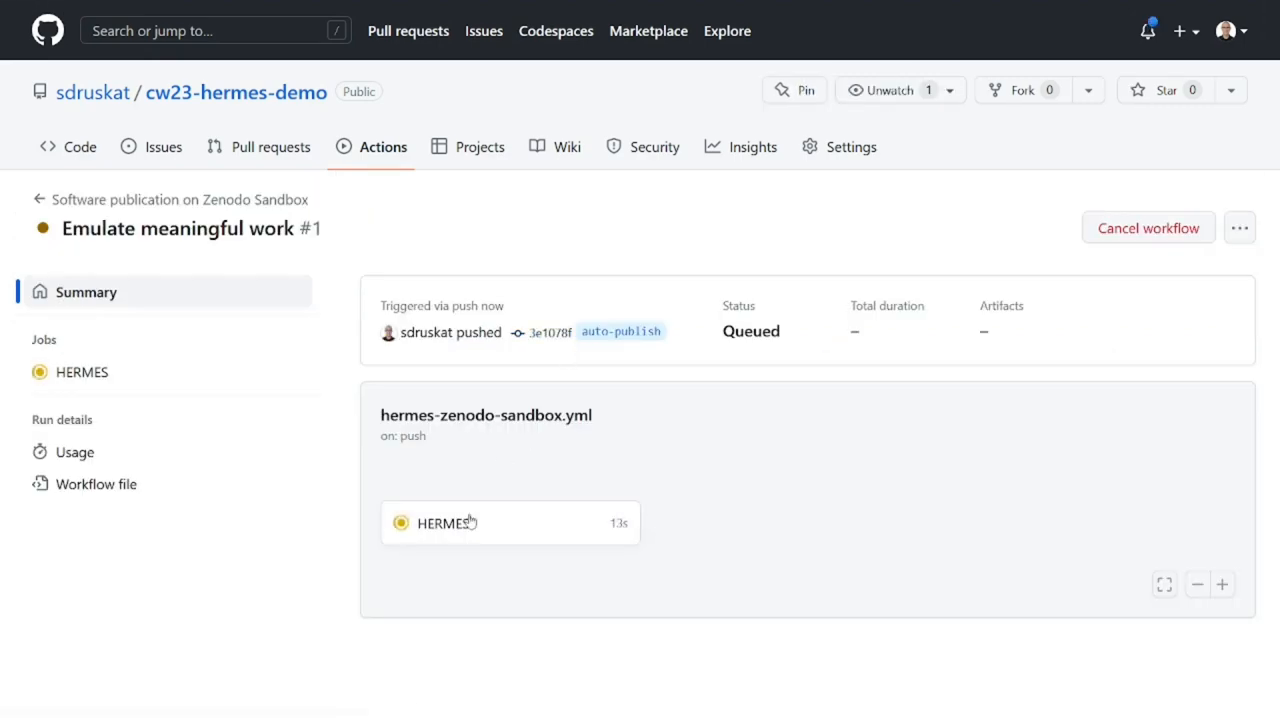
left_click(446, 523)
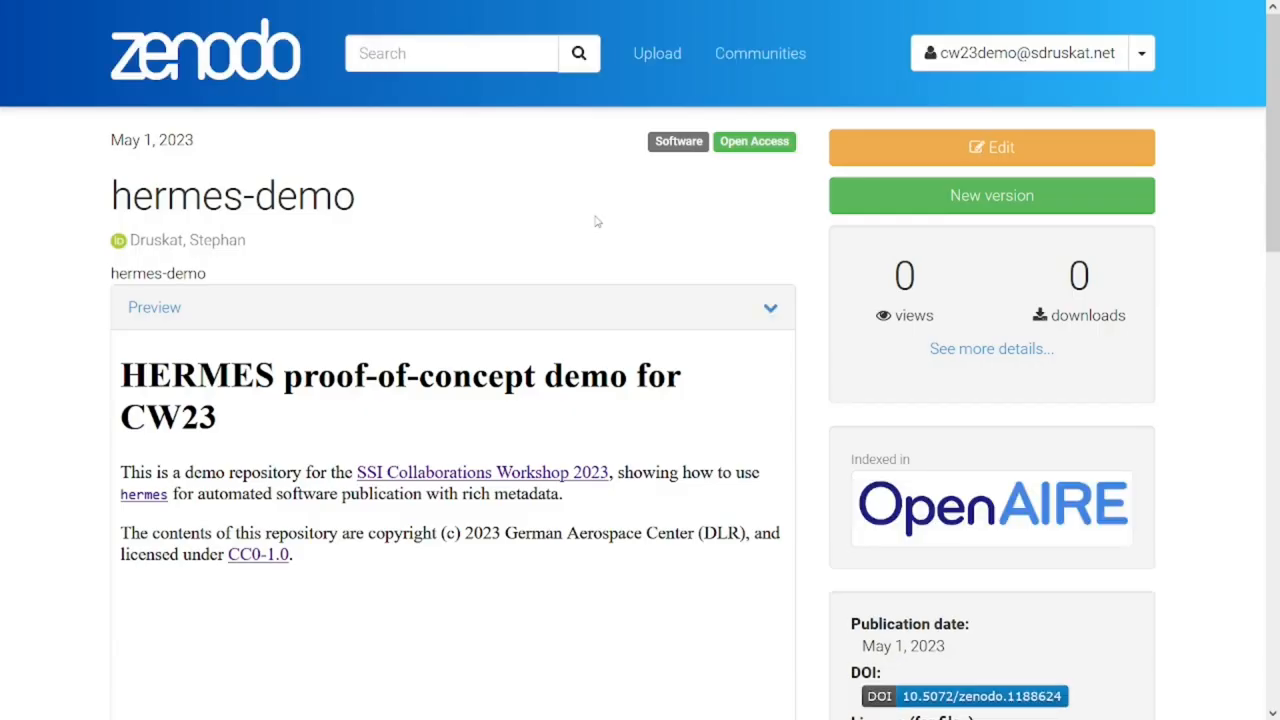
mouse_move(498, 270)
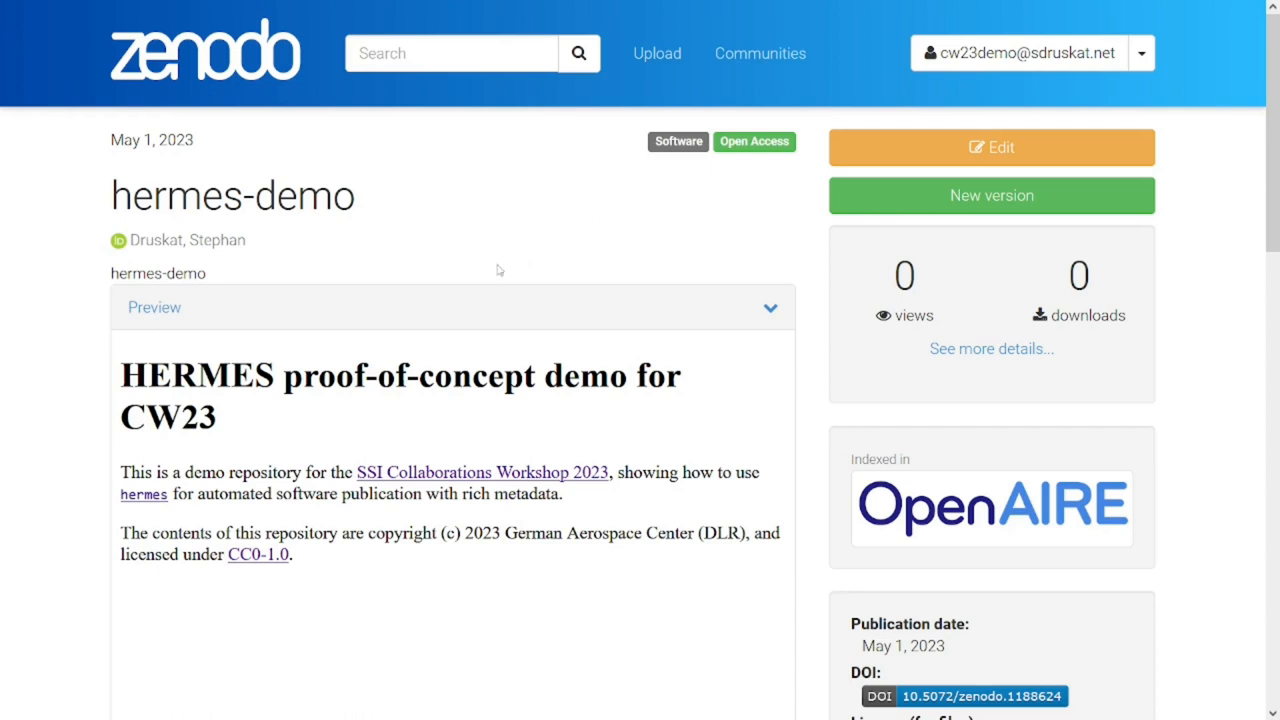
- Scroll the hermes-demo record down to its Files and Versions panels
scroll("down", 3)
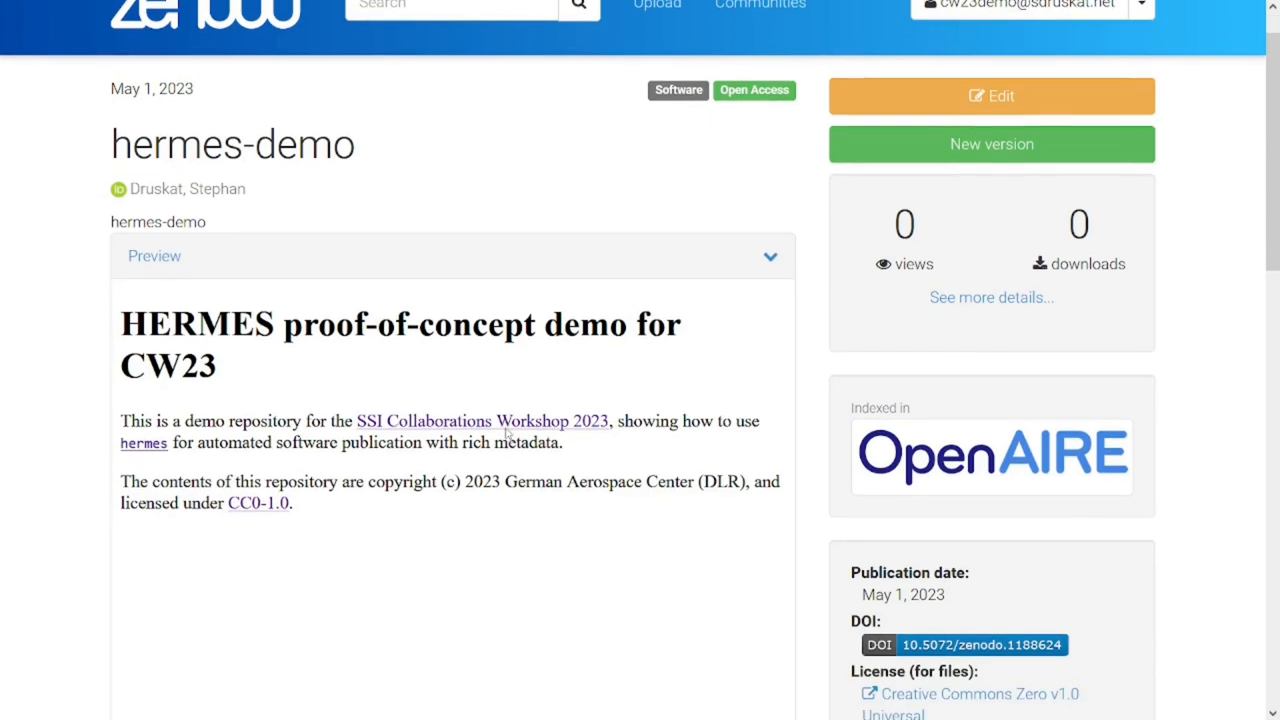
scroll("down", 3)
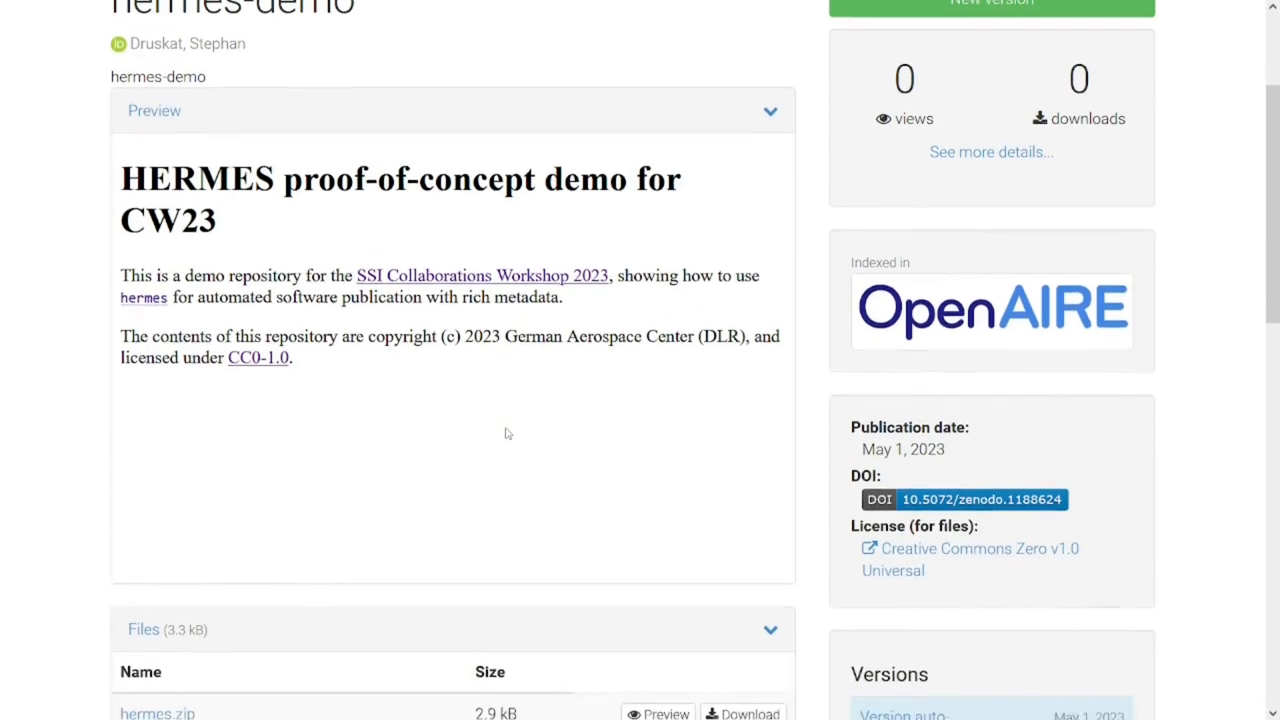
scroll("down", 3)
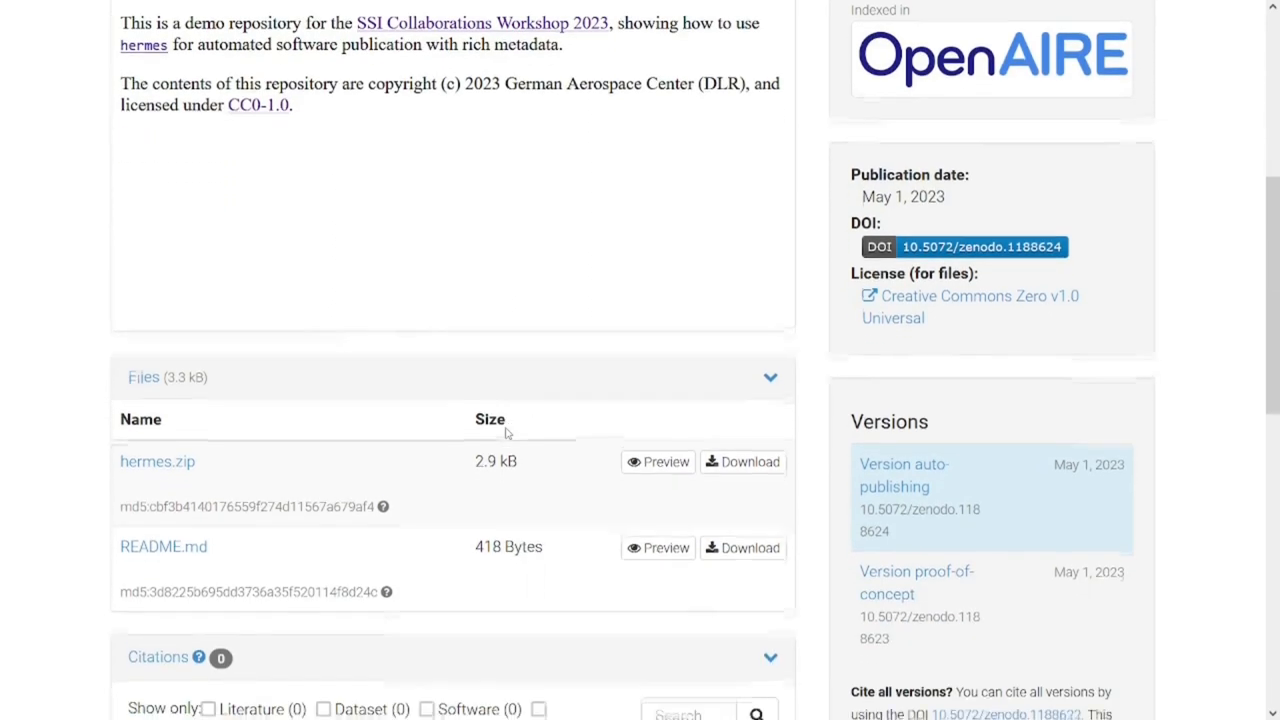